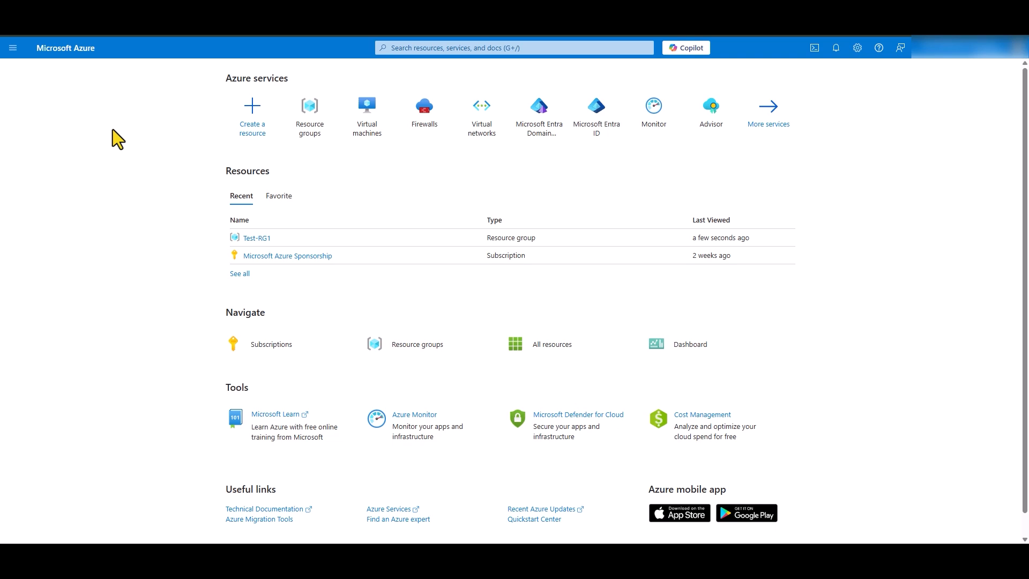
mouse_move(136, 107)
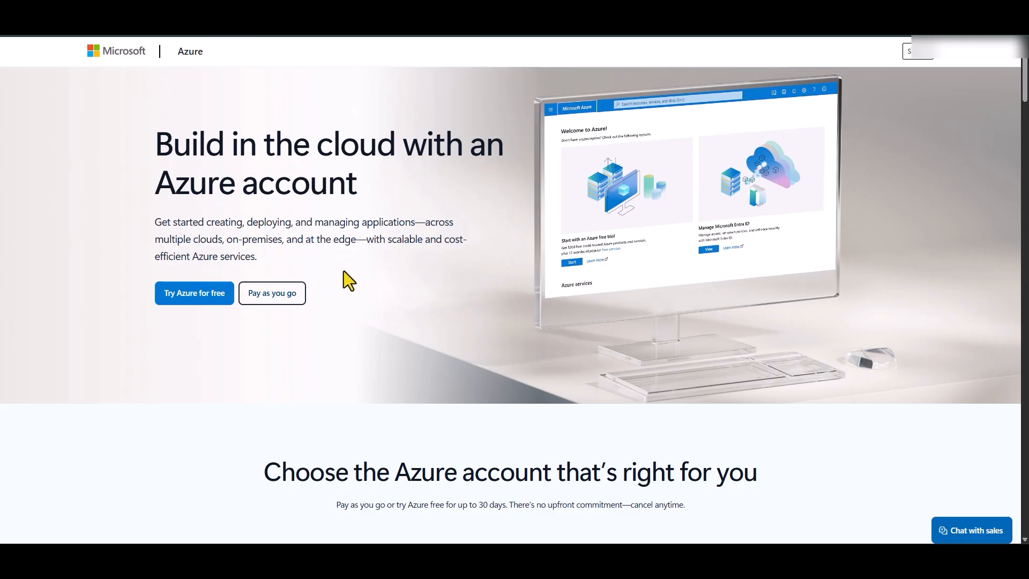
From the Virtual machines page, start creating an Azure virtual machine via the Create menu.
scroll(down, 3)
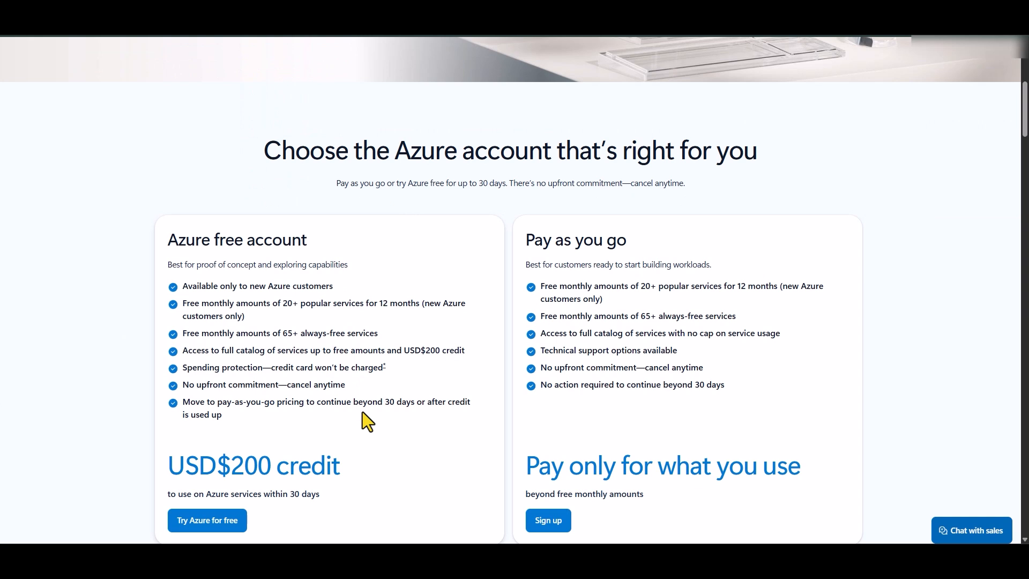
mouse_move(199, 150)
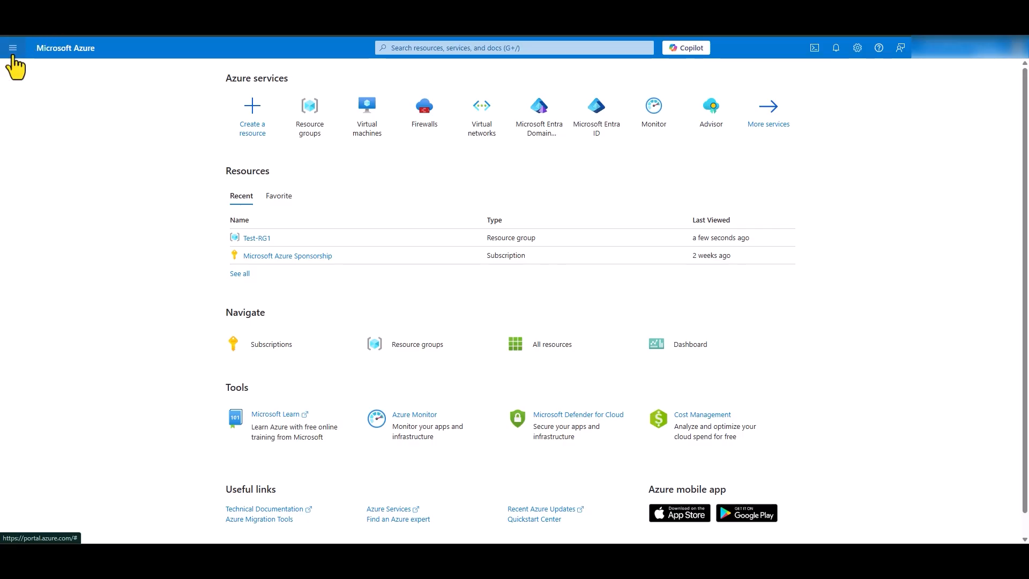
click(13, 48)
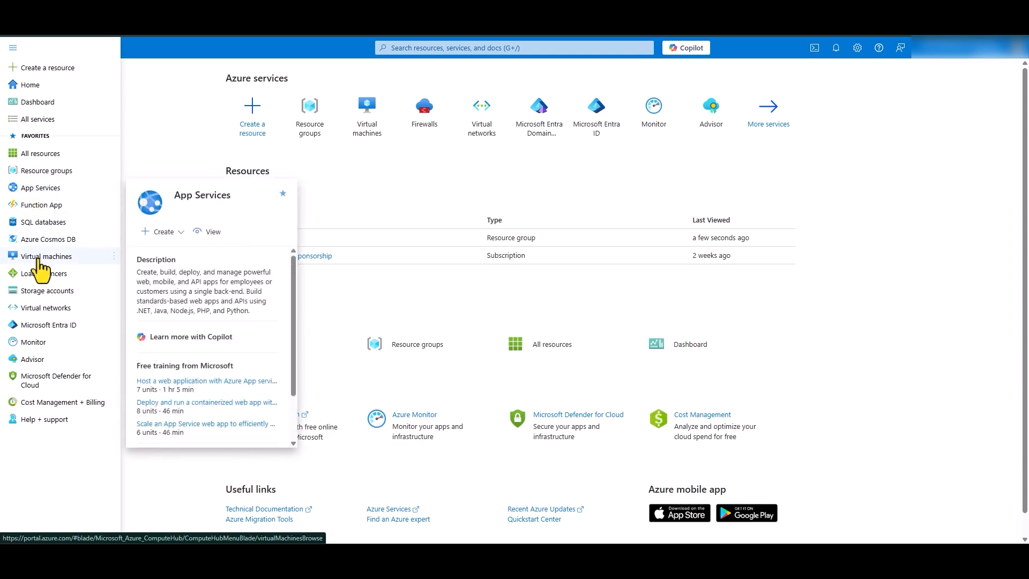
click(47, 256)
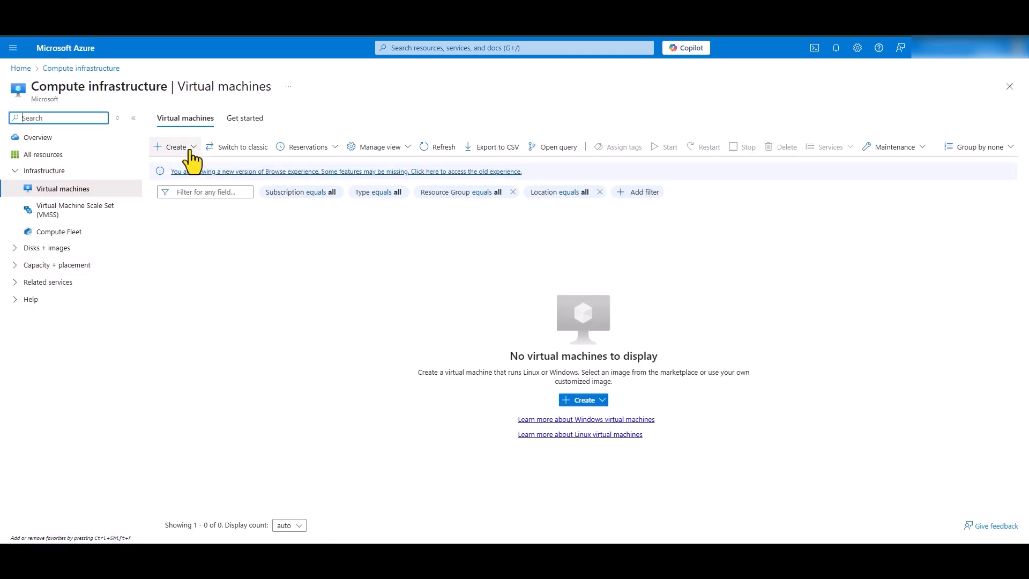
click(174, 146)
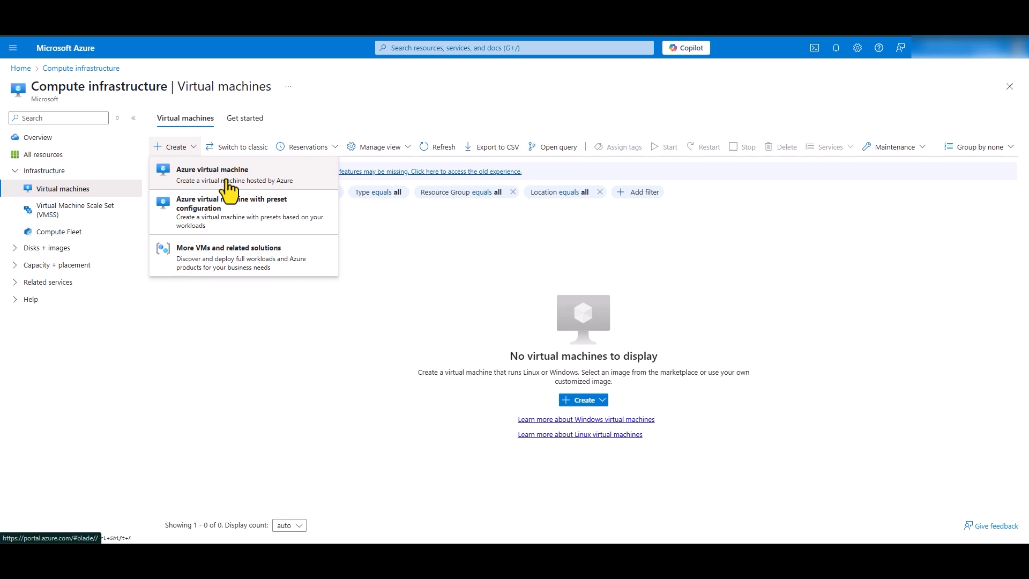
click(212, 173)
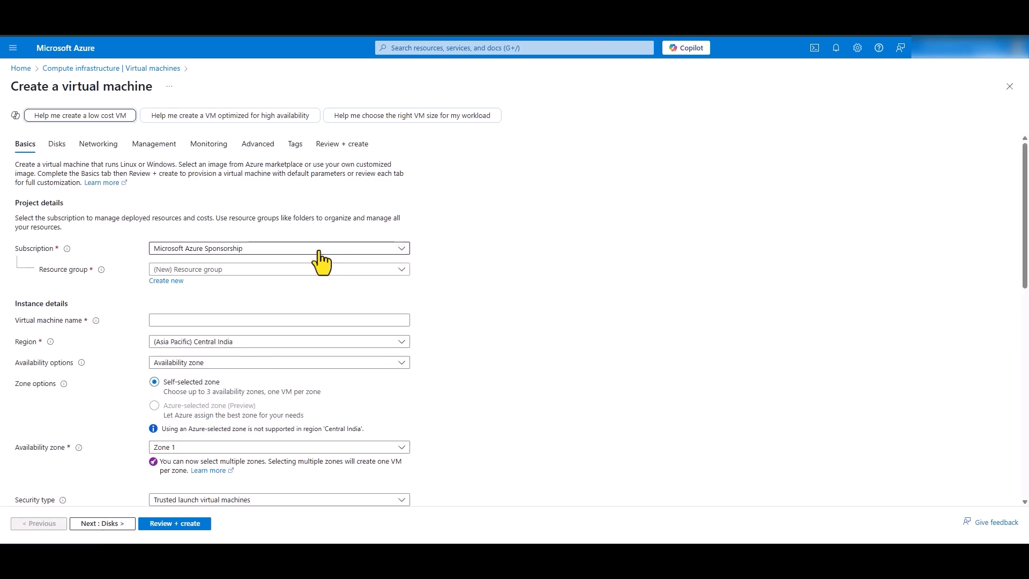
mouse_move(597, 255)
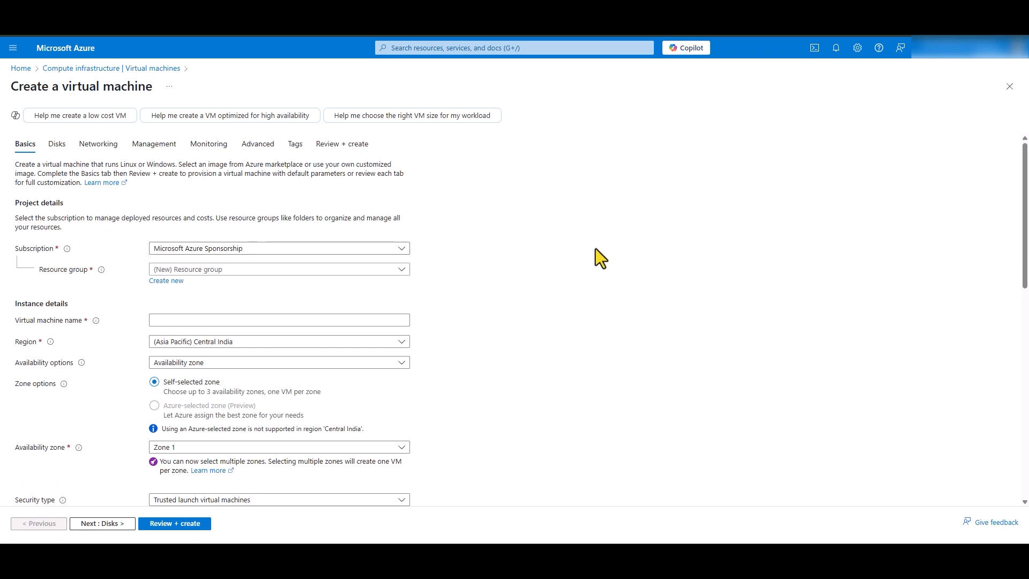
Create the resource group Minecraft and name the VM Minecraft-svr.
click(166, 280)
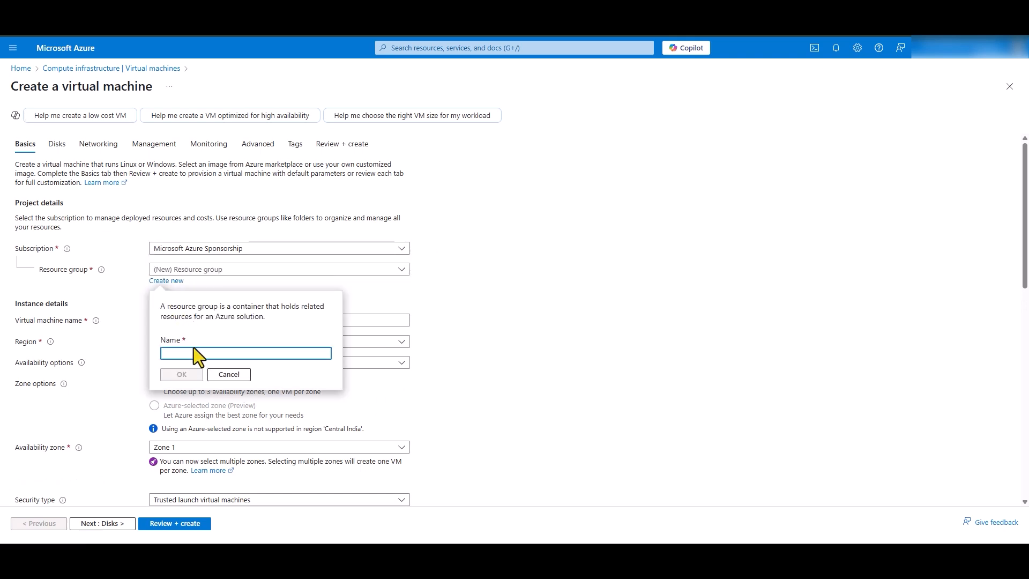
text(Minecraft)
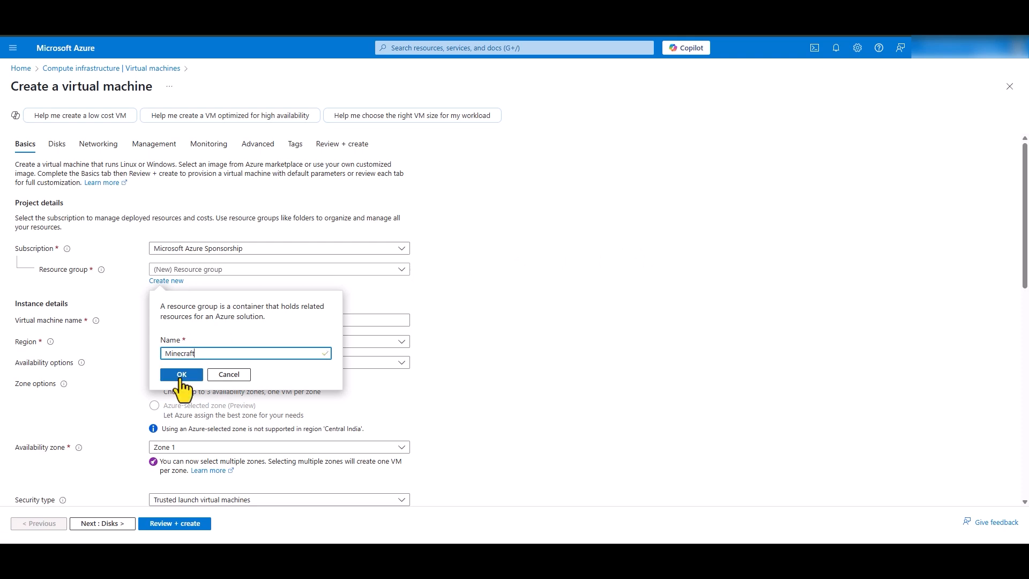
click(182, 375)
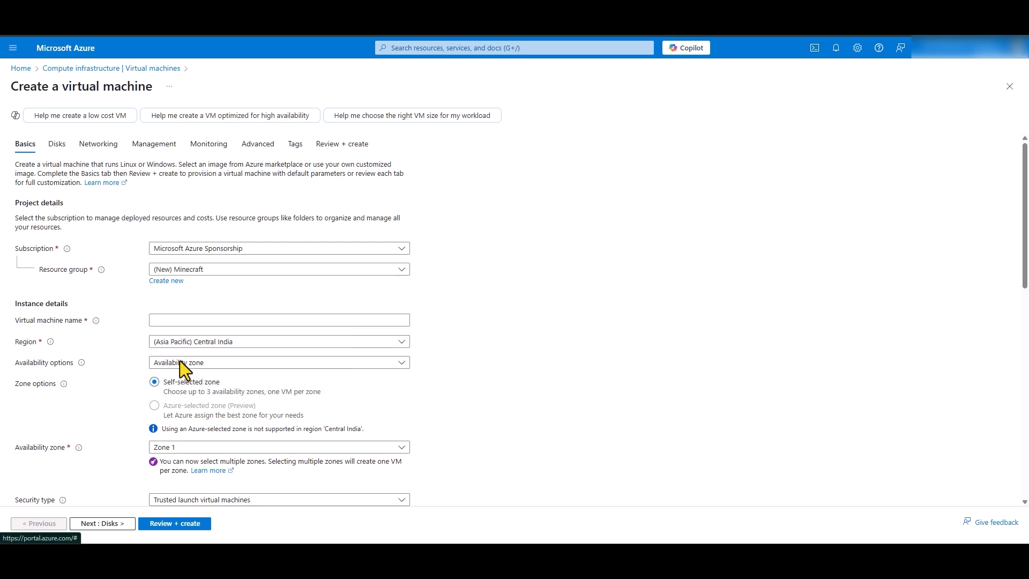
text(M)
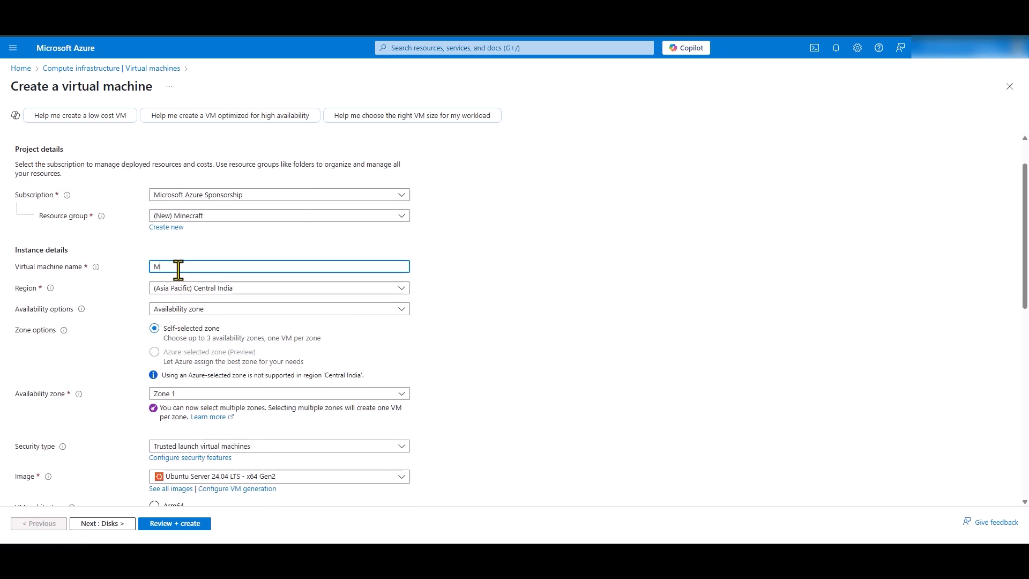
text(inecraft-svr)
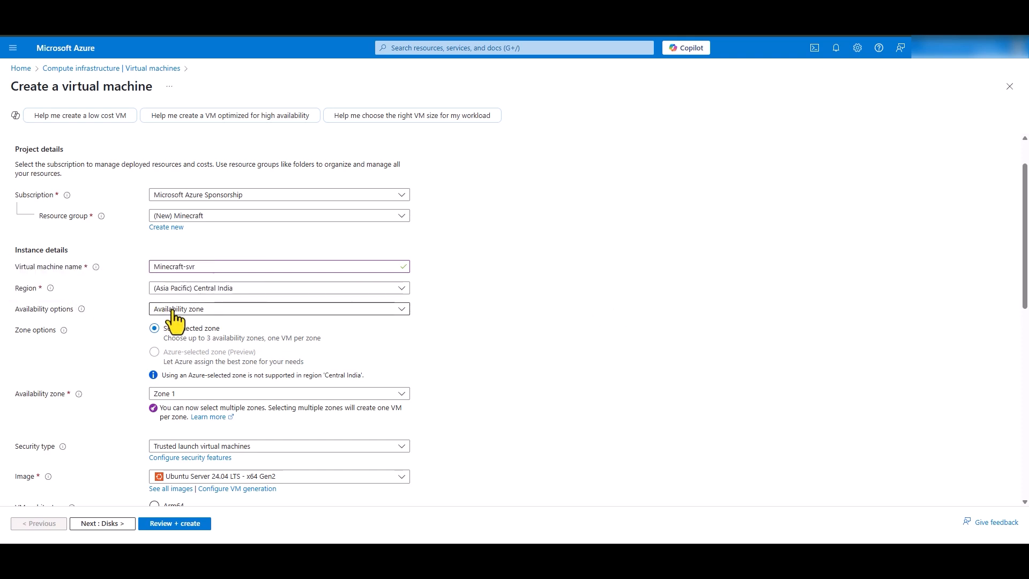
Set availability options to No infrastructure redundancy required.
click(279, 309)
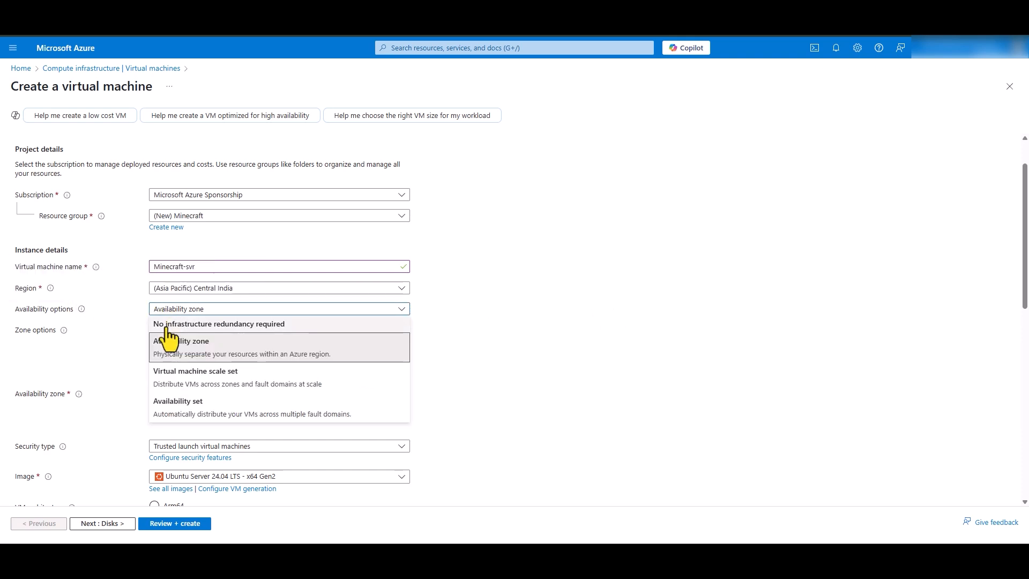
click(218, 323)
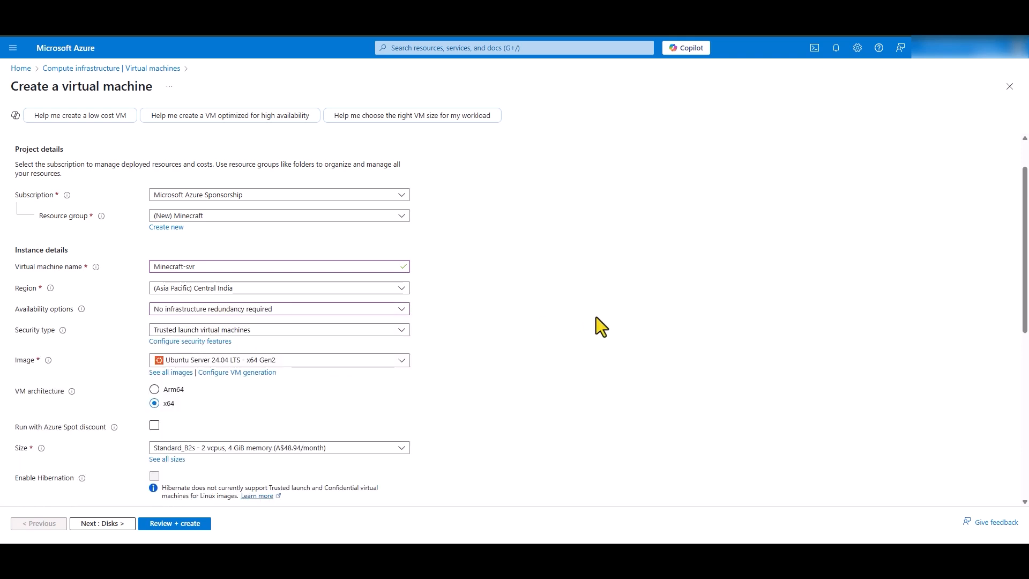
scroll(down, 3)
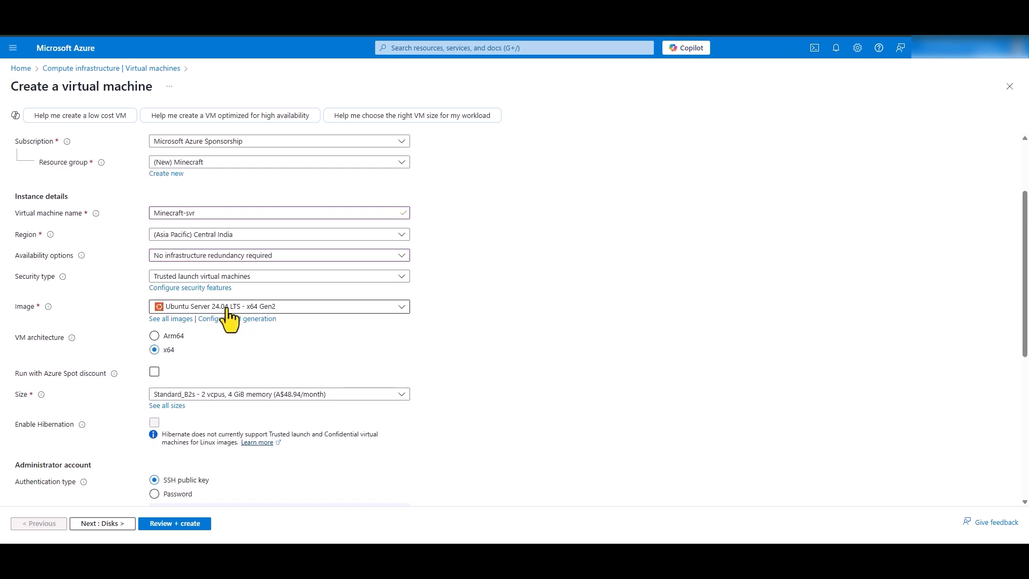
click(278, 307)
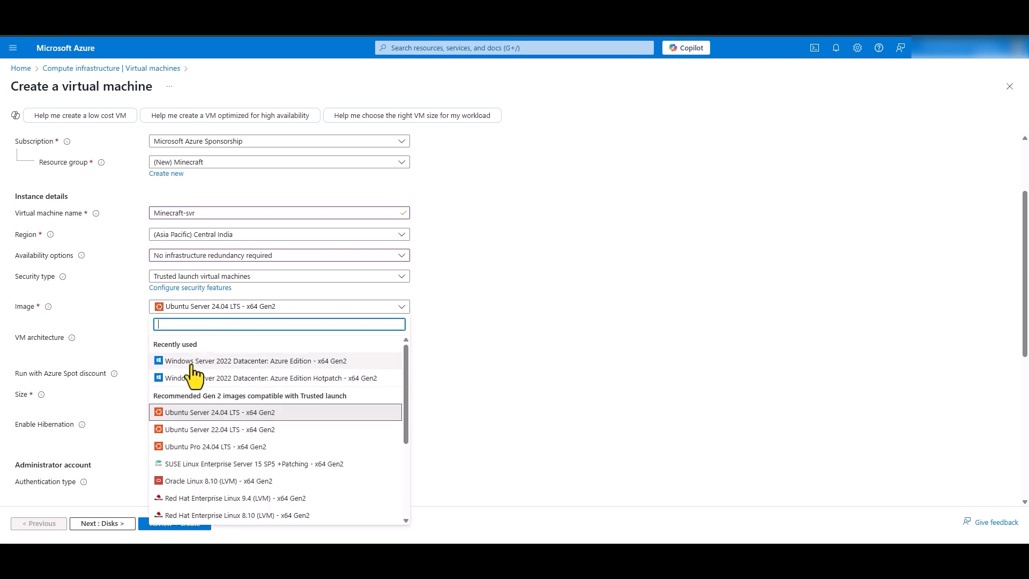
Choose Windows Server 2022 Datacenter: Azure Edition, leave Spot off, and keep size Standard_B2s.
click(259, 361)
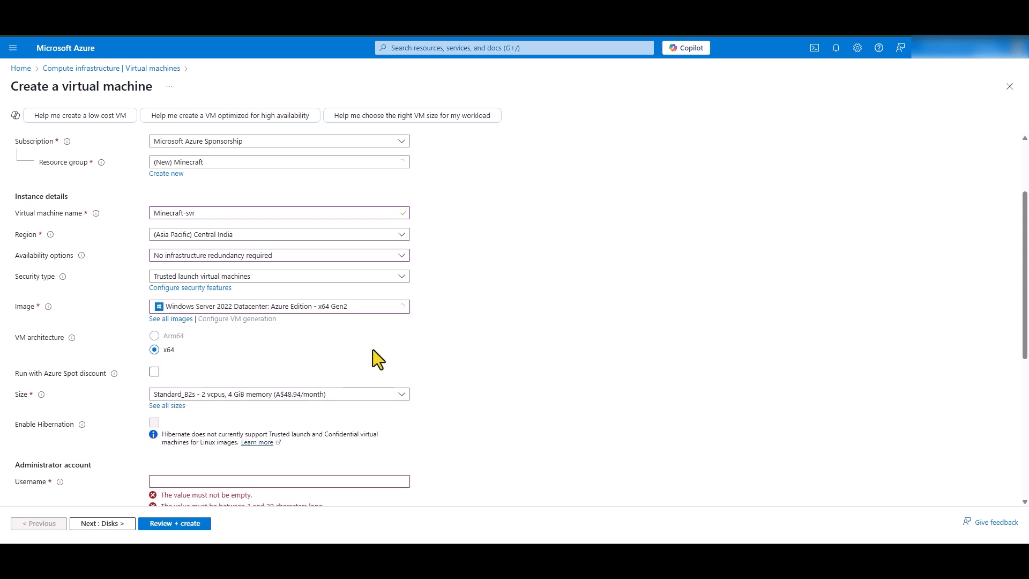
scroll(down, 3)
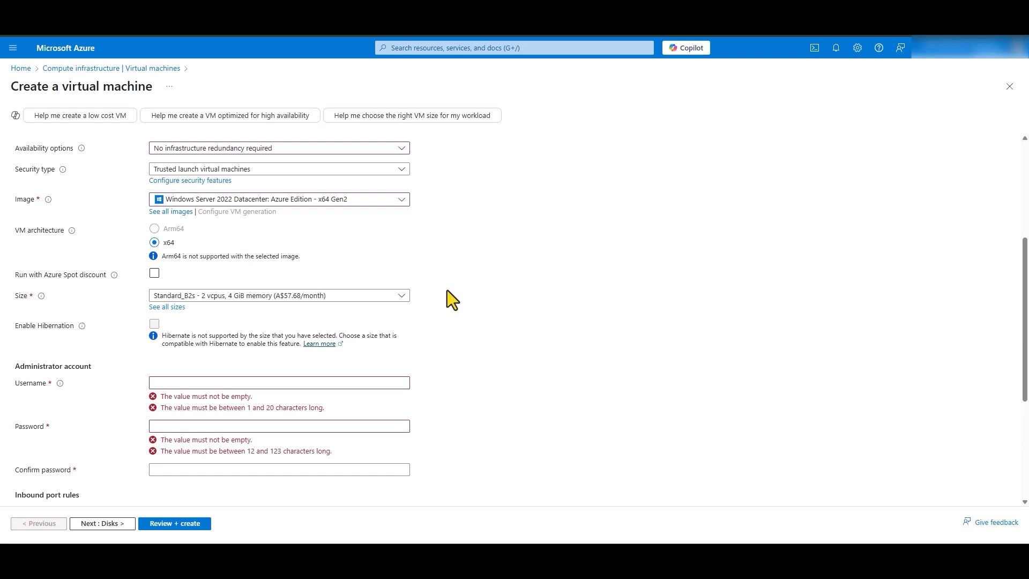
click(154, 273)
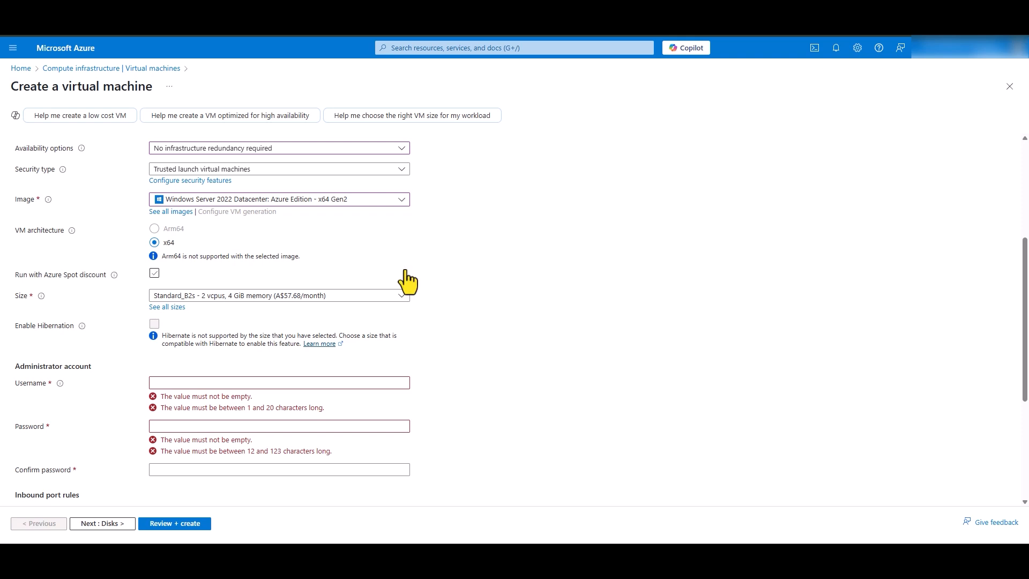
click(154, 273)
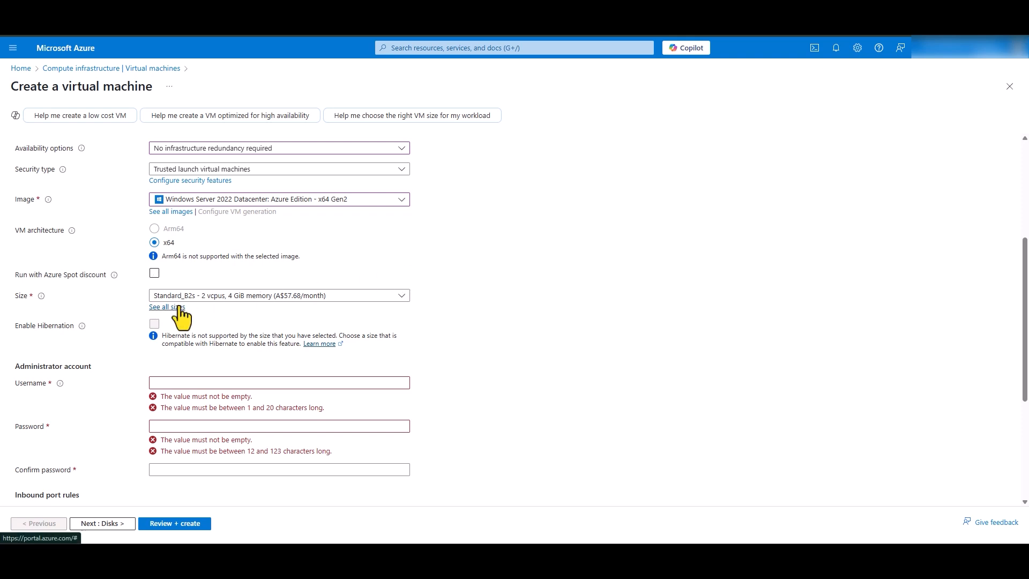
click(164, 307)
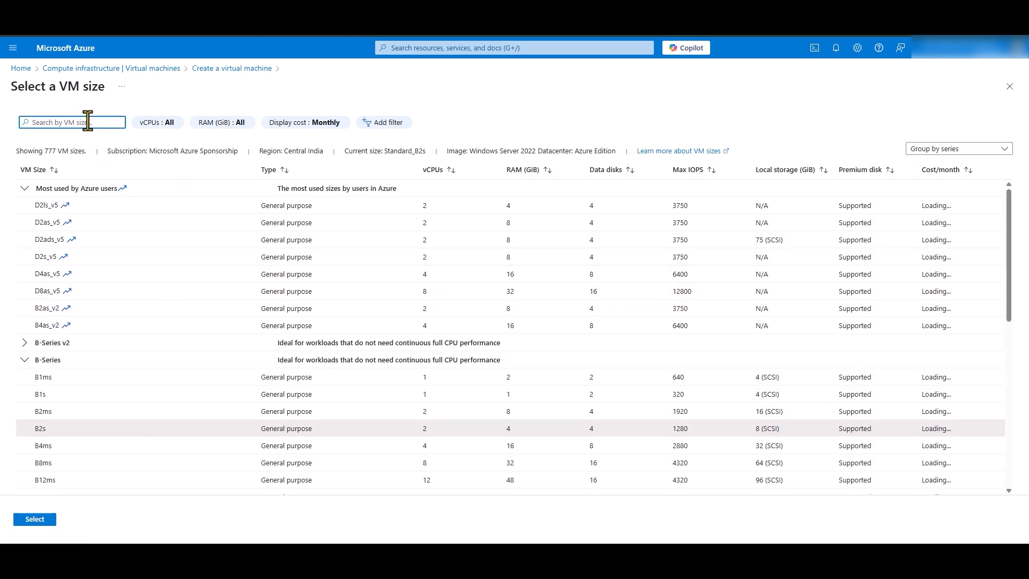
text(B)
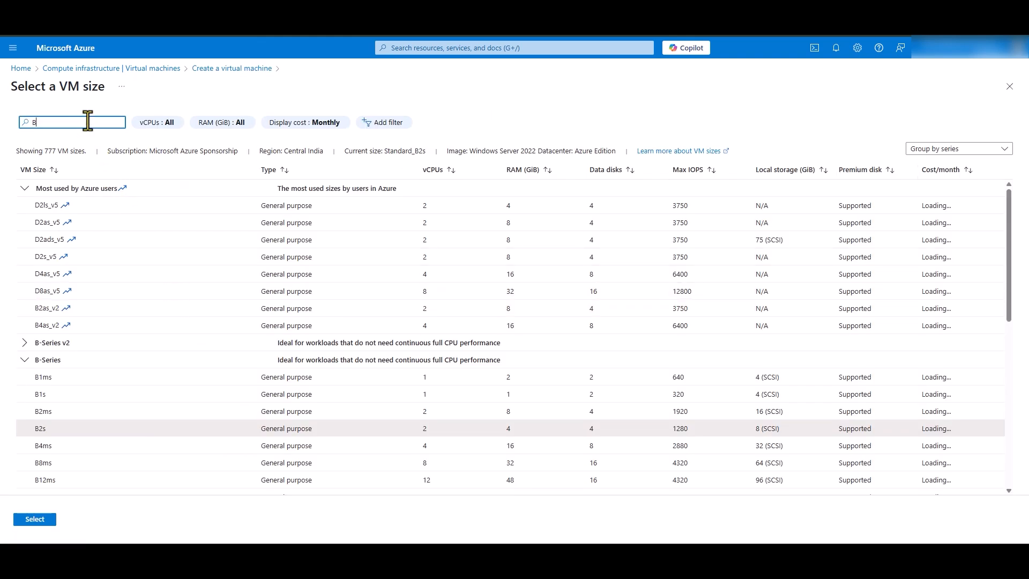
text(2s)
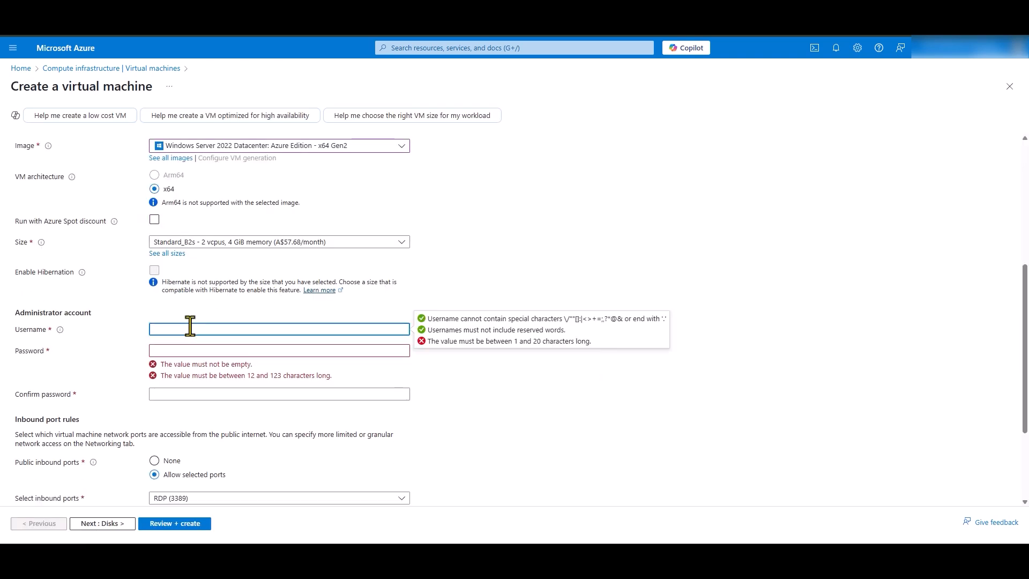
Set admin username minecraftadmin with a matching confirmed password, then advance to Disks.
text(mie)
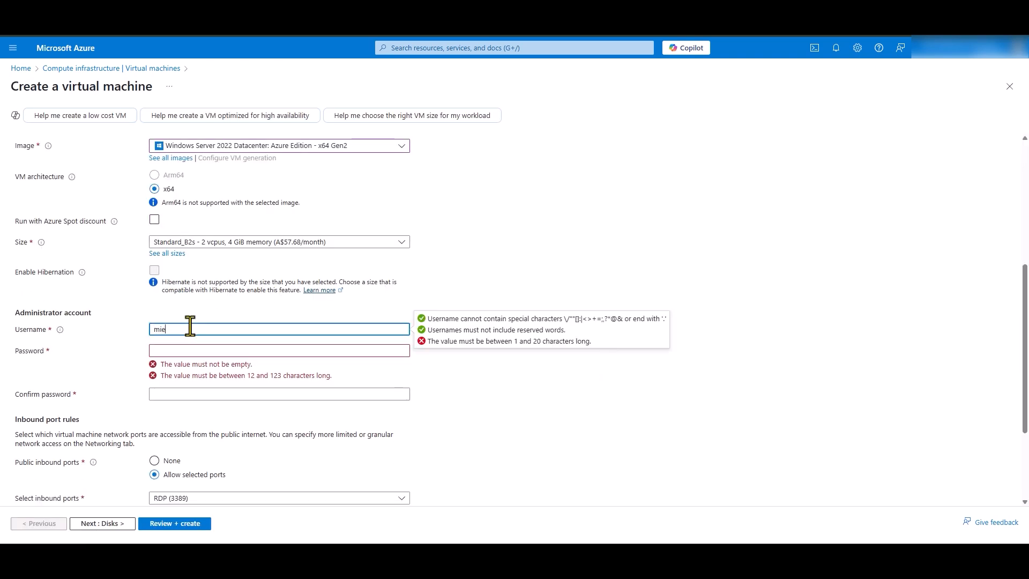
text(minecraft)
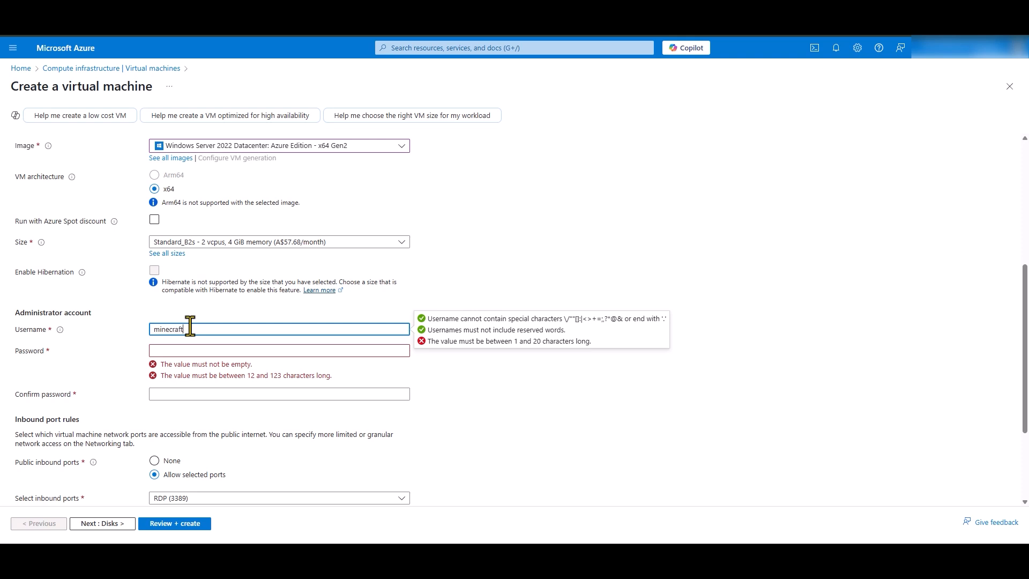
text(admin)
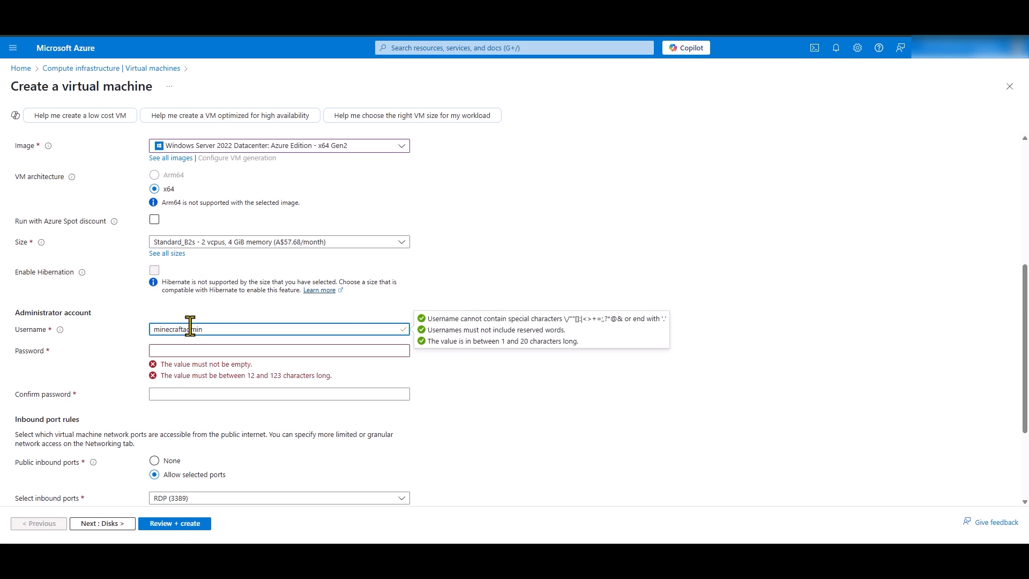
click(278, 297)
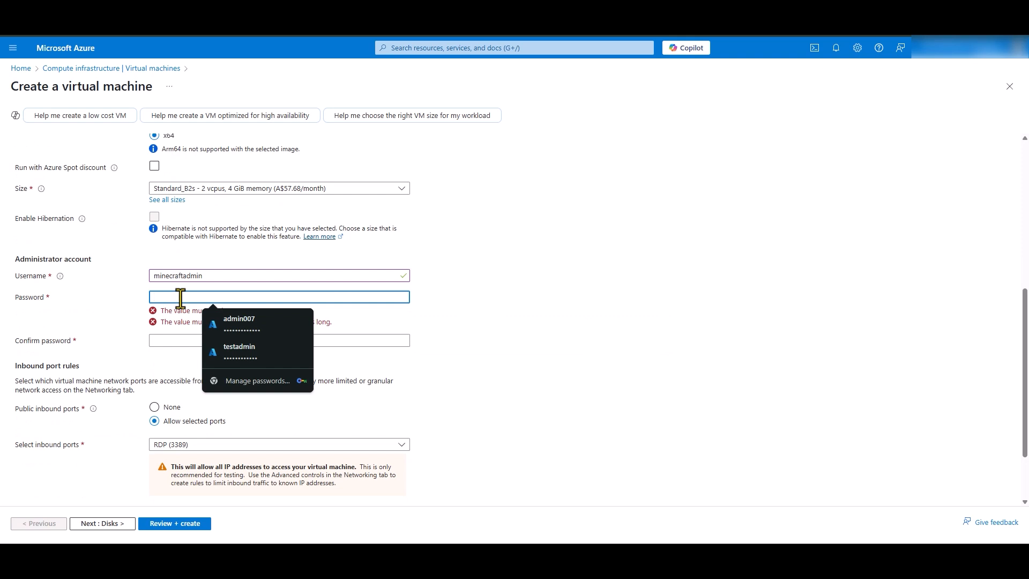
text(•••••)
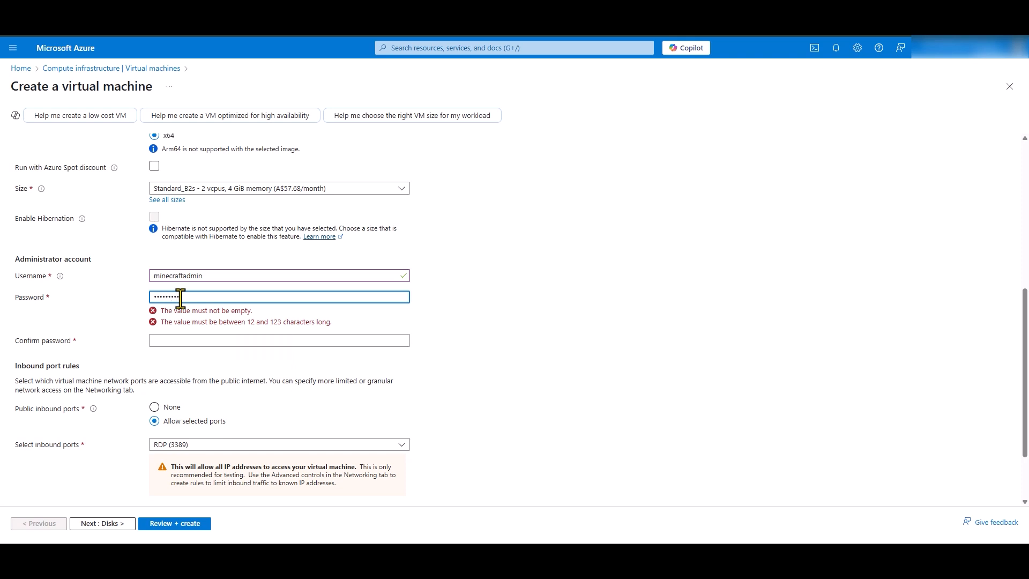
text(••••••••••••)
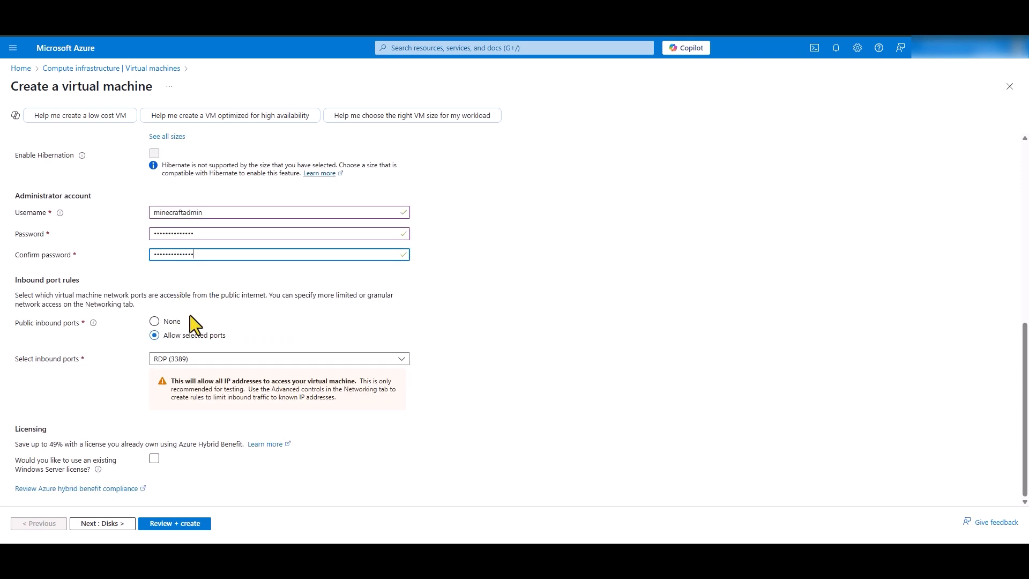
mouse_move(294, 449)
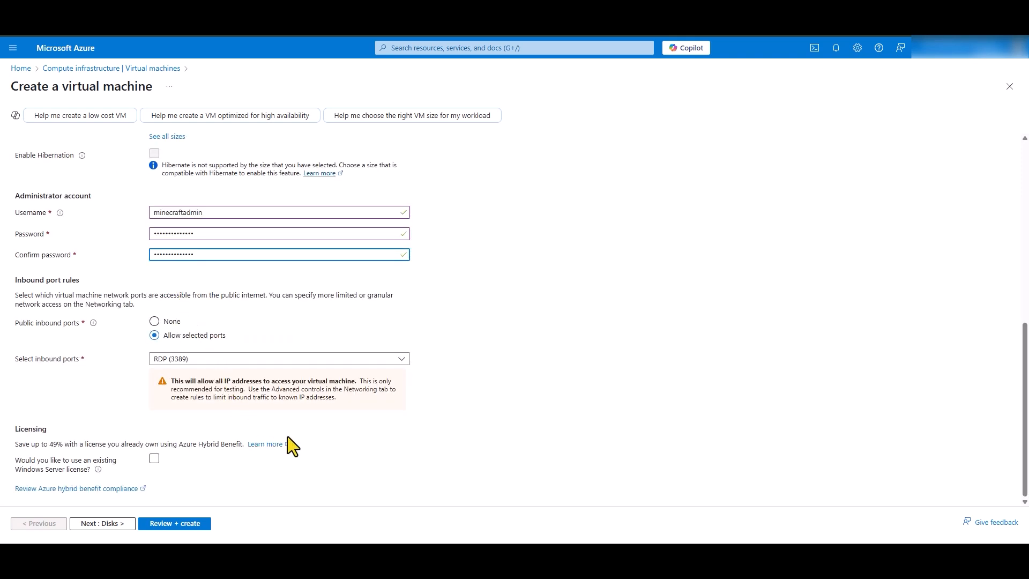
mouse_move(347, 442)
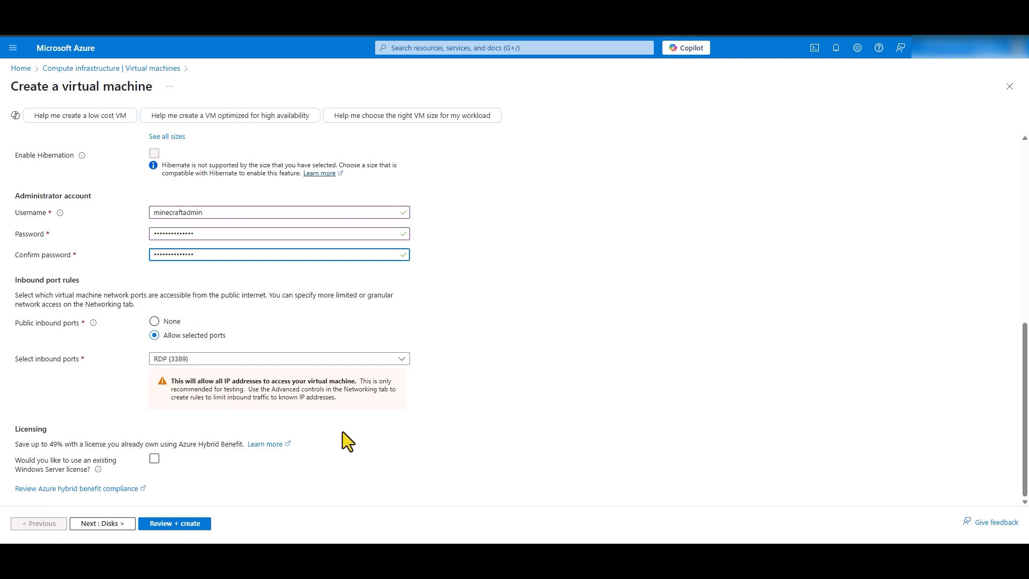
click(102, 523)
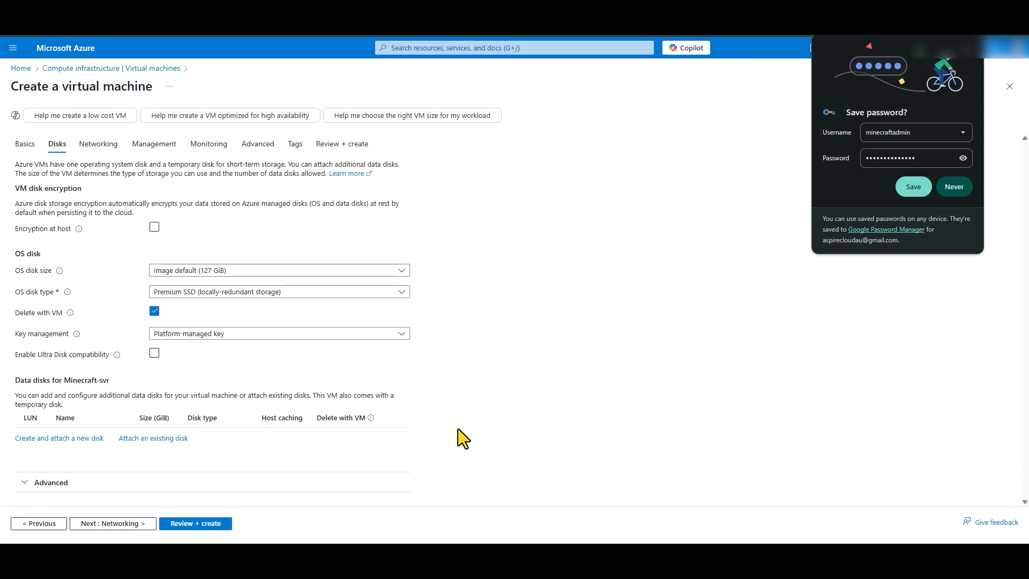
Decline saving the password, keep Ultra Disk compatibility off, and continue to Networking.
click(154, 353)
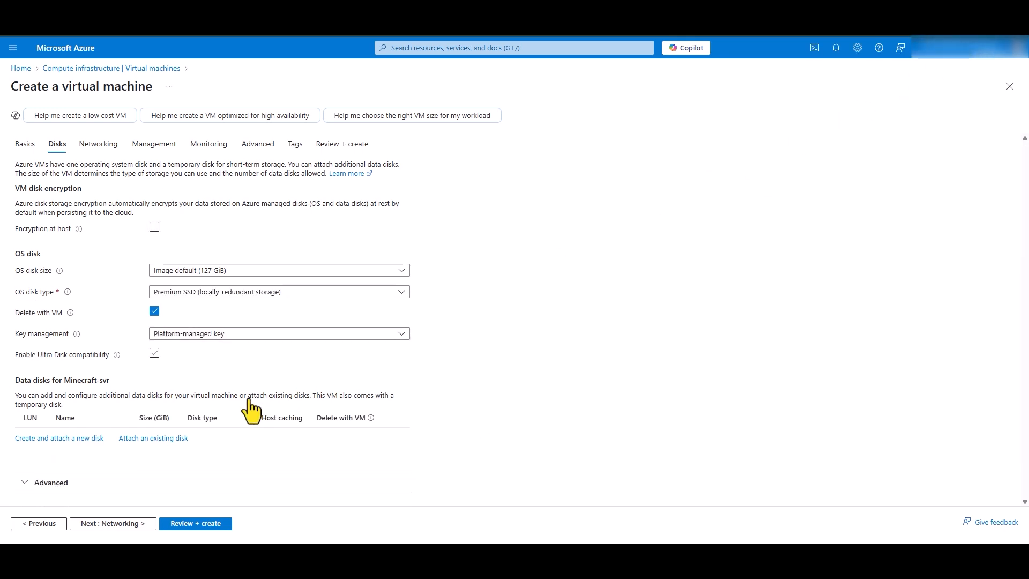
click(155, 353)
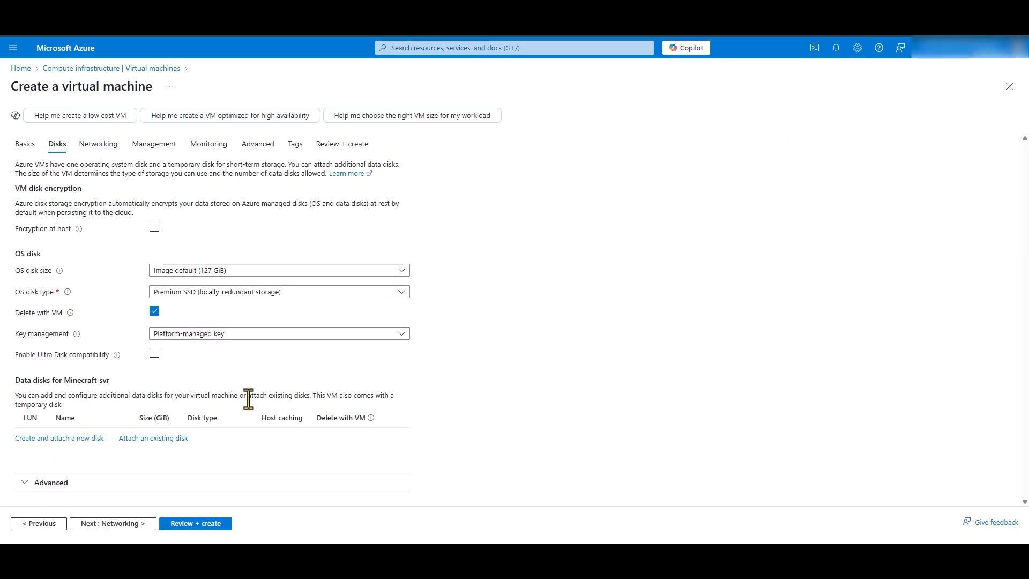
click(112, 523)
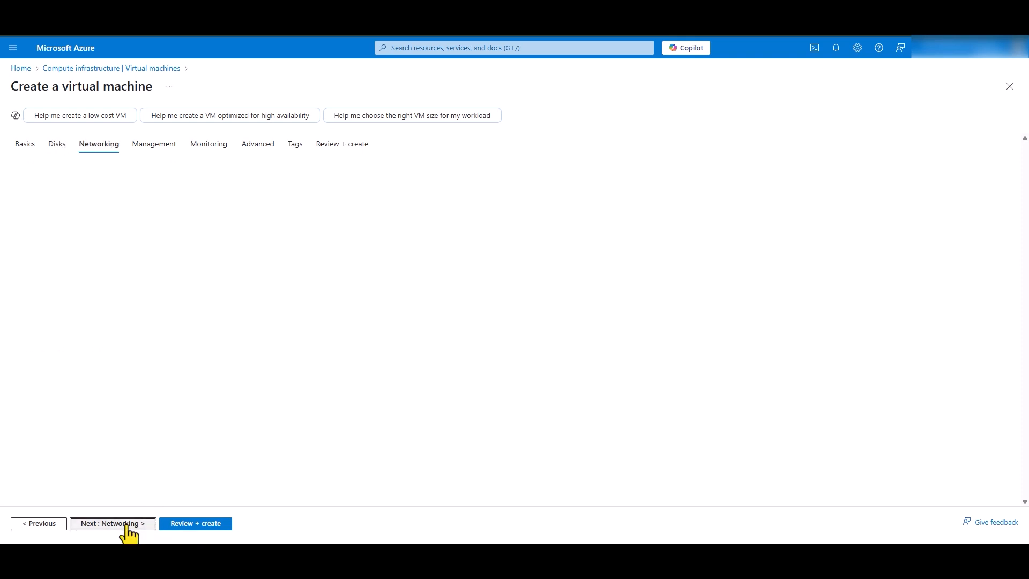
Create public IP Minecraft-svr-ip and enable deleting the public IP and NIC with the VM.
click(113, 523)
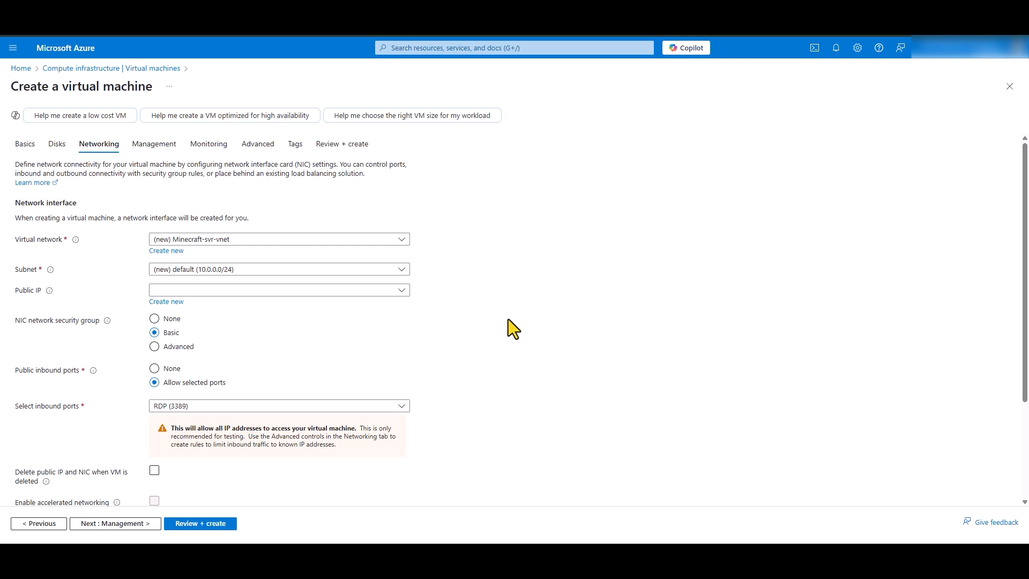
click(278, 290)
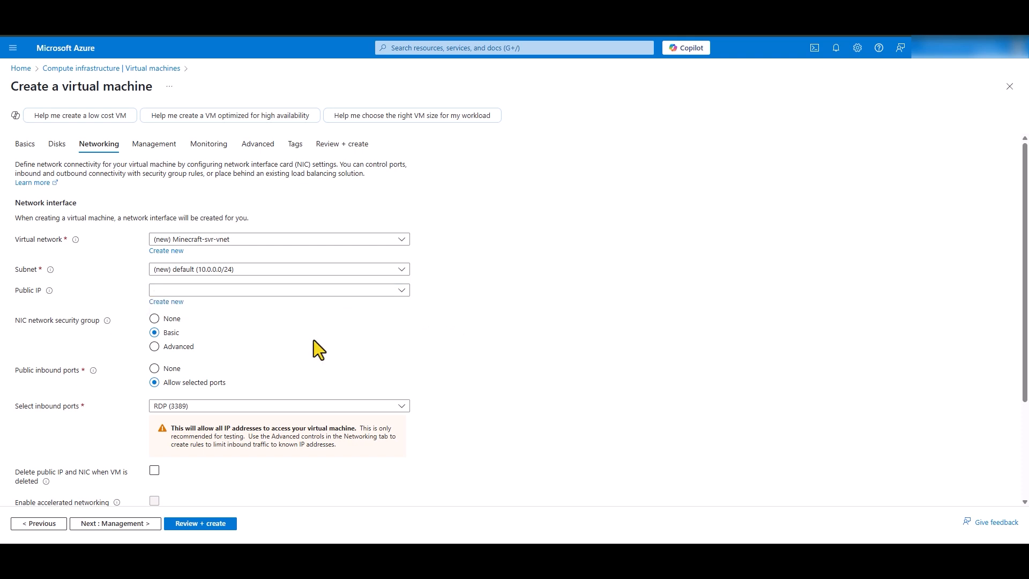
click(166, 301)
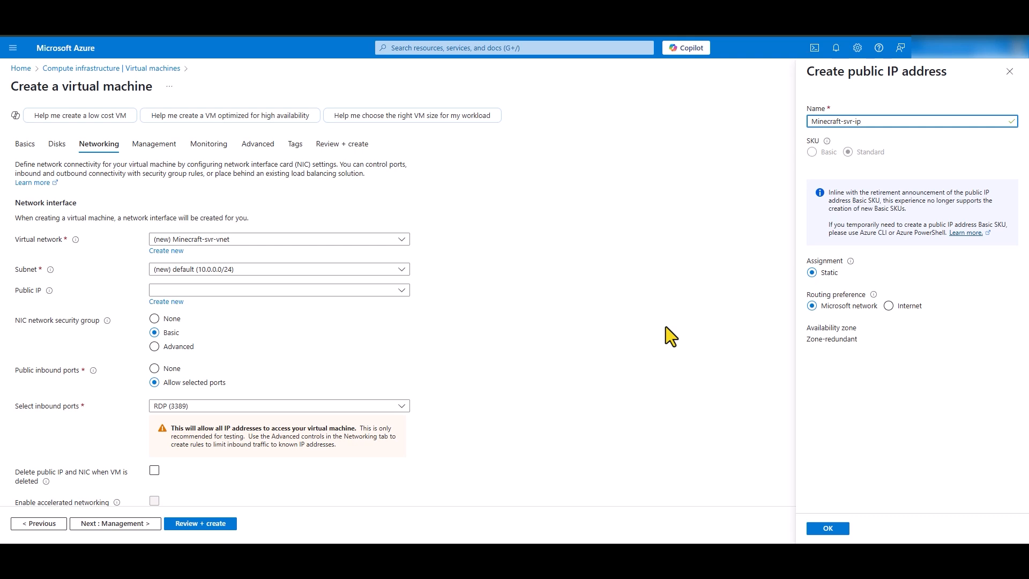
click(828, 528)
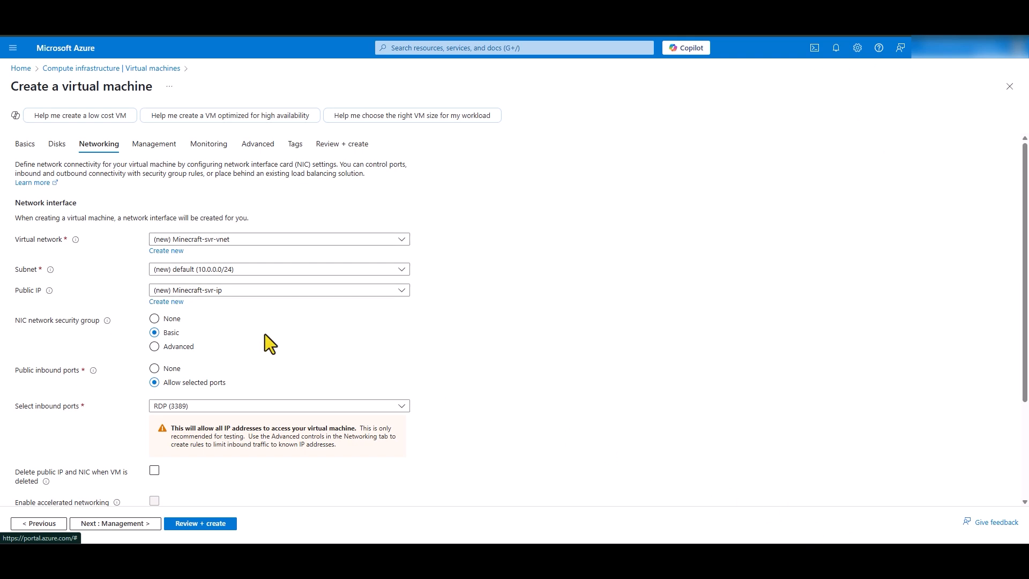
scroll(down, 3)
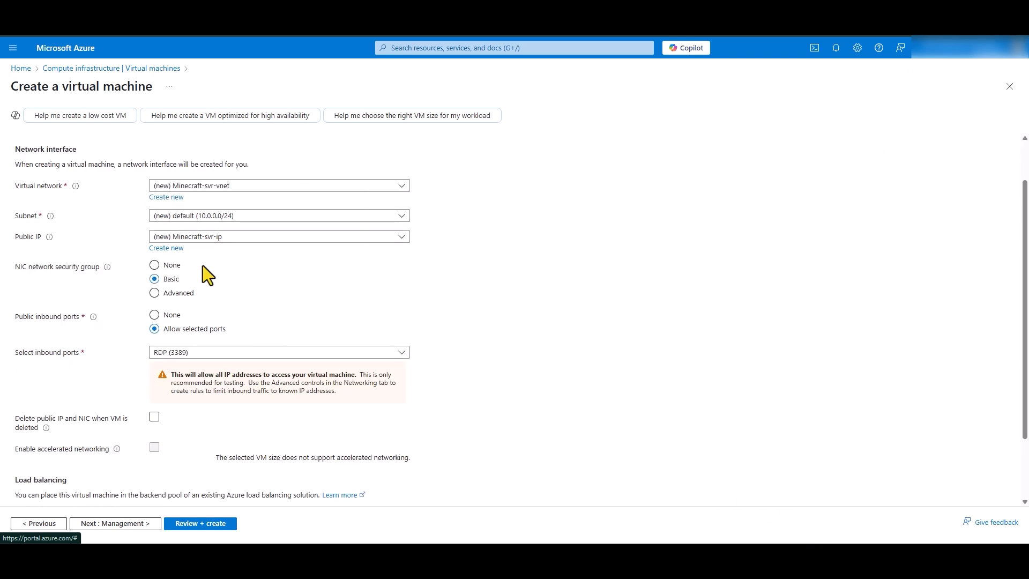
mouse_move(46, 284)
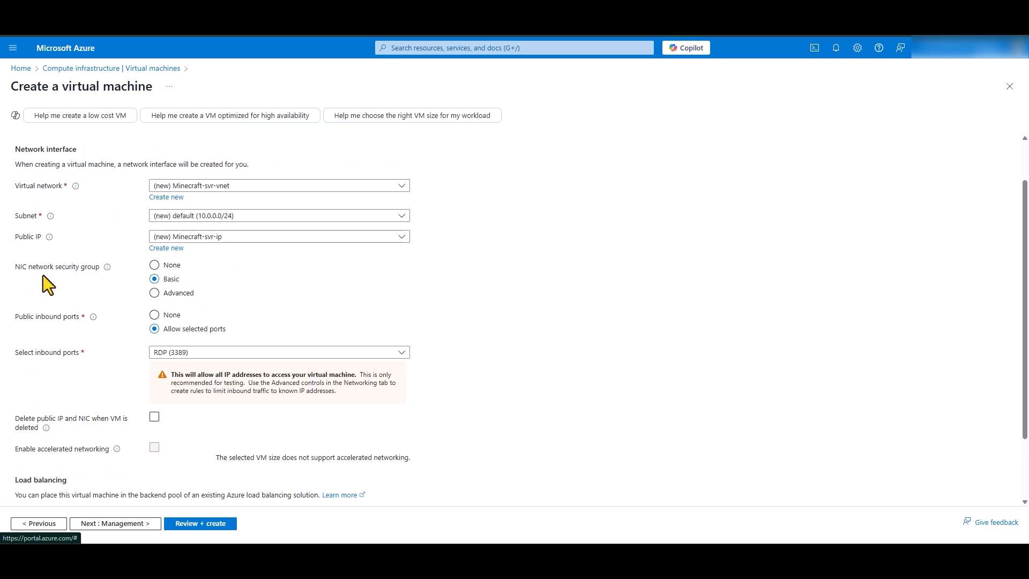
mouse_move(23, 332)
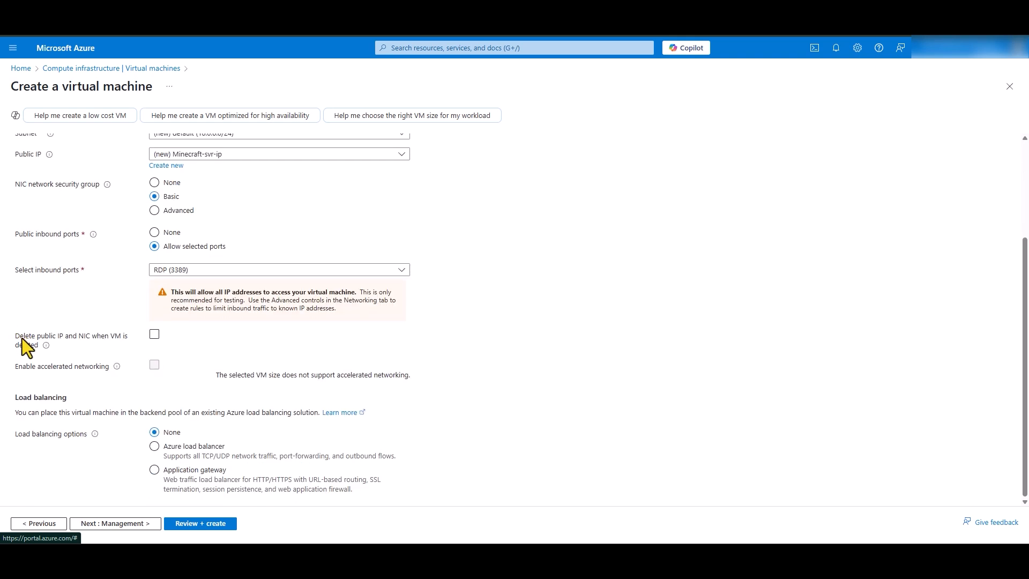
mouse_move(32, 352)
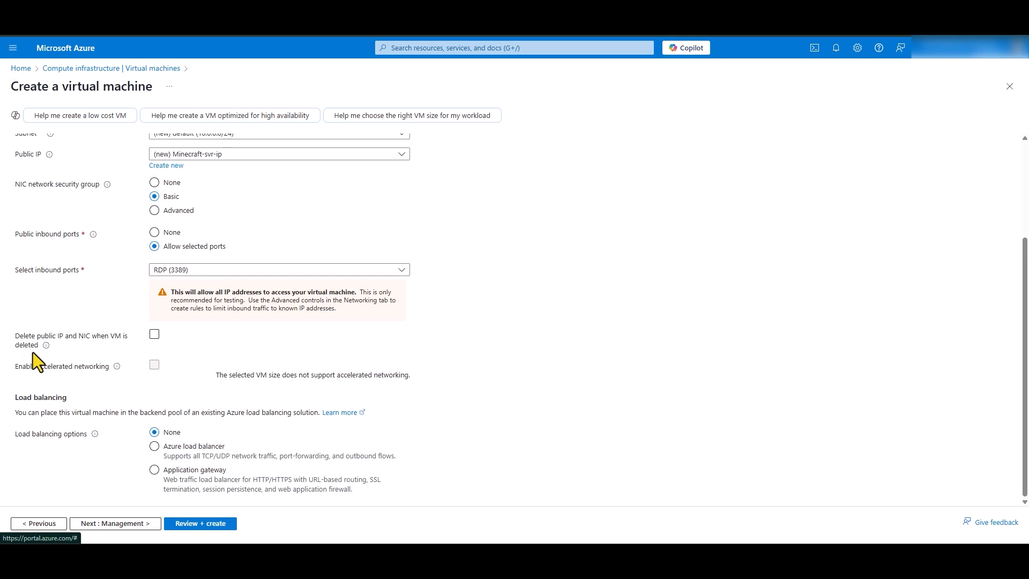
click(154, 334)
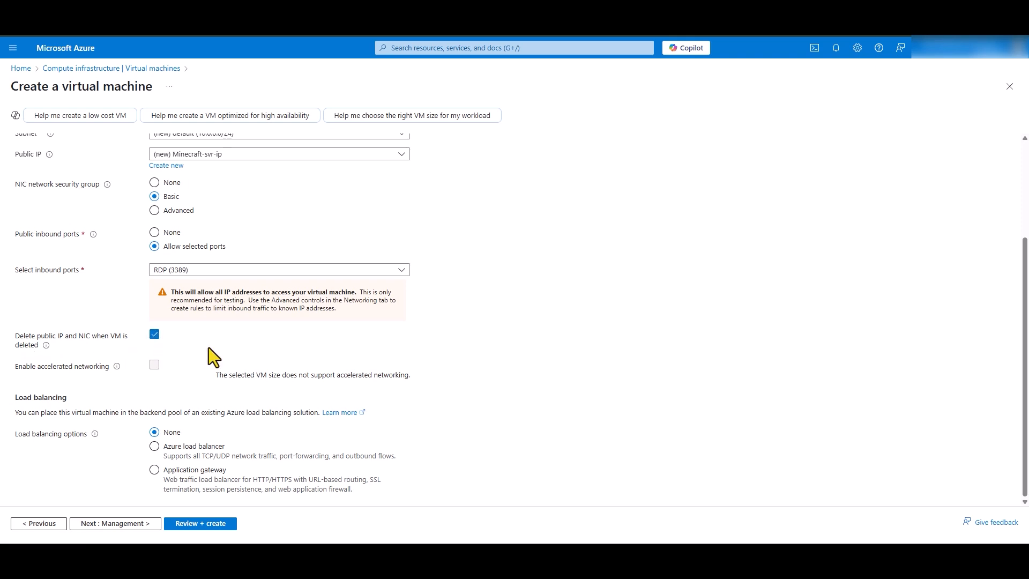
mouse_move(201, 356)
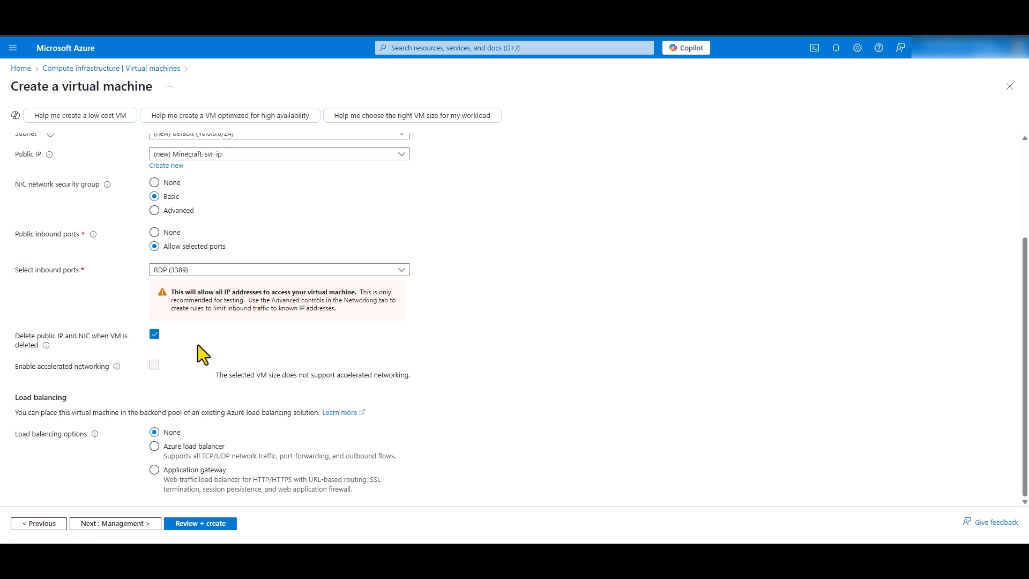
mouse_move(277, 350)
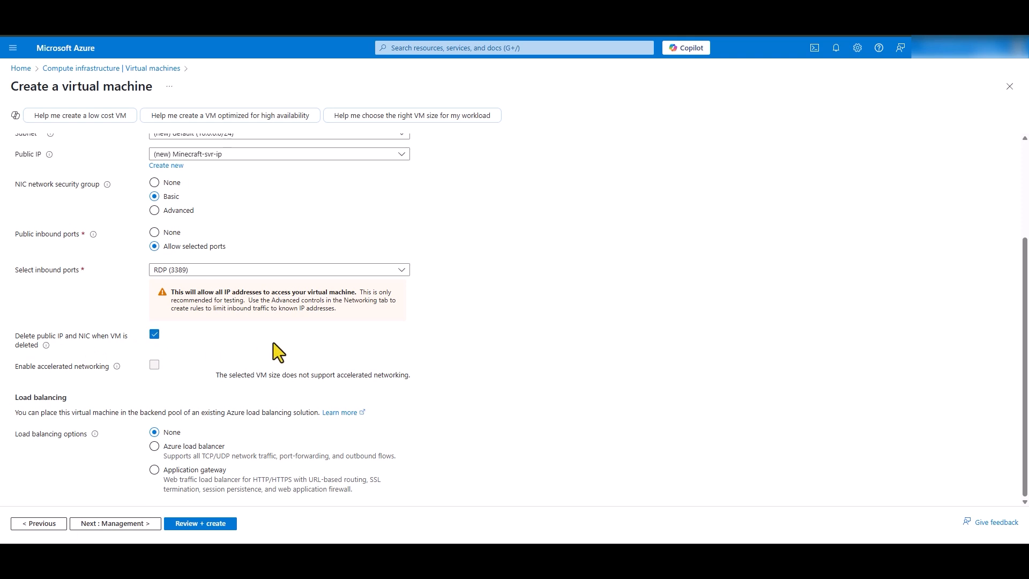
mouse_move(421, 348)
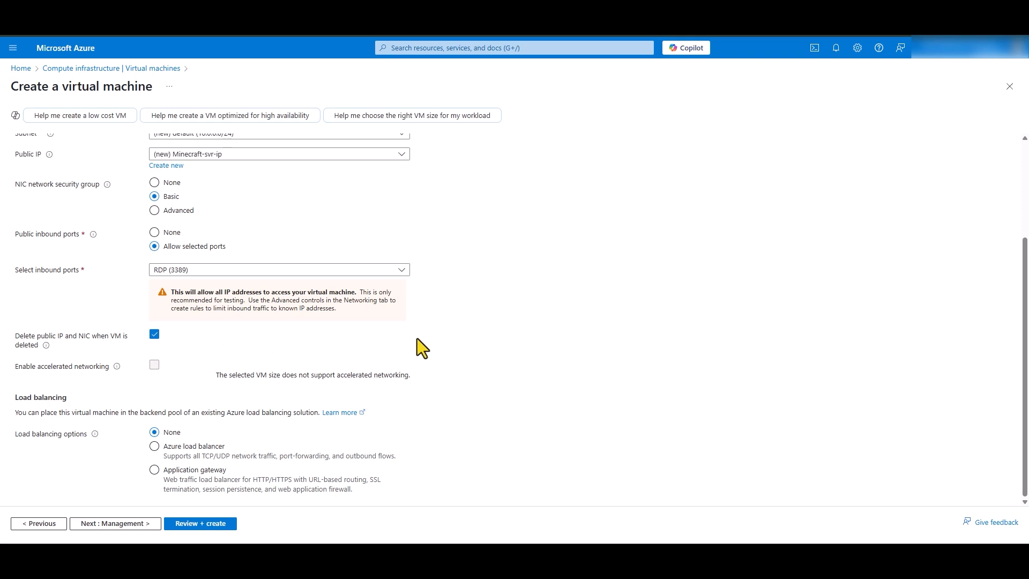
scroll(up, 3)
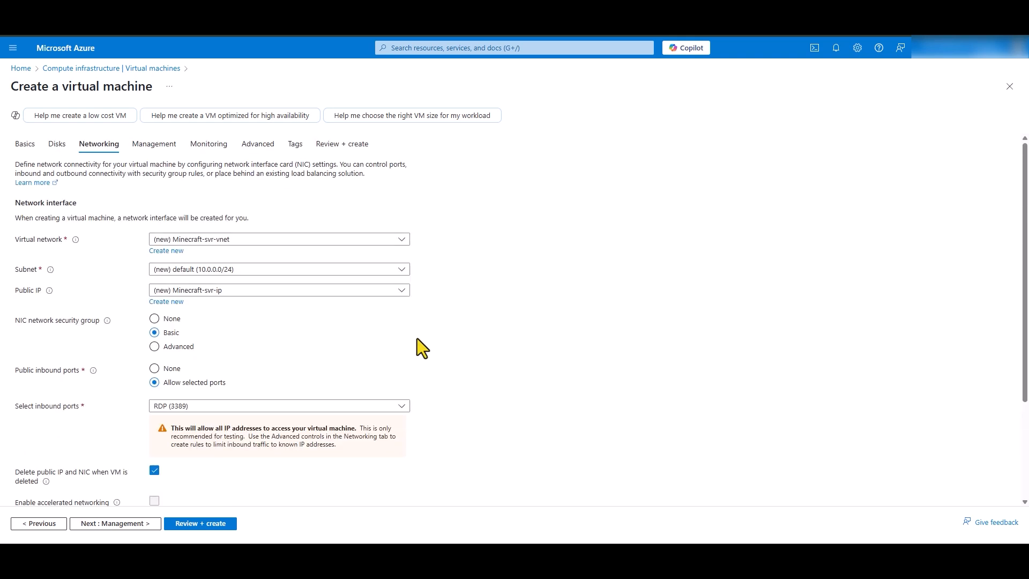
mouse_move(403, 336)
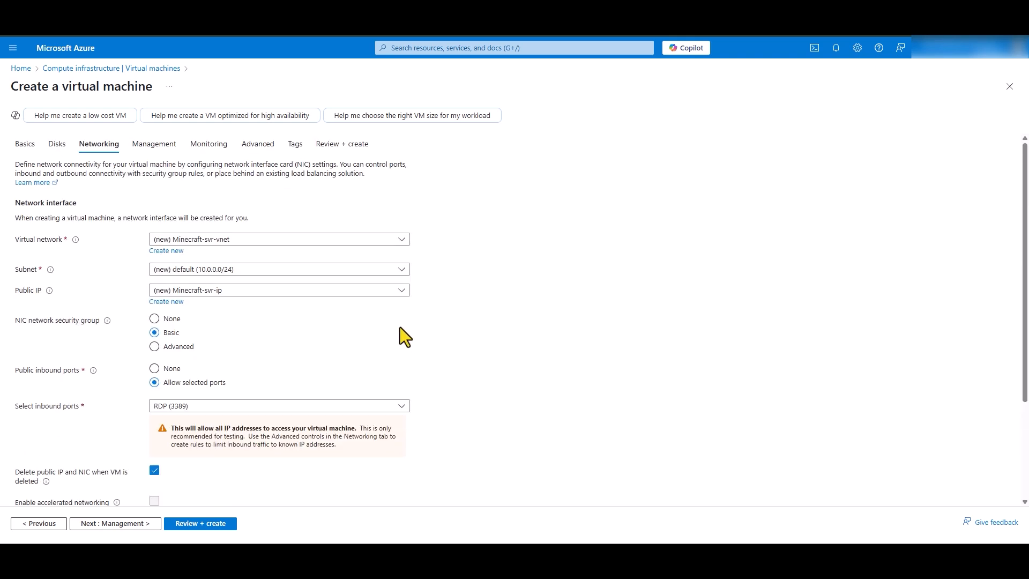
mouse_move(328, 187)
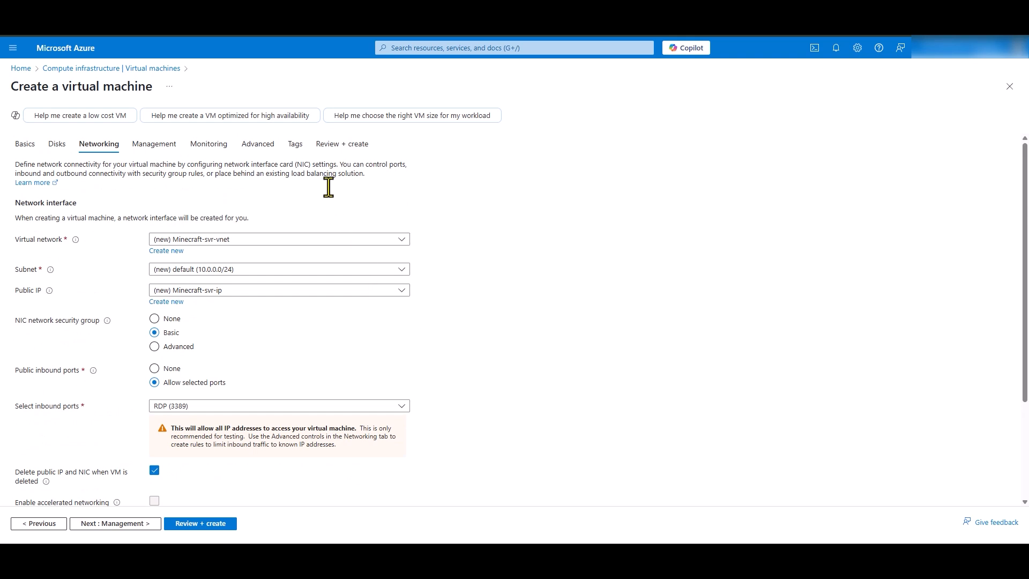
On Monitoring, disable boot diagnostics and leave OS guest diagnostics unchecked.
click(210, 143)
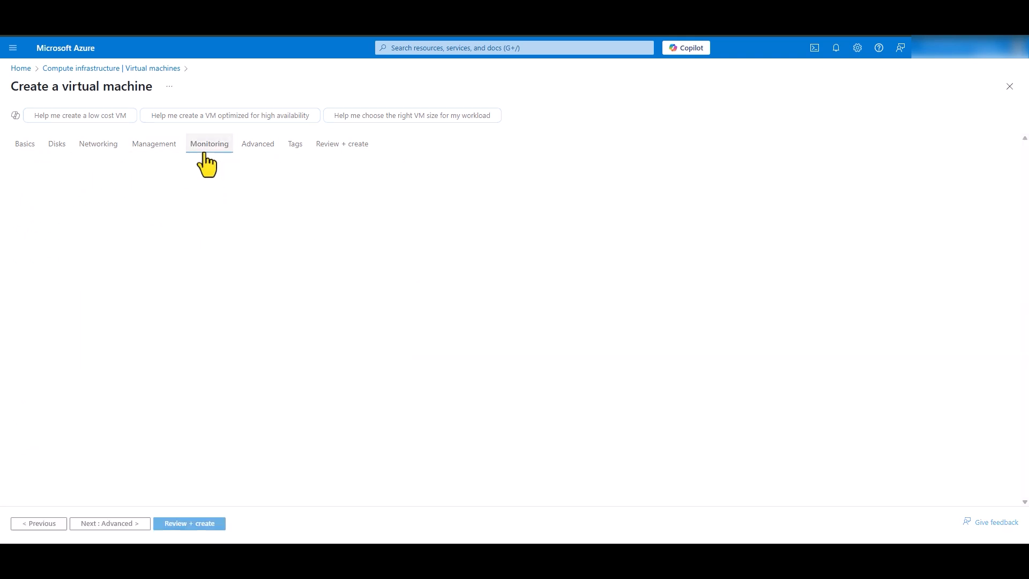
click(209, 144)
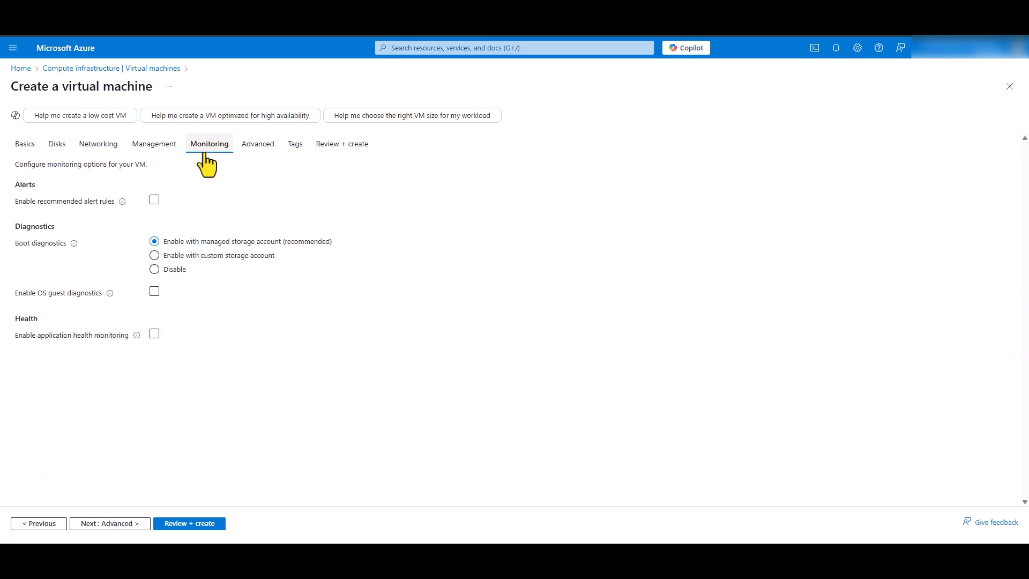
click(154, 269)
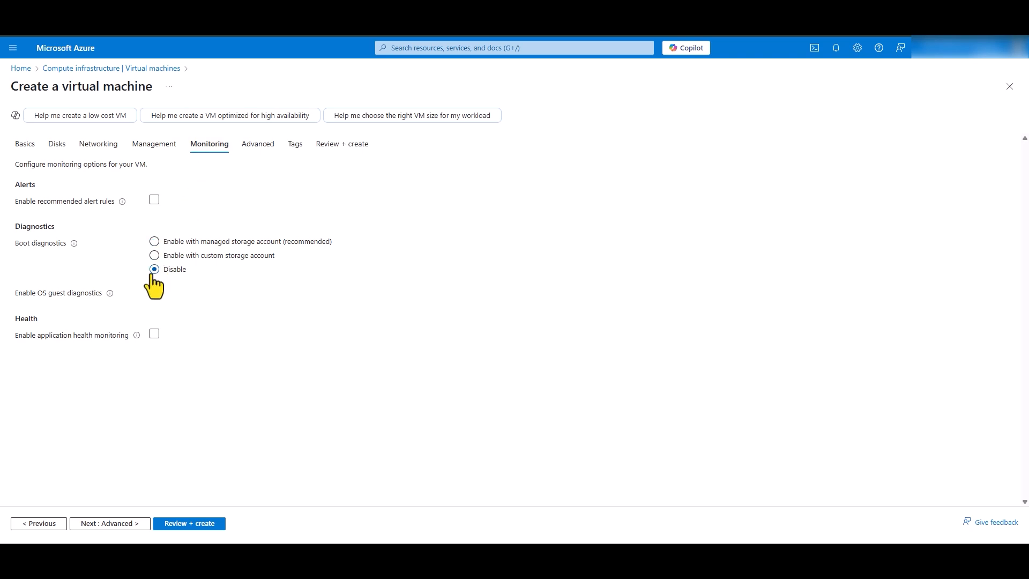
mouse_move(304, 317)
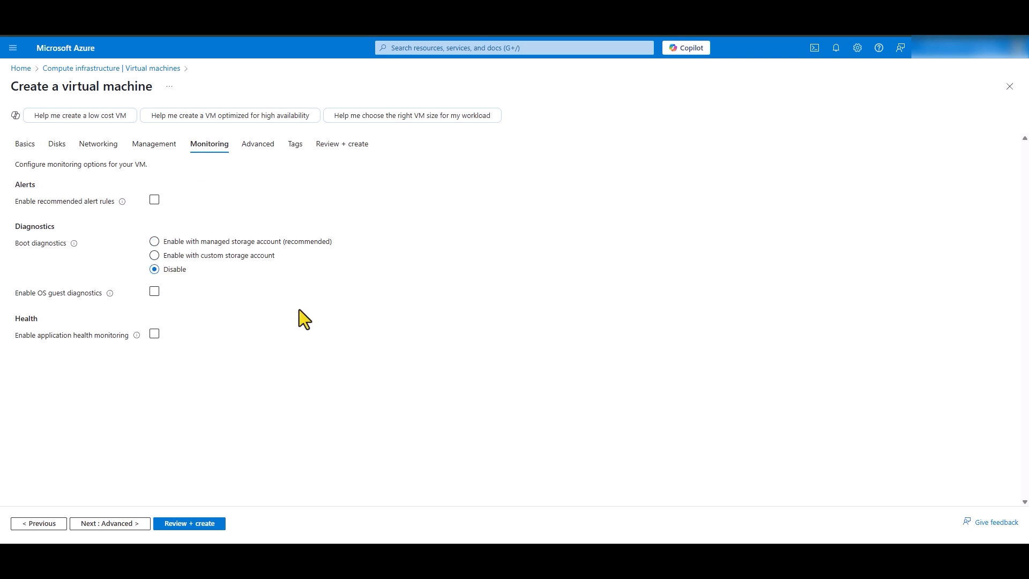
mouse_move(297, 313)
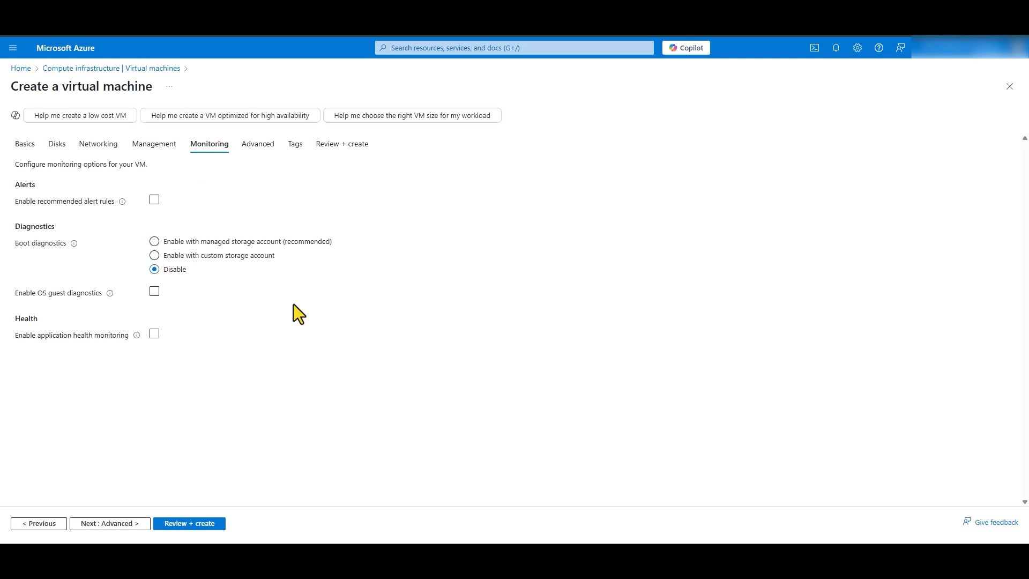
click(155, 292)
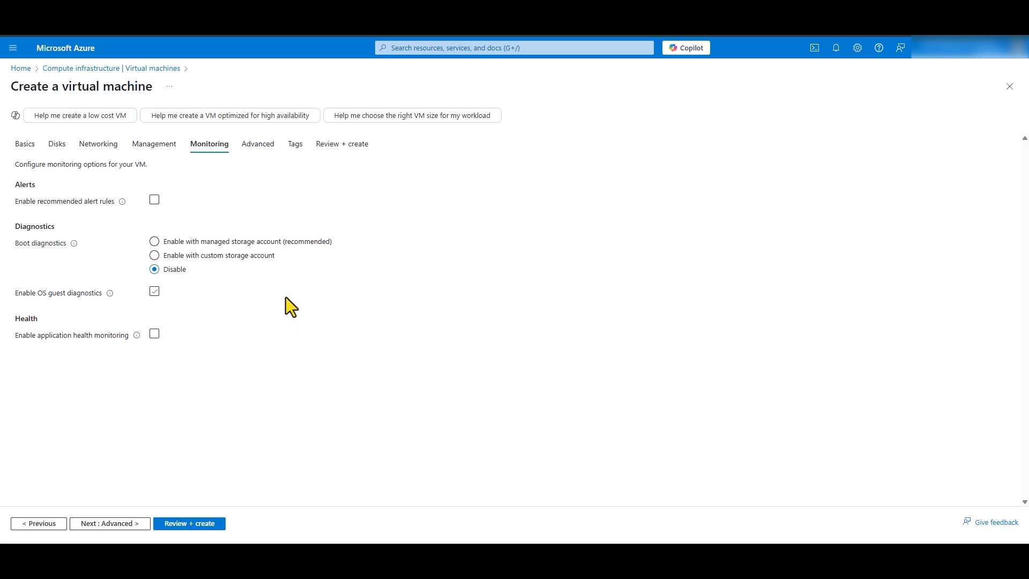
click(155, 291)
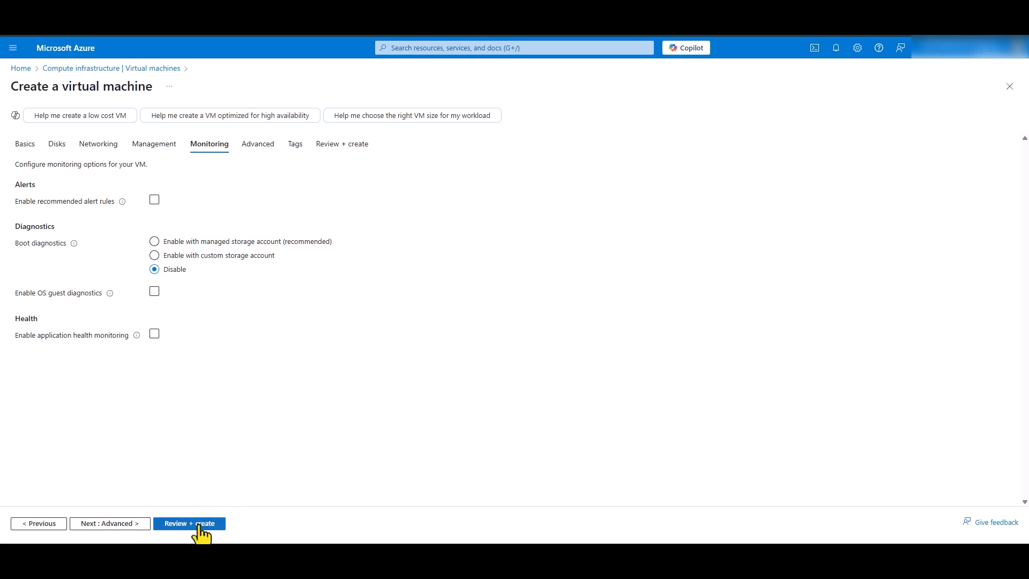
Review the Minecraft-svr configuration, then create the VM and let the deployment finish.
click(189, 523)
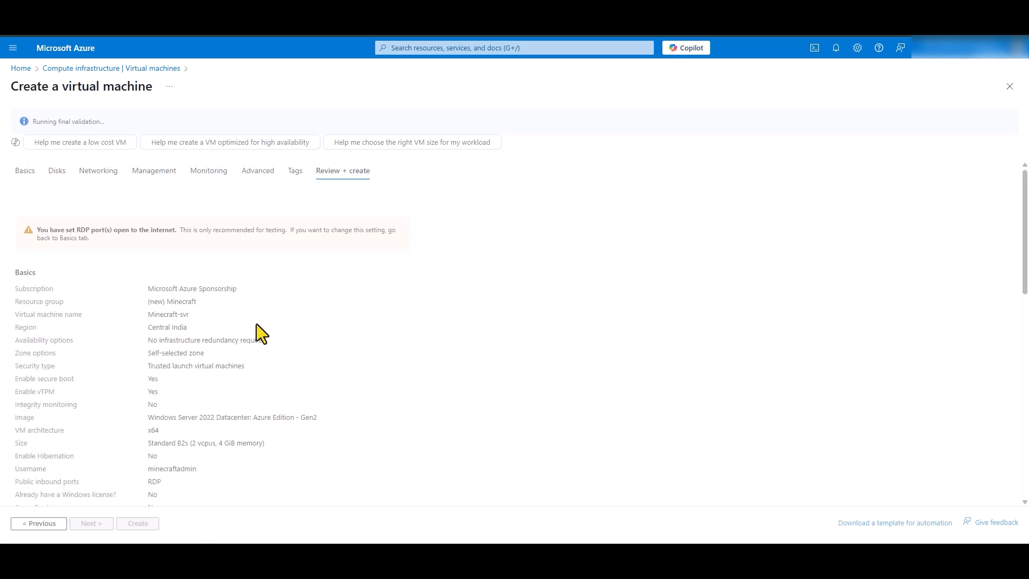
mouse_move(264, 339)
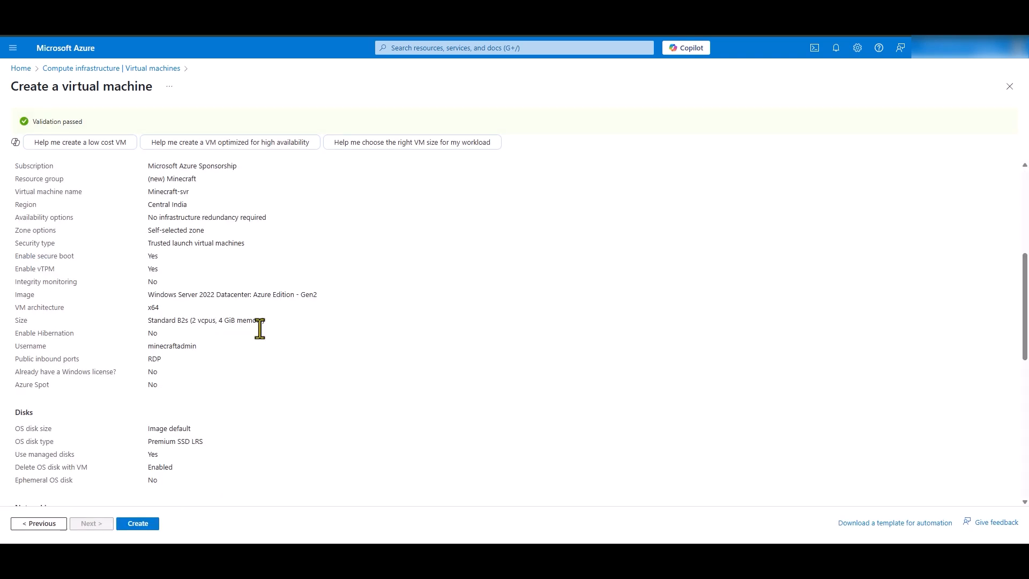
click(138, 523)
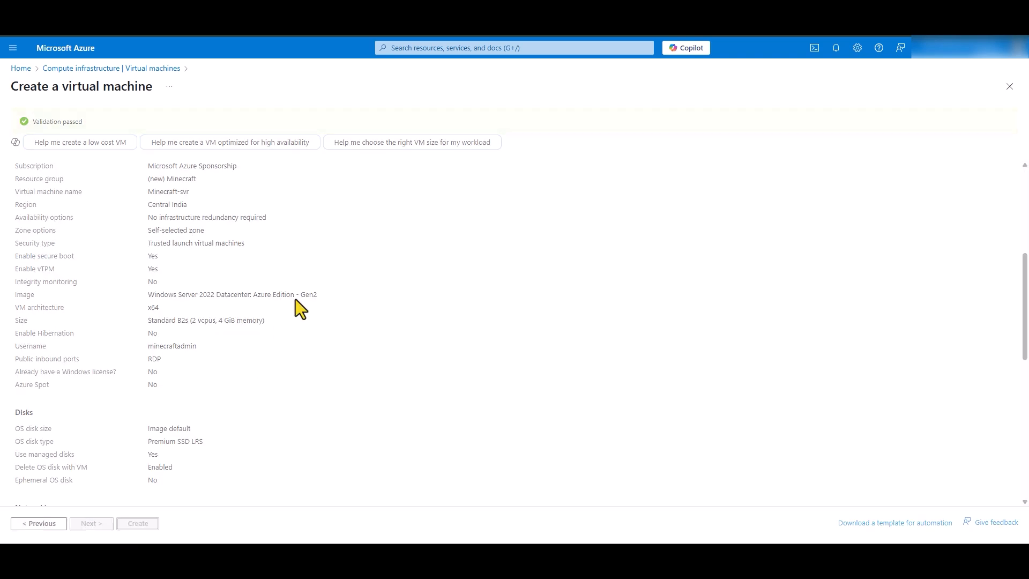
click(138, 523)
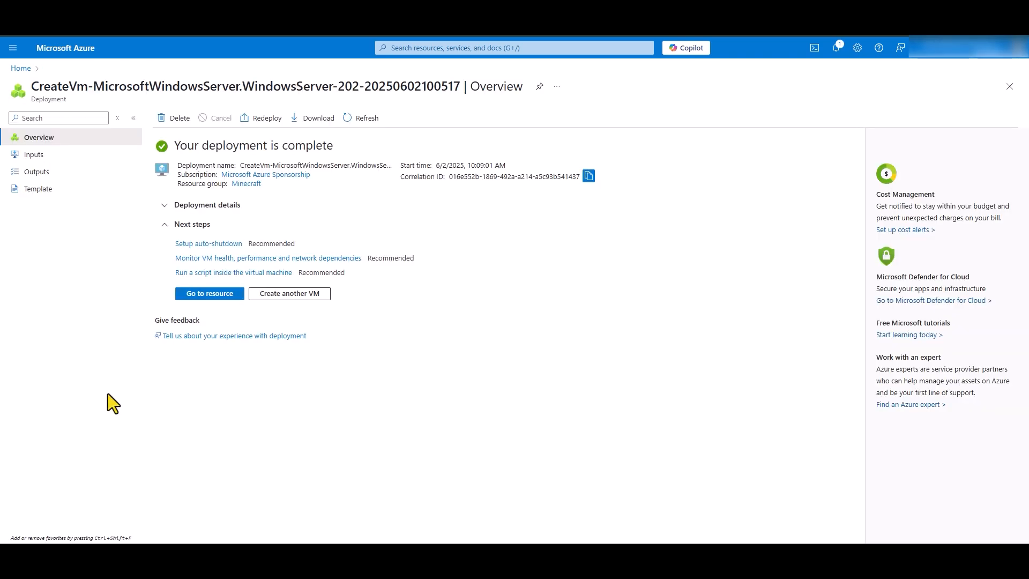
Open the Minecraft-svr resource's network settings and scroll to the inbound rules, including RDP 3389.
click(209, 293)
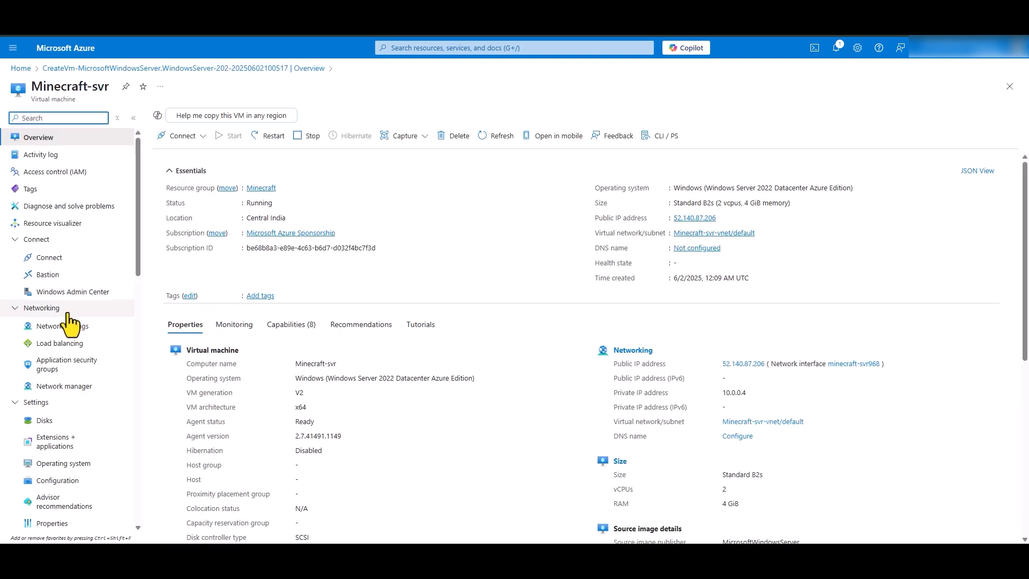
click(62, 326)
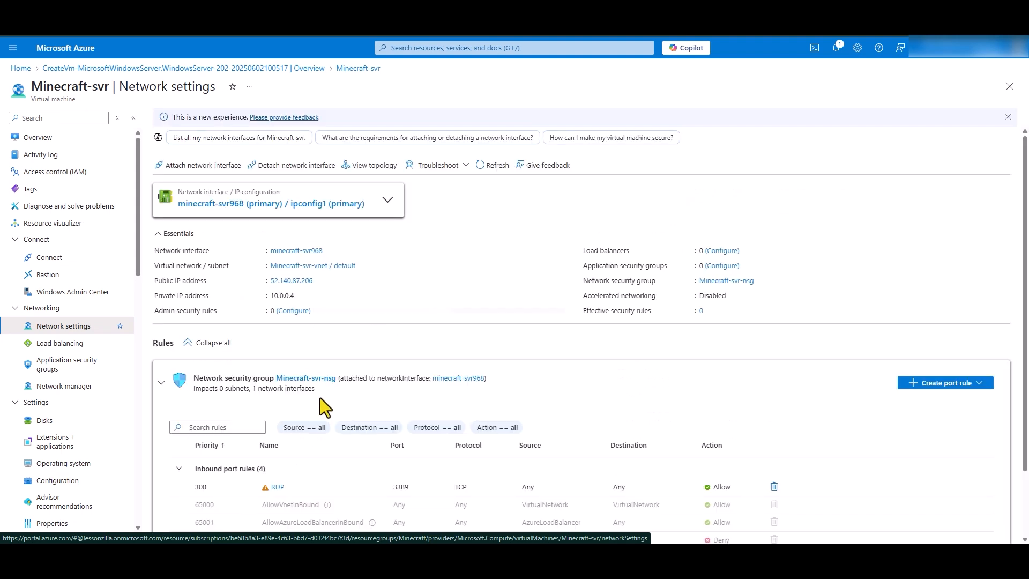
scroll(down, 3)
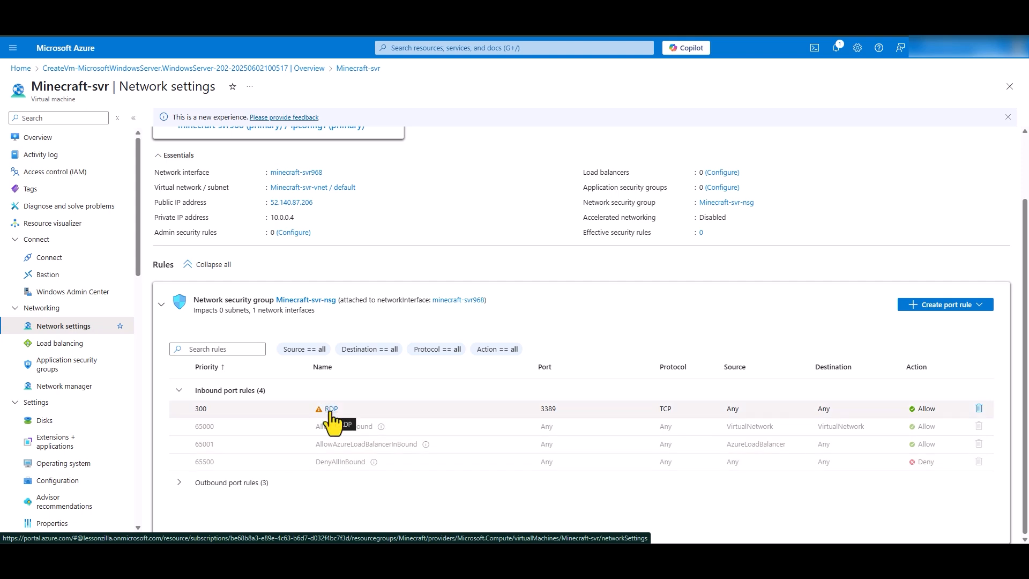
Edit the RDP inbound rule and change its source to IP Addresses.
click(331, 409)
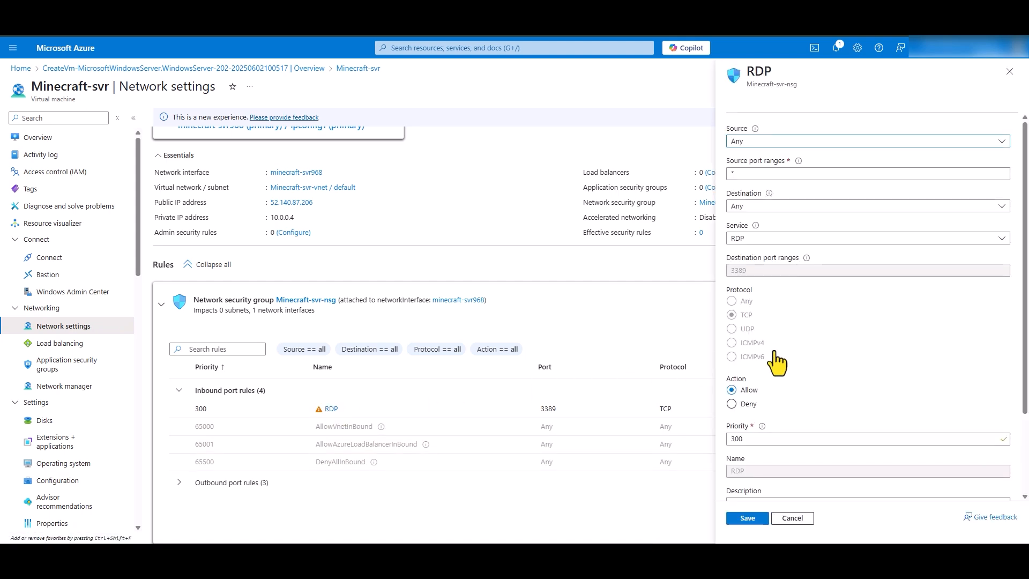
mouse_move(845, 351)
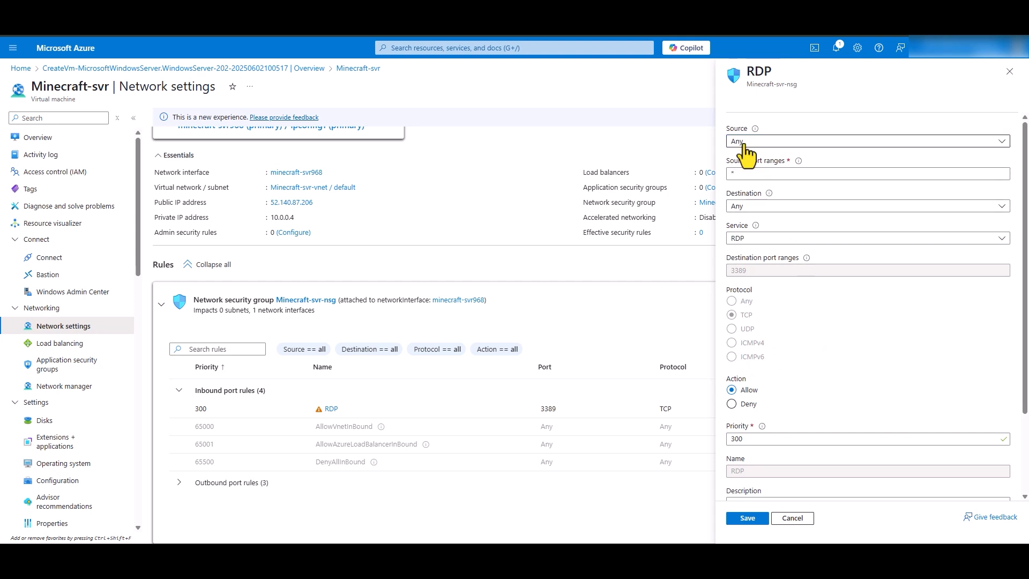
click(868, 141)
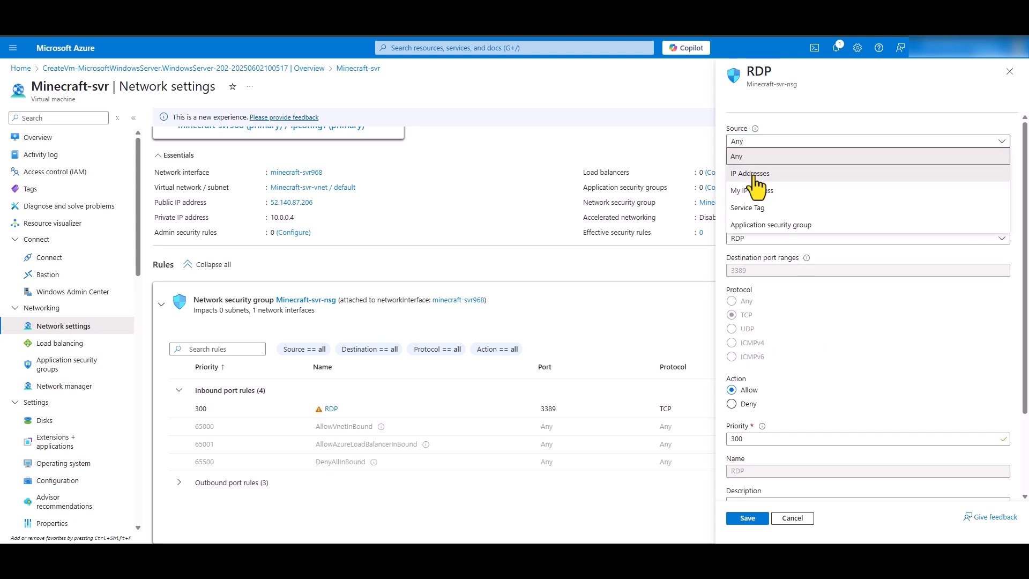
click(750, 173)
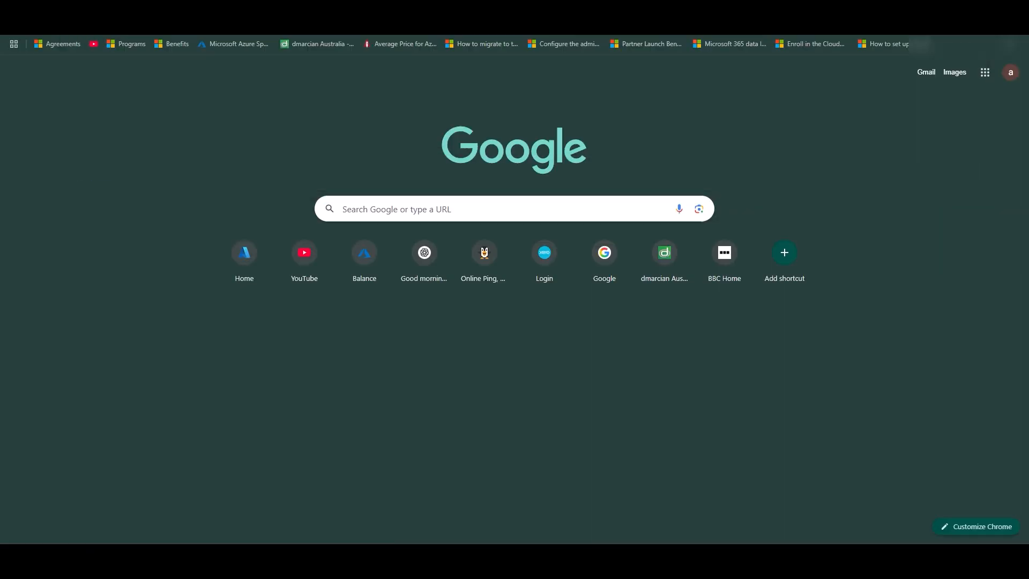
click(484, 253)
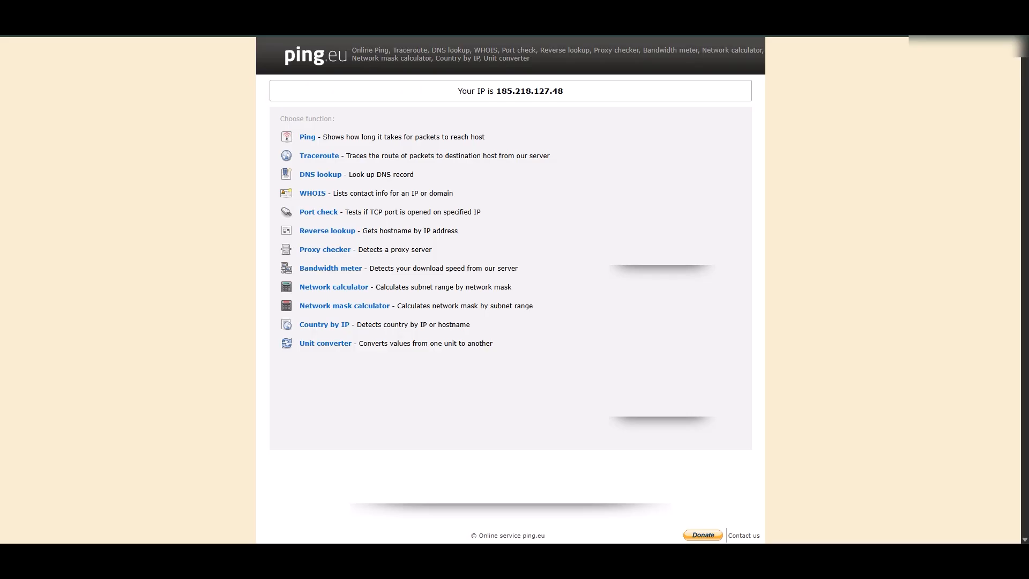
mouse_move(334, 70)
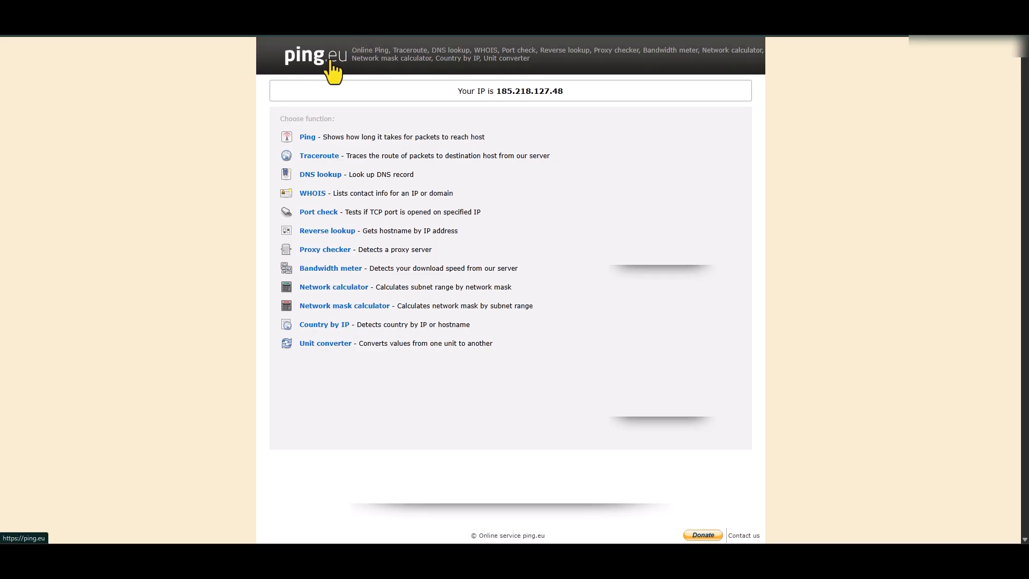
mouse_move(497, 93)
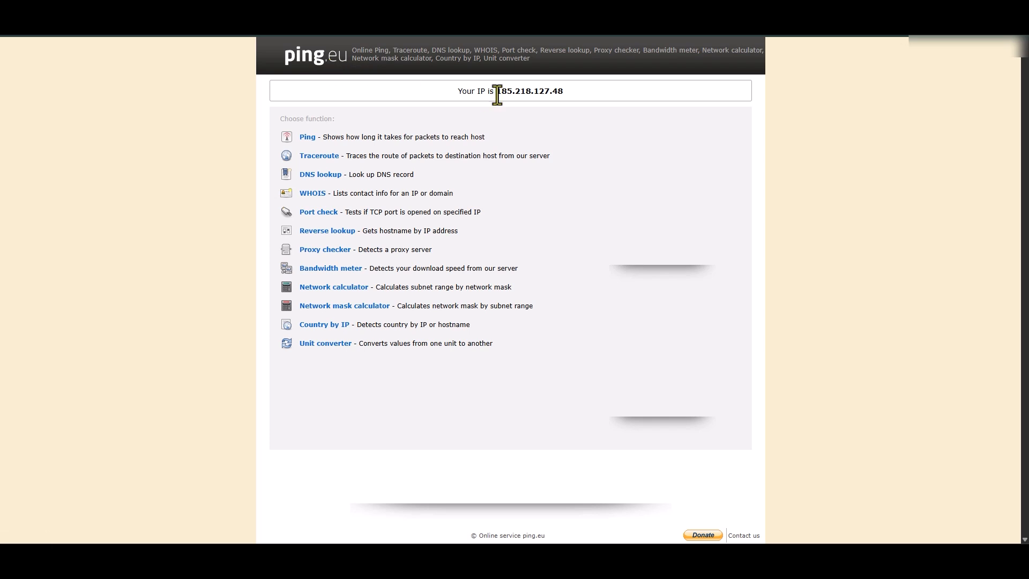
double_click(530, 91)
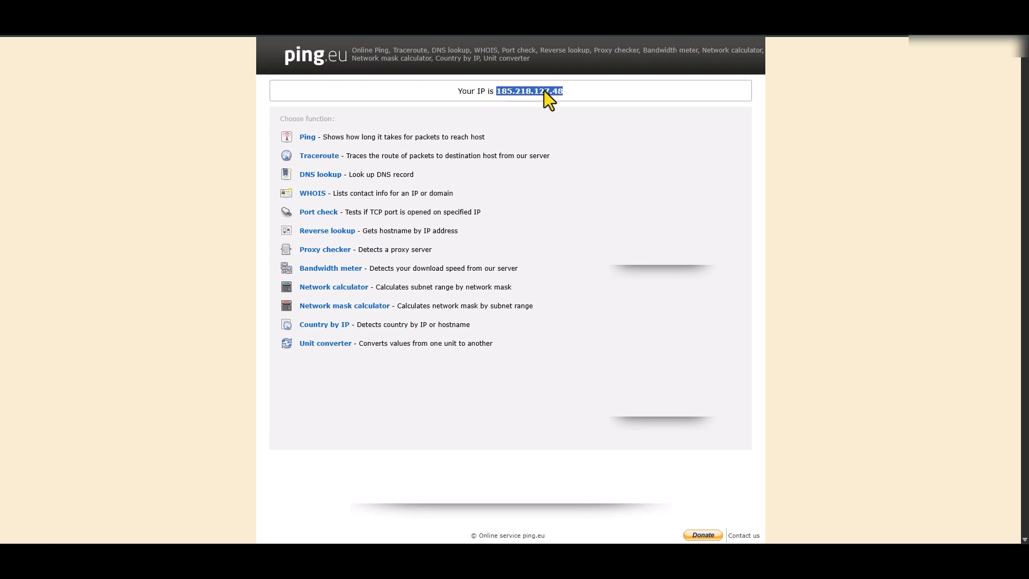
right_click(545, 94)
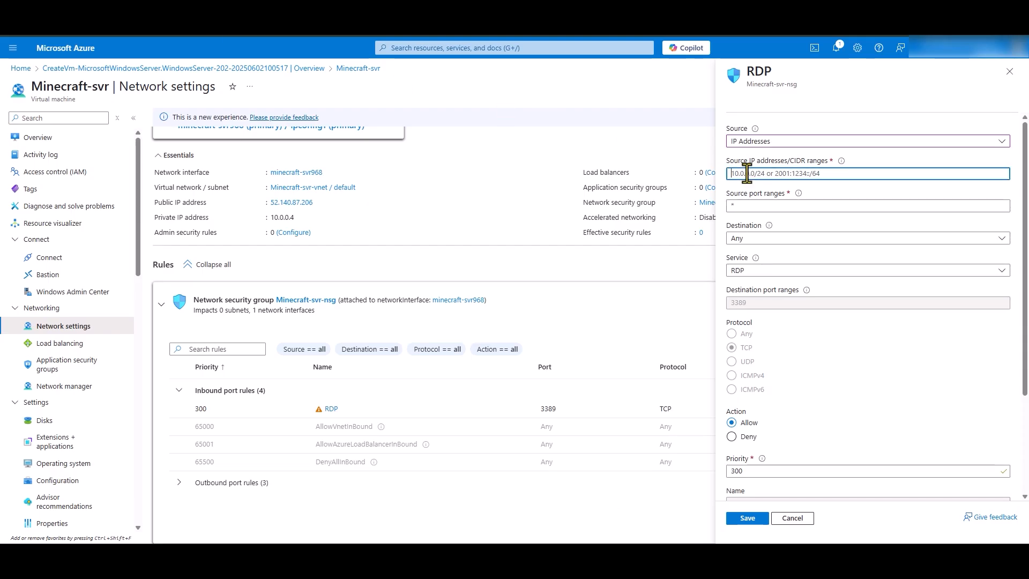
text(185.218.127.48)
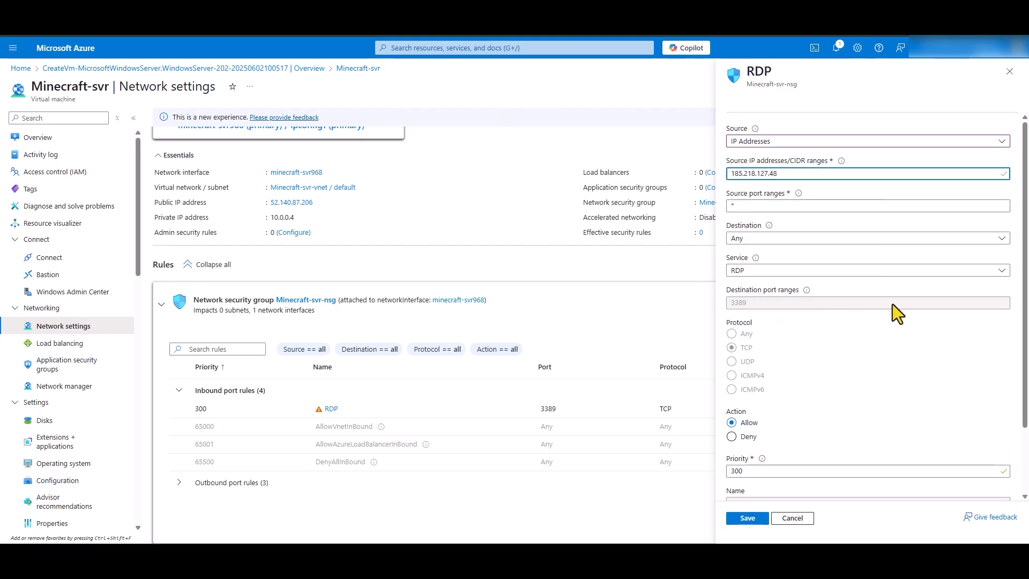
click(748, 518)
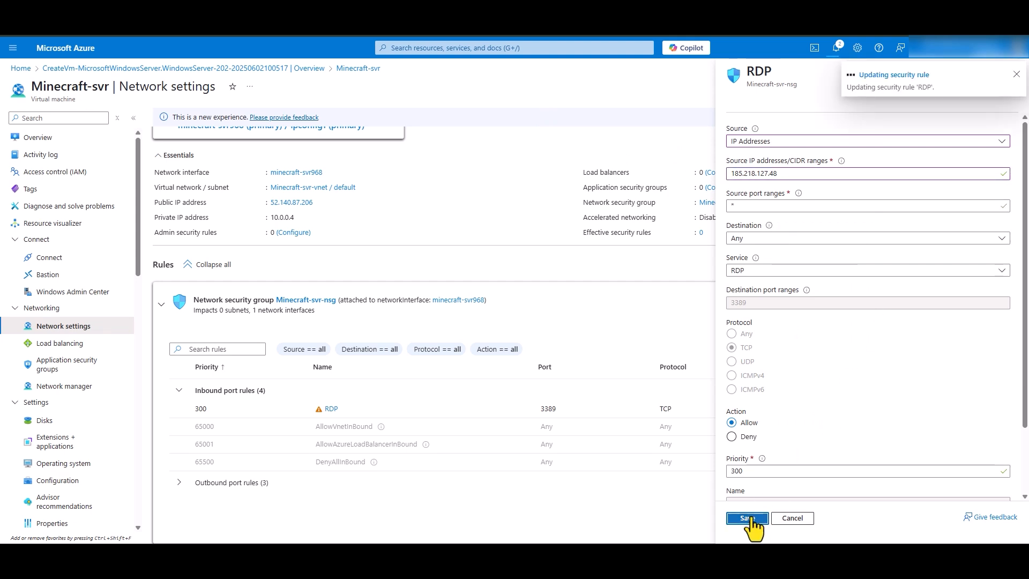
click(746, 518)
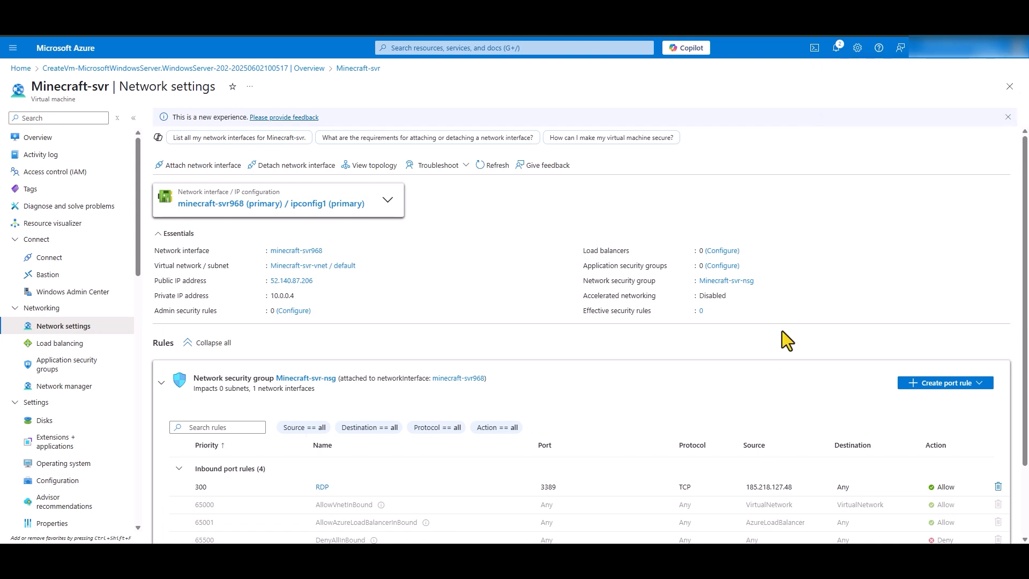
scroll(down, 3)
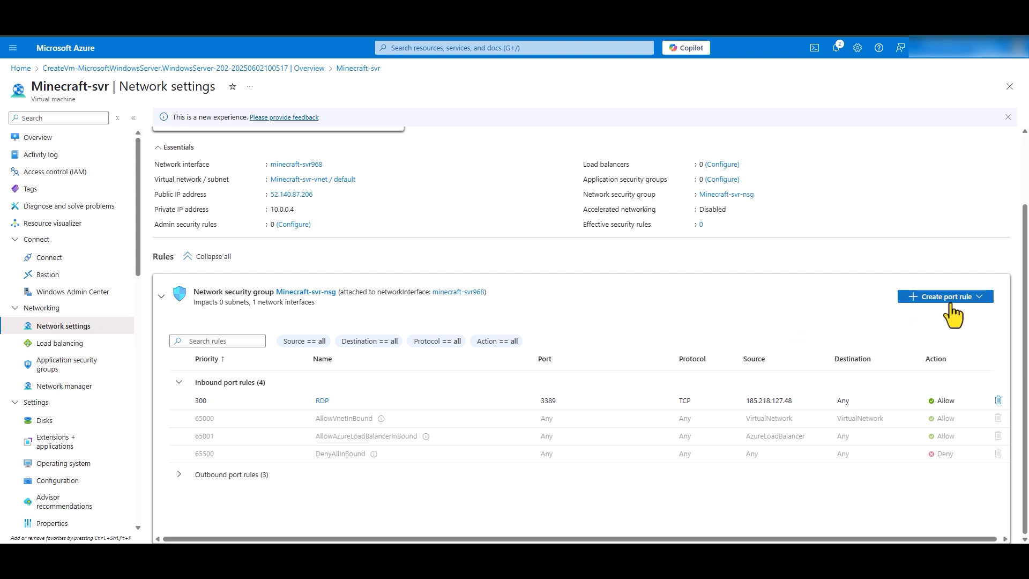
Start a new inbound port rule with source IP addresses 185.218.127.48.
click(945, 296)
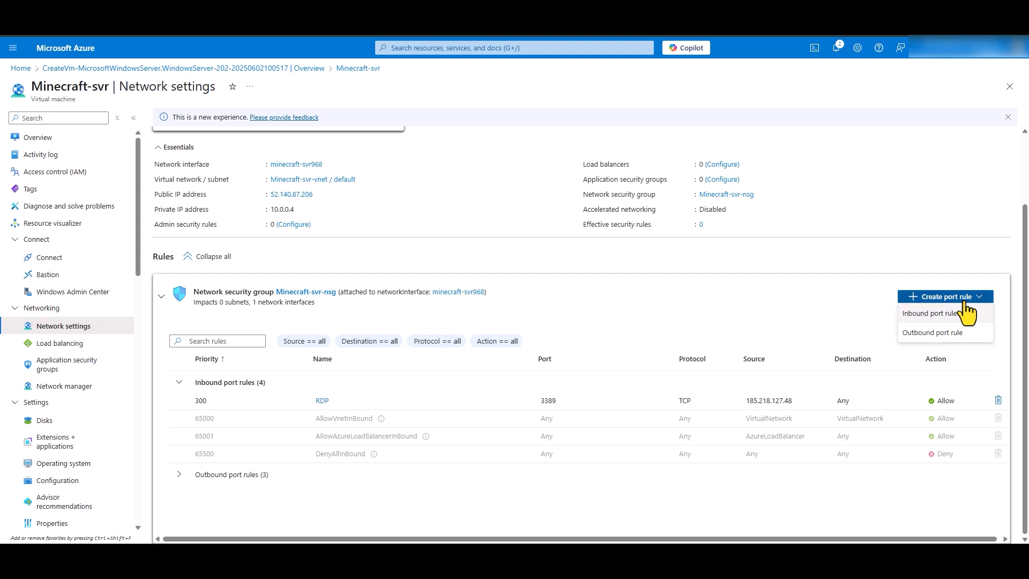
click(929, 313)
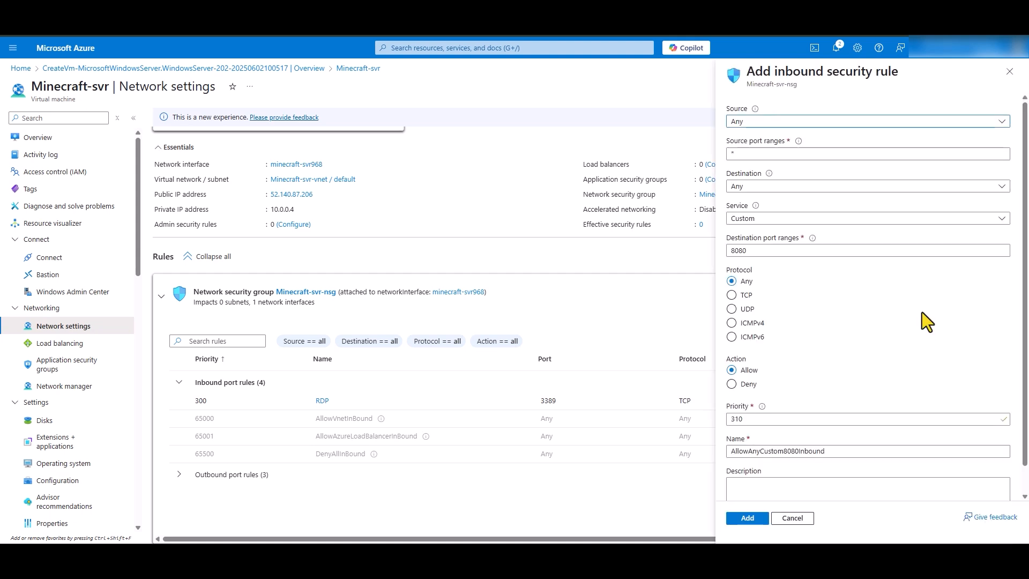
click(868, 122)
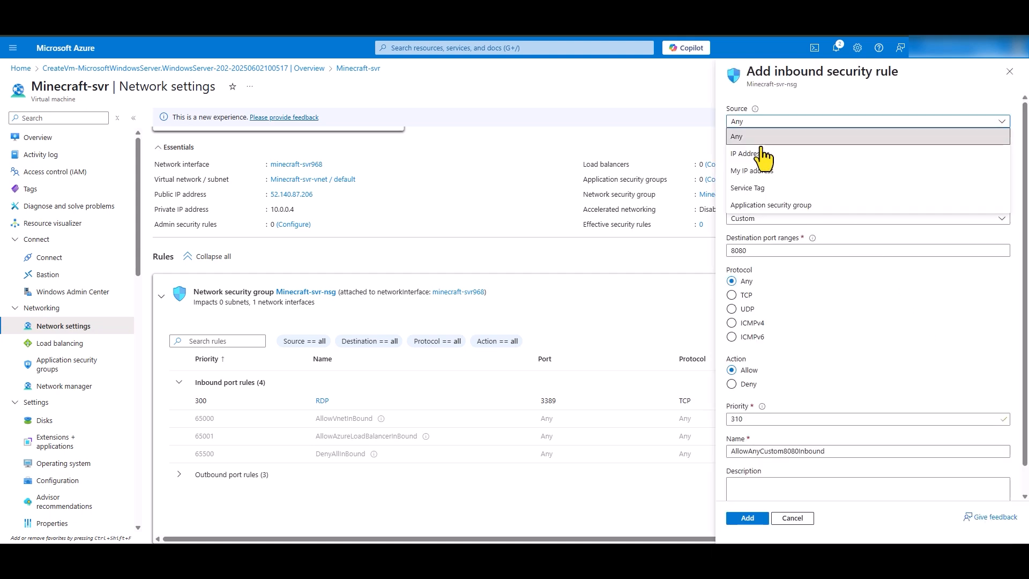
click(745, 153)
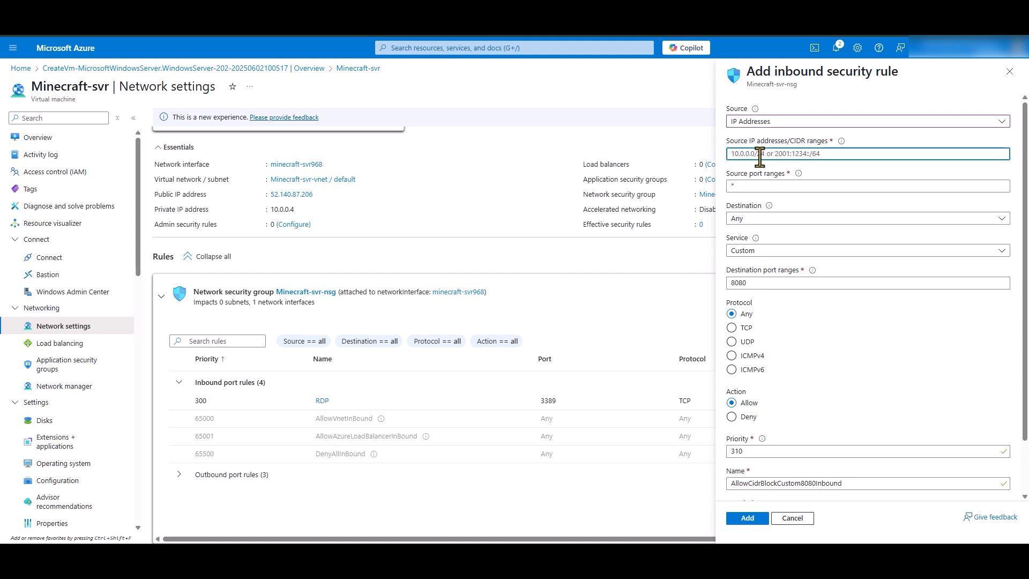
text(185.218.127.48)
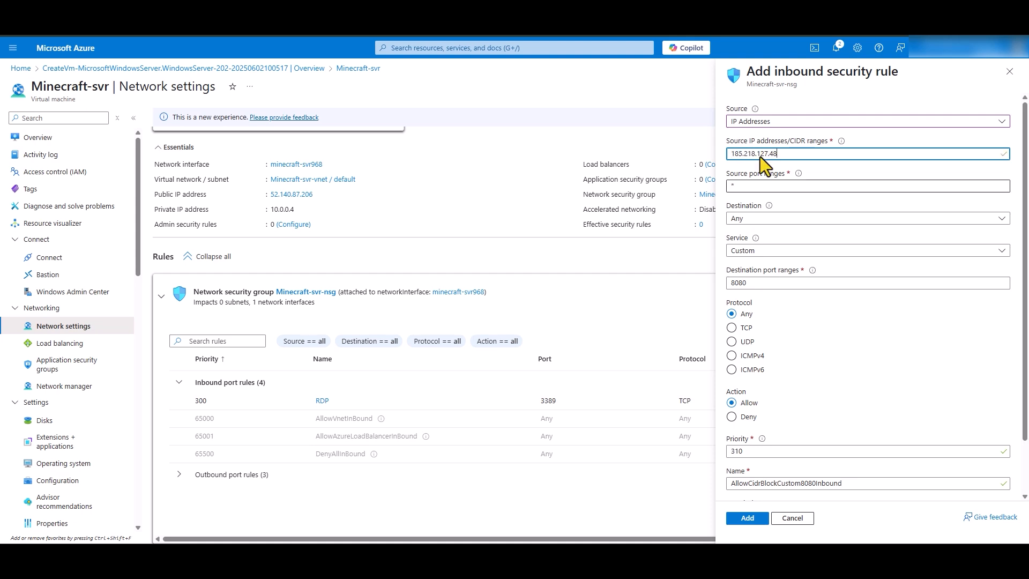
Set destination port 25565, TCP protocol and name AllowMinecraftPort, then add the rule.
scroll(down, 3)
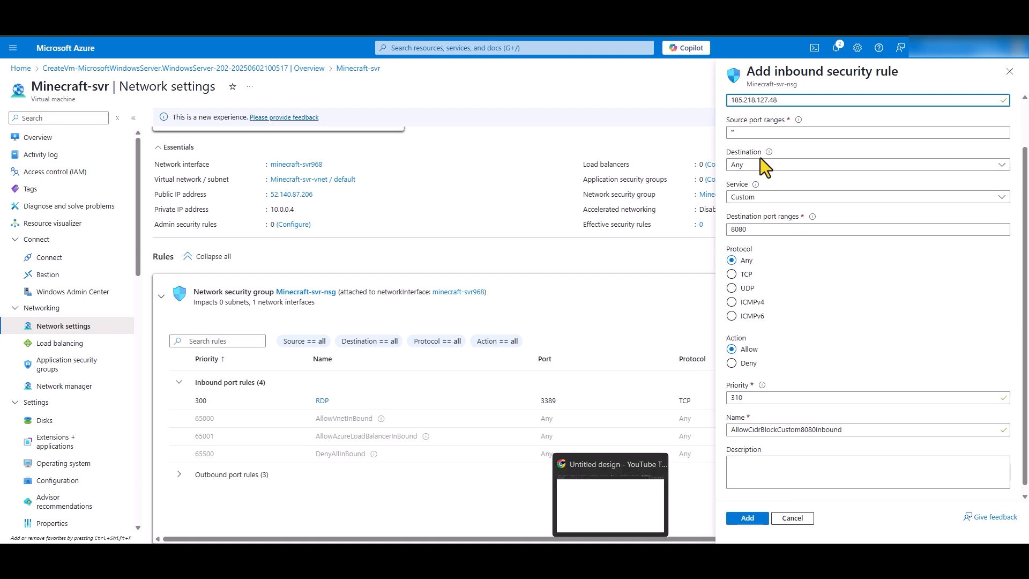
click(867, 229)
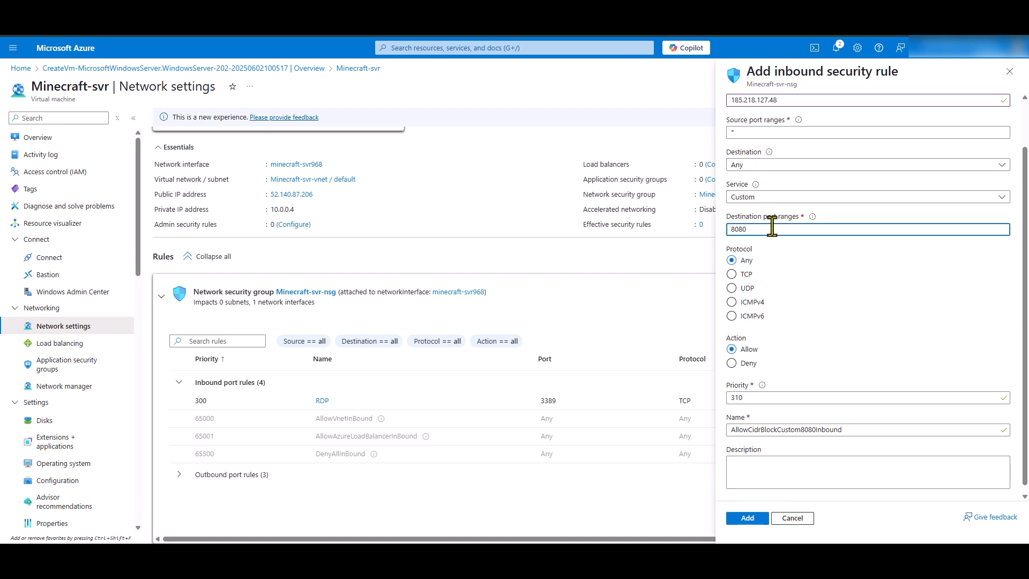
text(185.218.127.48)
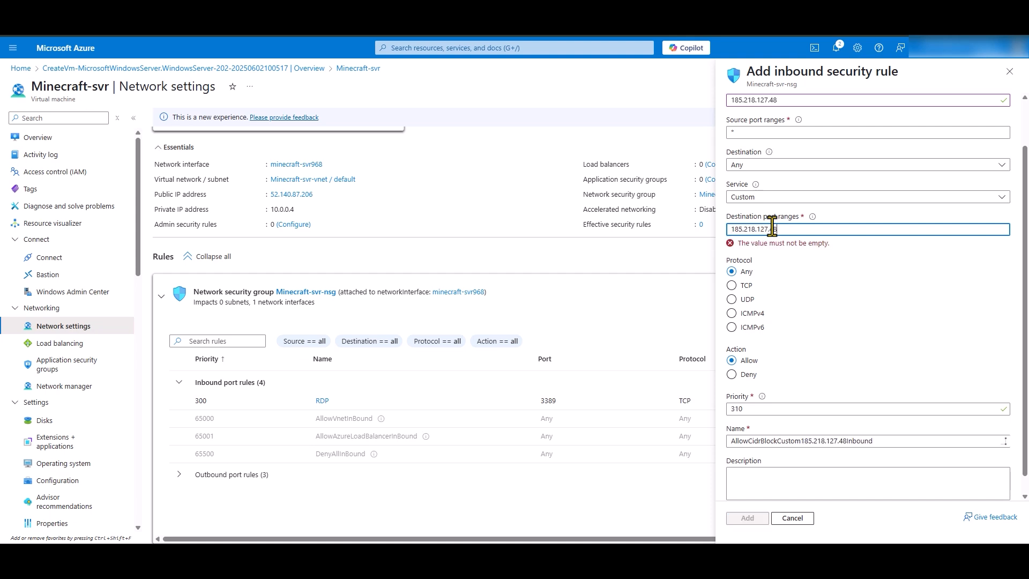
text(25565)
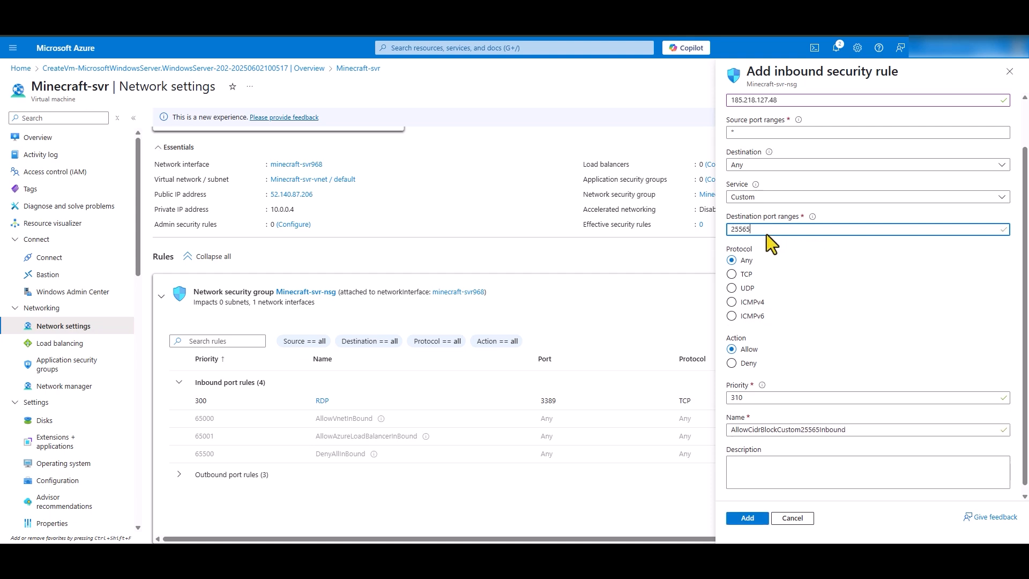
click(731, 274)
text(AllowMinecraft)
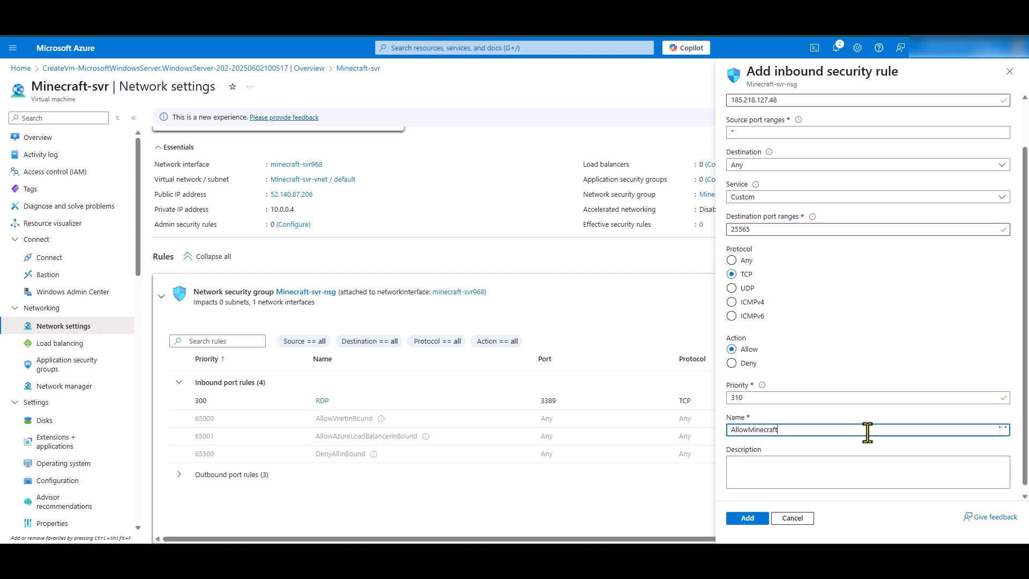
text(Port)
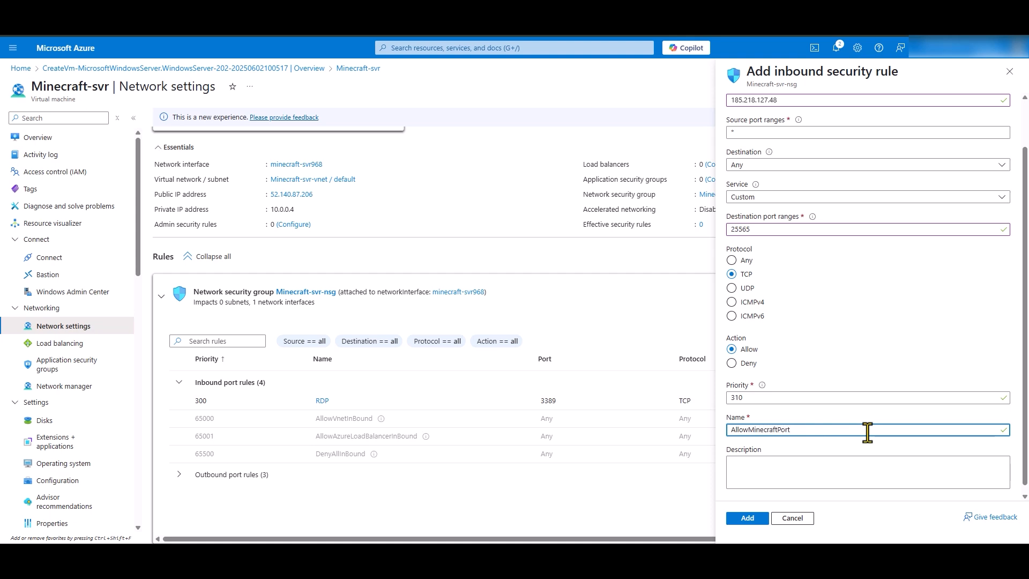
scroll(up, 3)
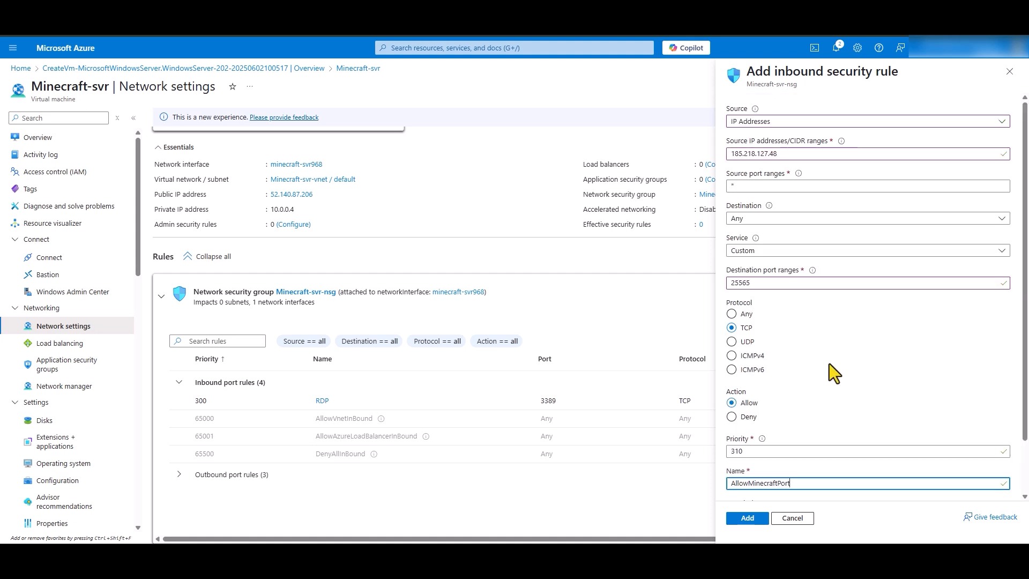
scroll(down, 3)
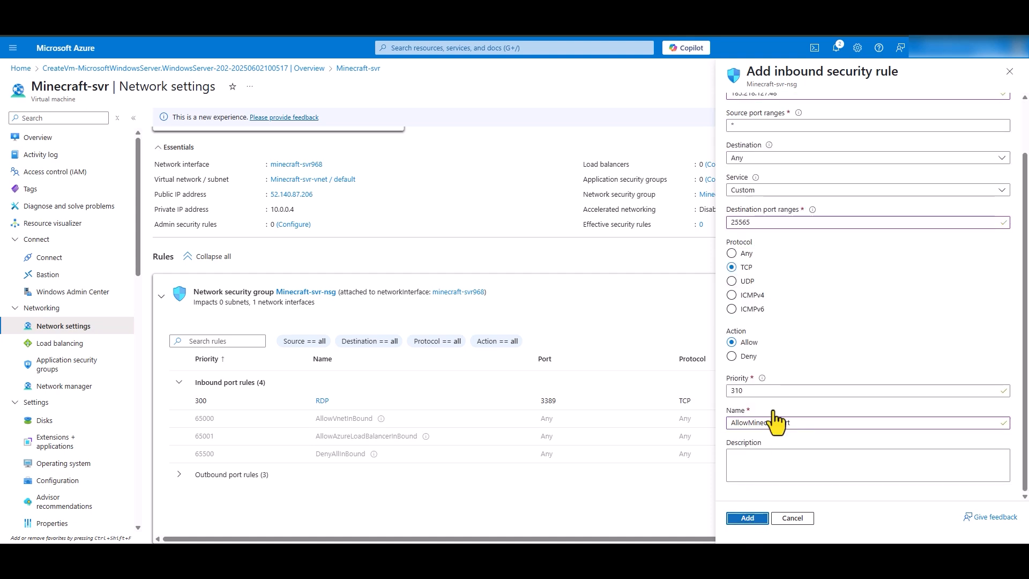
click(746, 518)
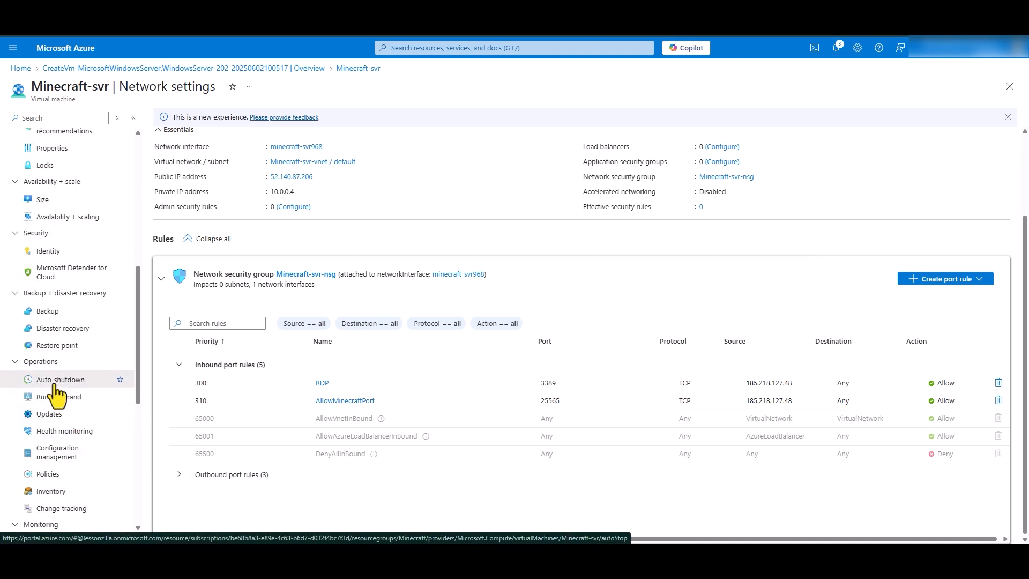
Enable Minecraft-svr auto-shutdown at 10:00:00 PM daily with notifications off, and save.
click(59, 380)
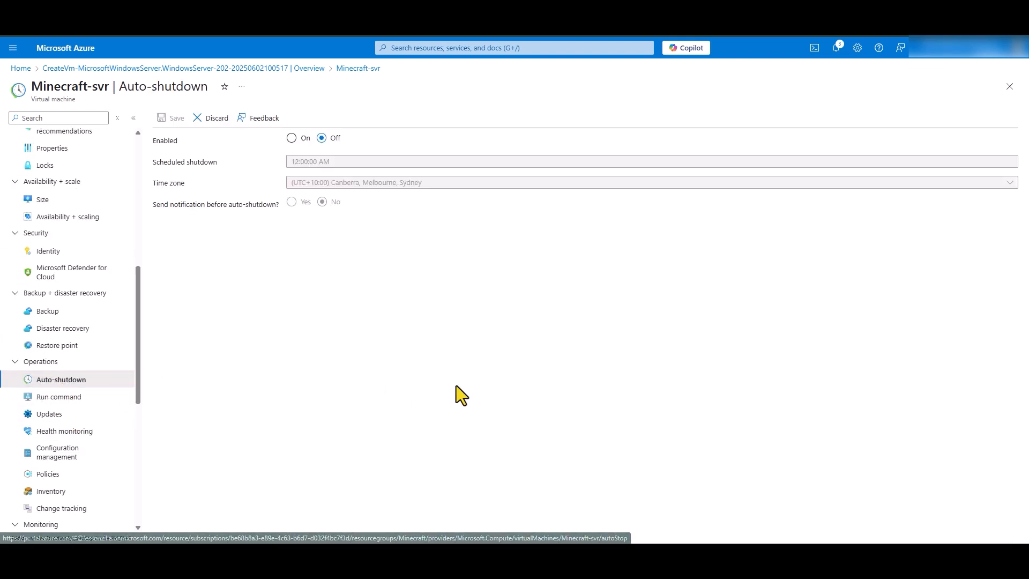
click(291, 138)
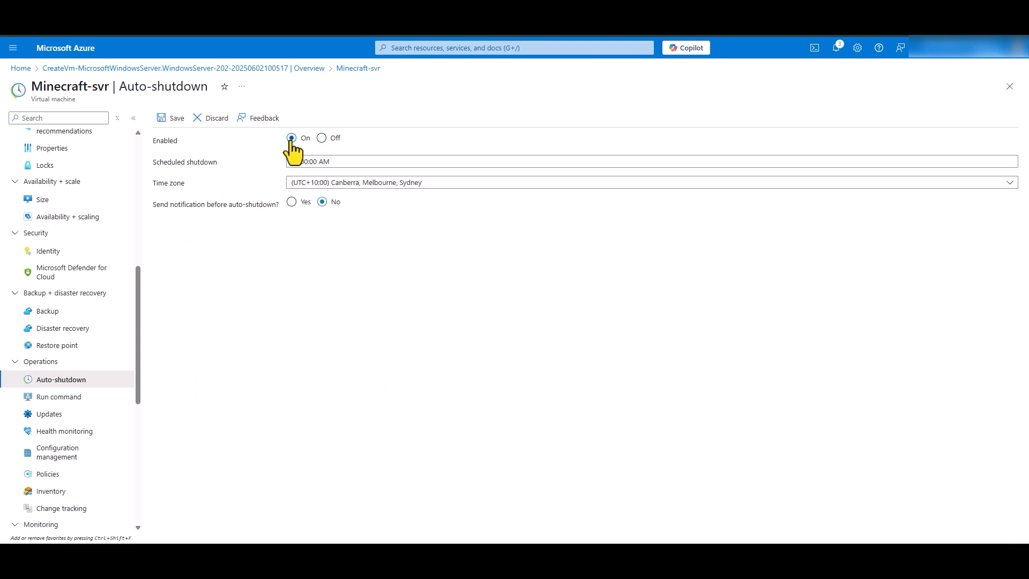
click(296, 161)
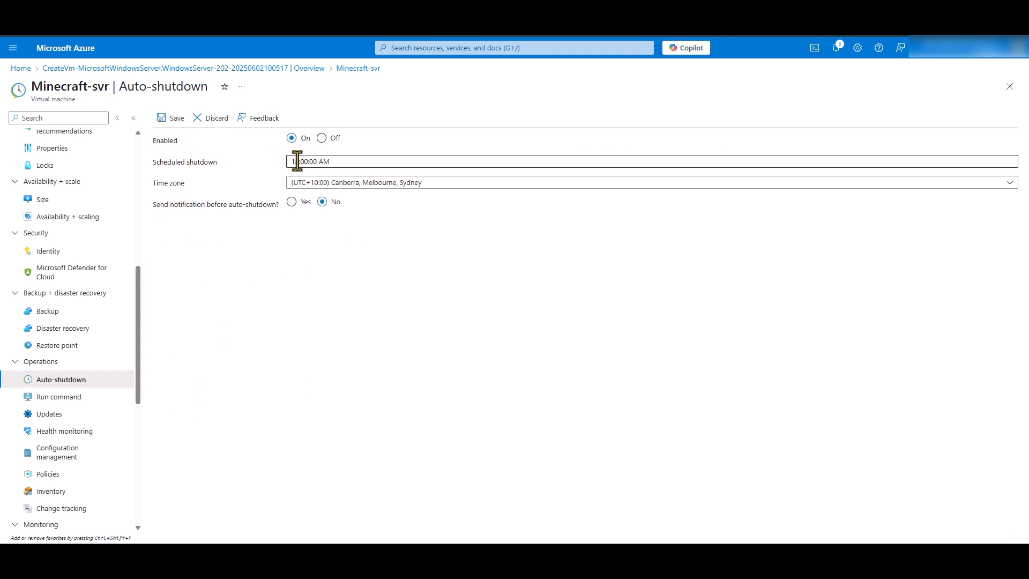
text(1:00:00 AM)
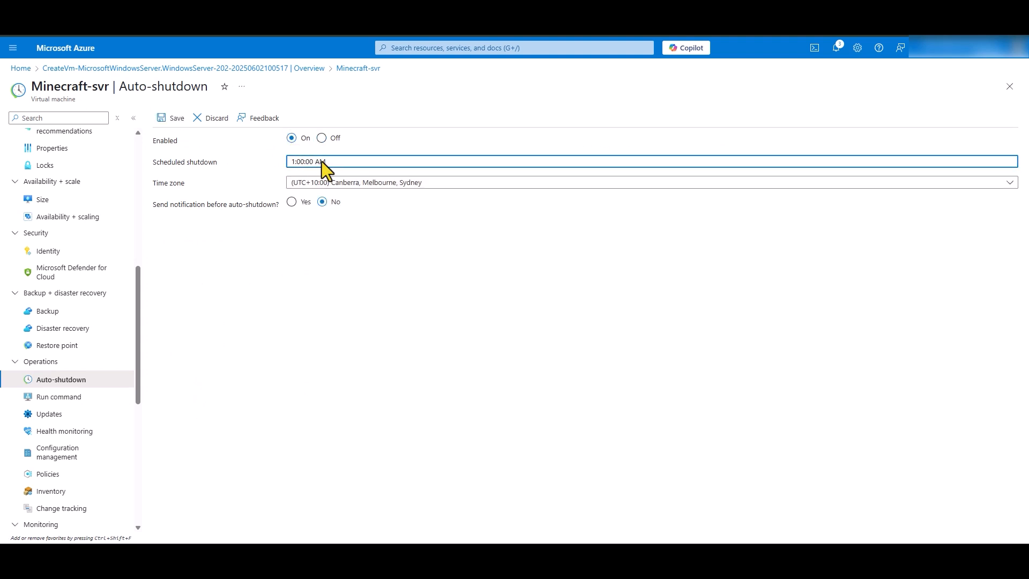
text(10:00:00 AM)
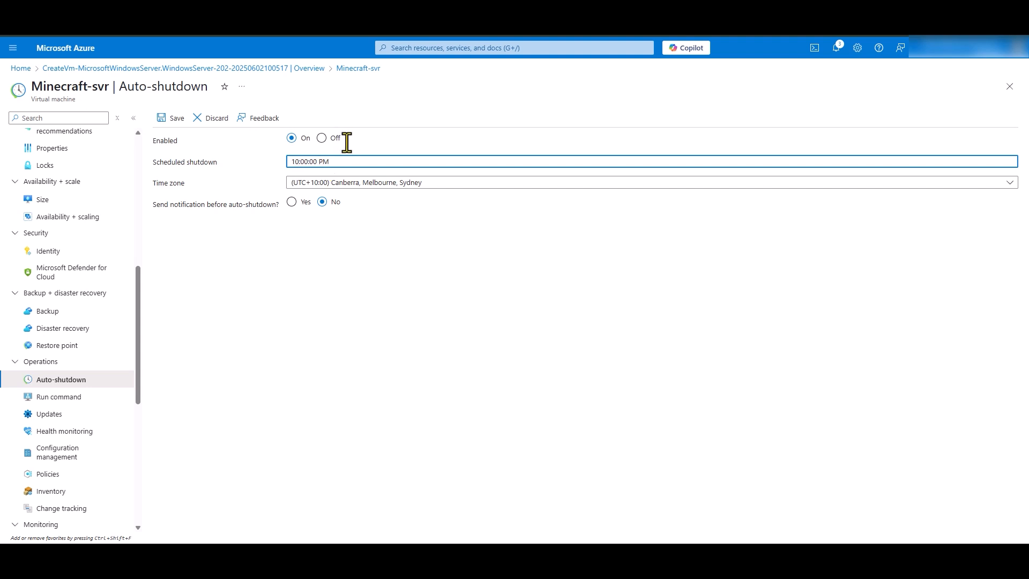
mouse_move(360, 206)
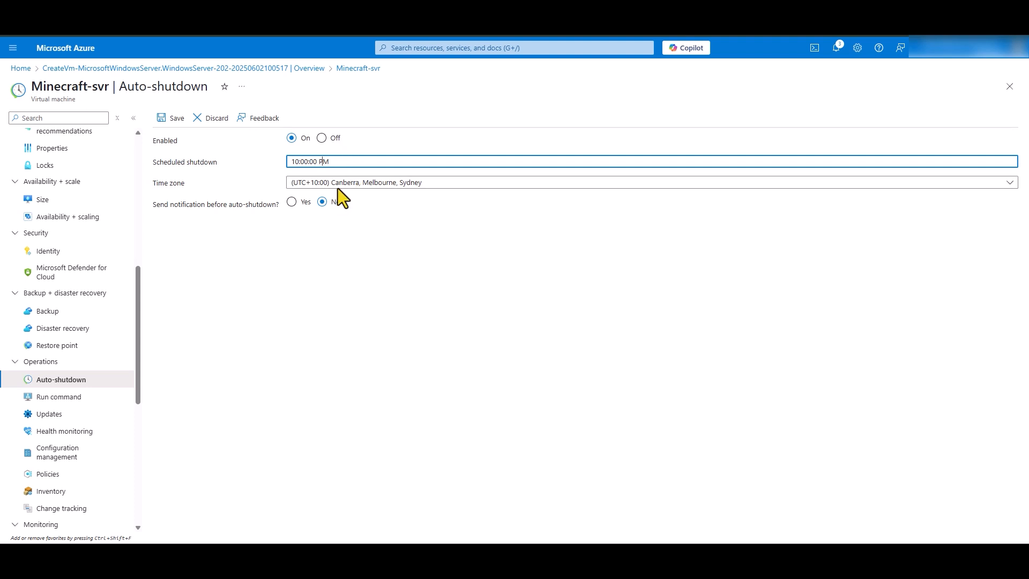
click(291, 202)
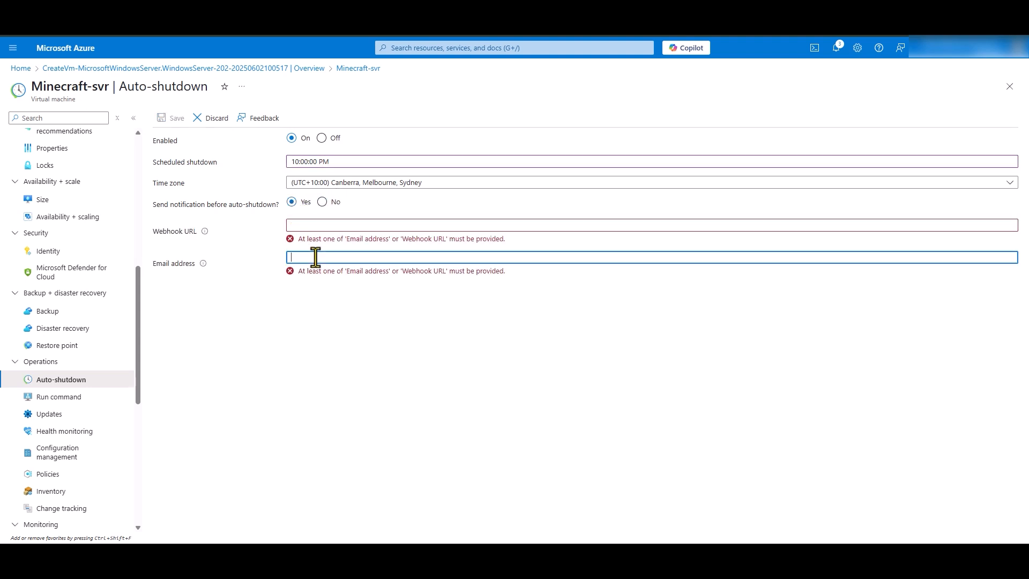
click(322, 202)
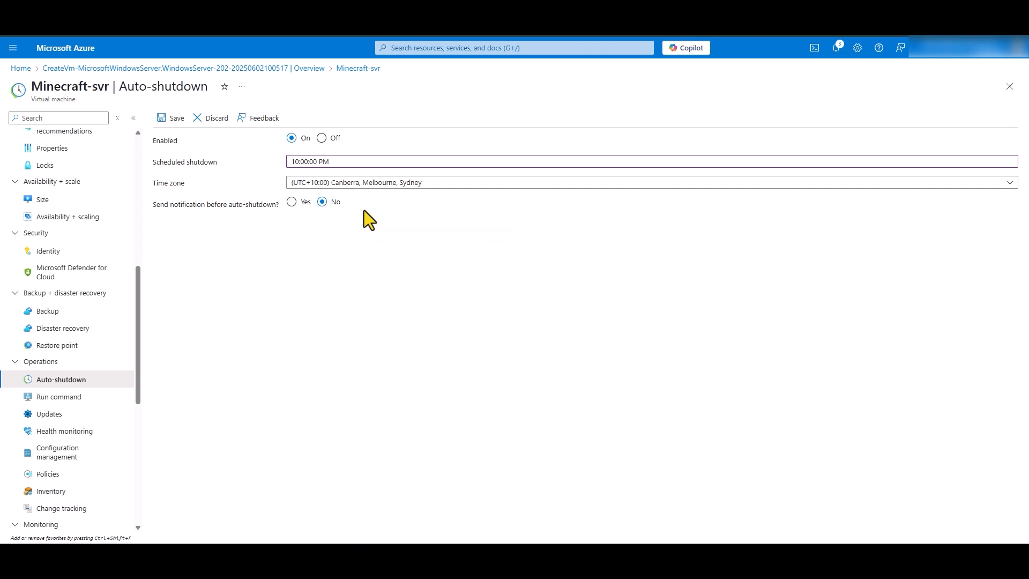
mouse_move(380, 281)
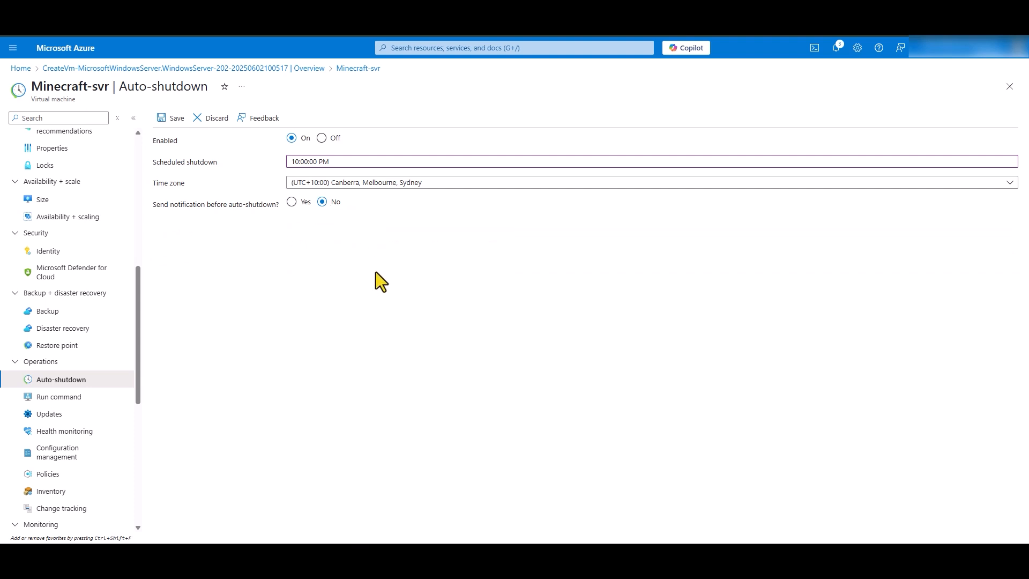
click(174, 118)
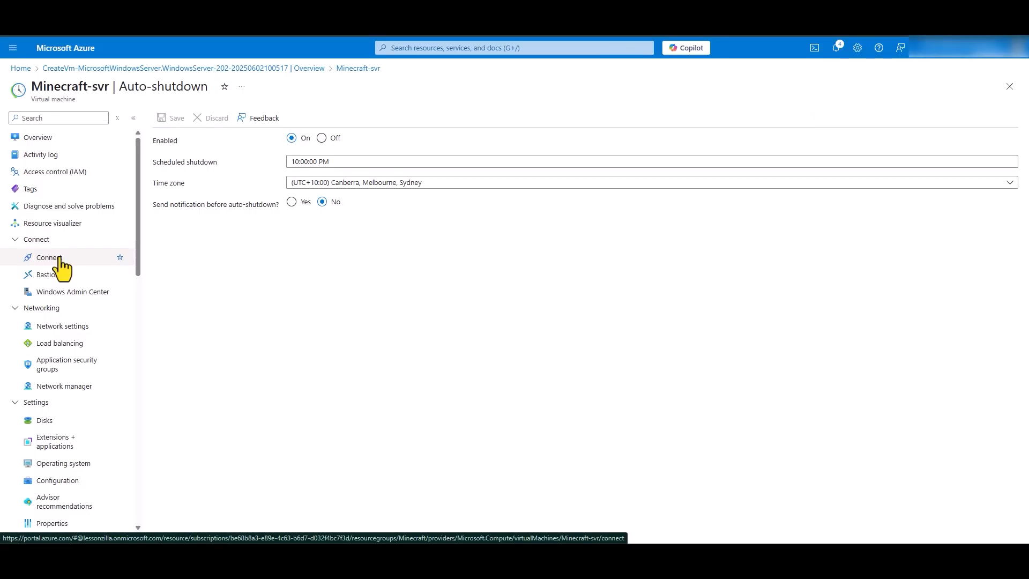
Download Minecraft-svr.rdp and sign in to the VM at 52.140.87.206.
click(49, 258)
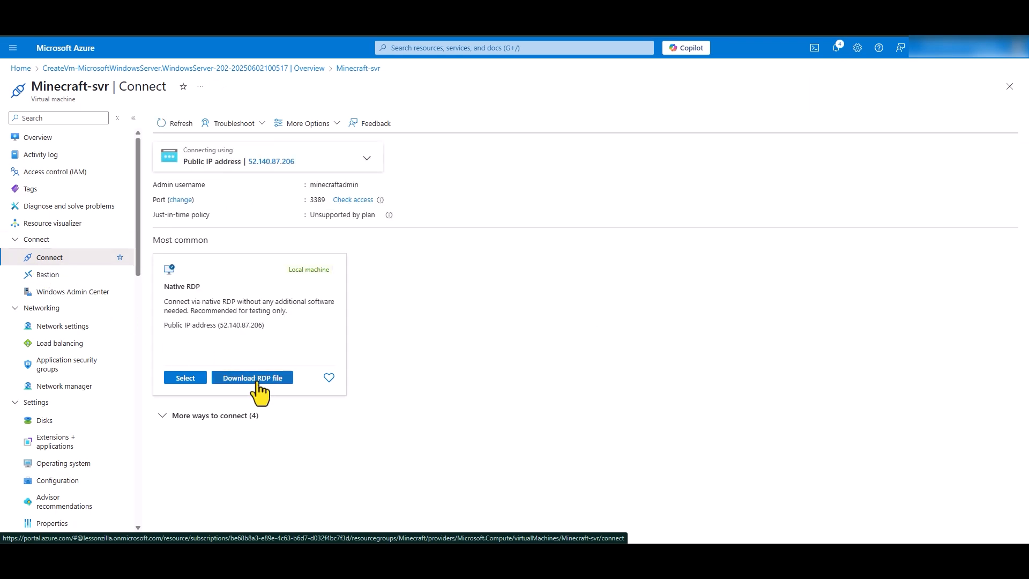
click(252, 377)
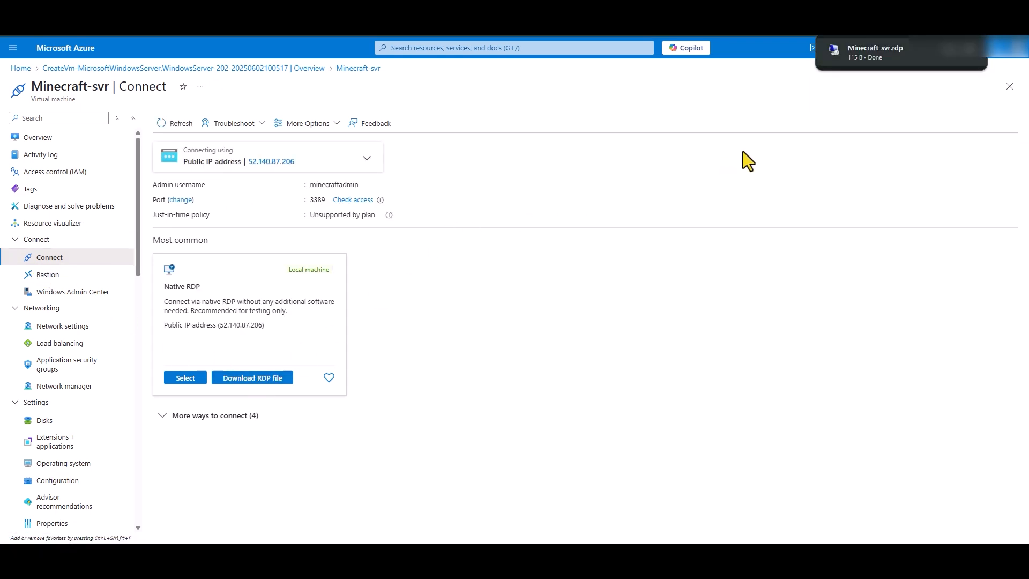
mouse_move(774, 152)
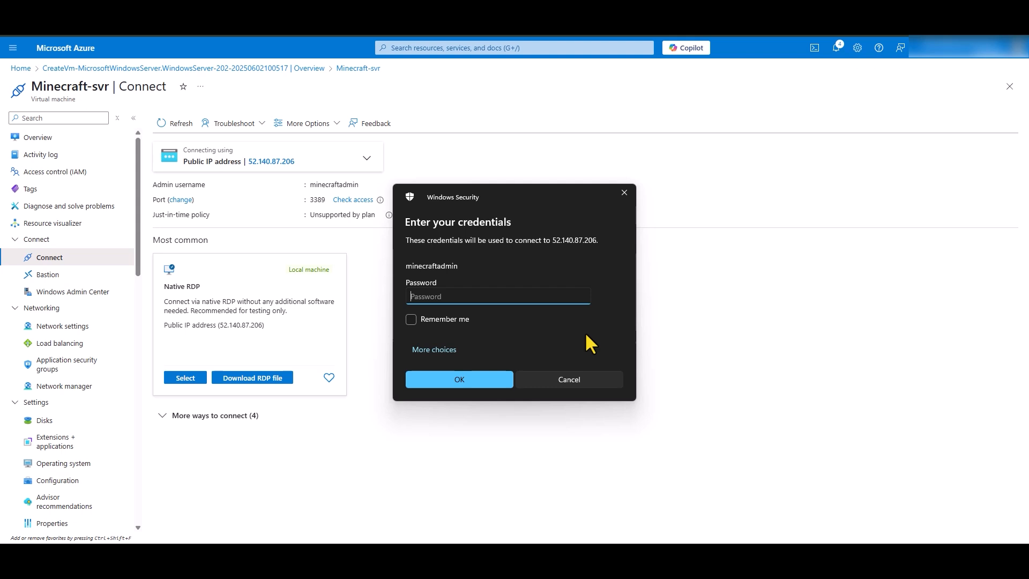
click(459, 379)
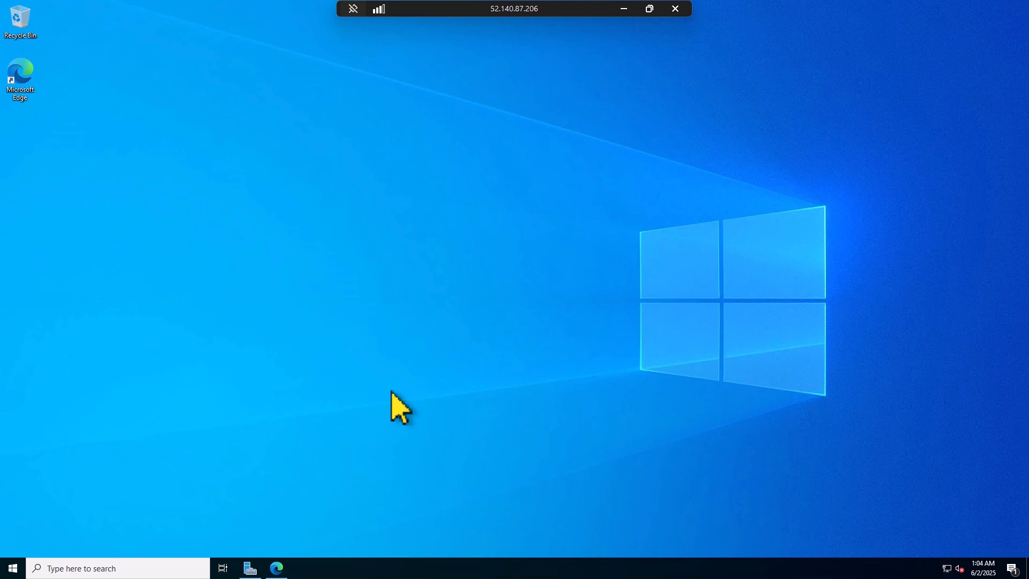
In the remote Edge, scroll Oracle's Java Downloads page to the JDK 24 Windows x64 Installer.
click(276, 569)
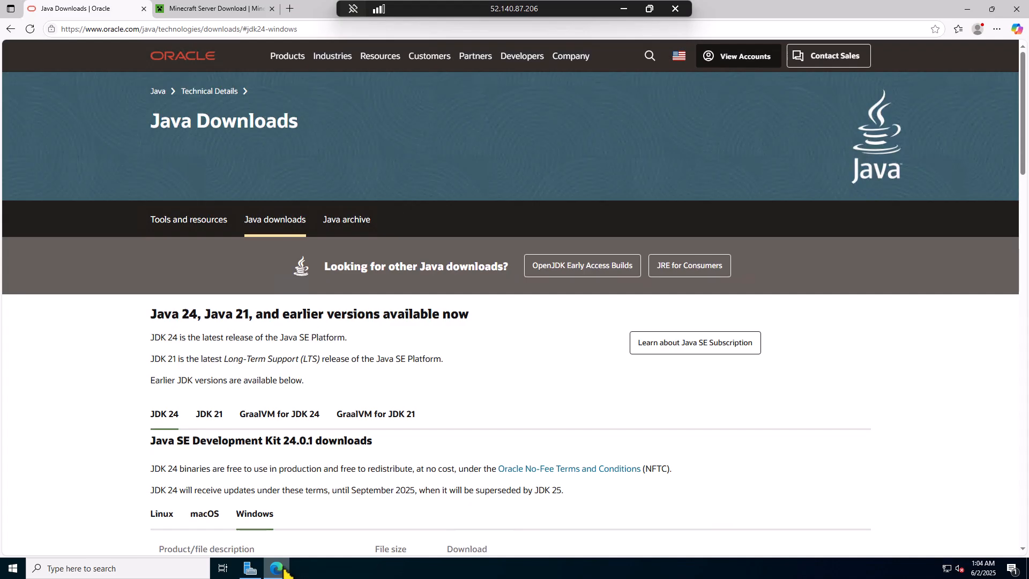
click(177, 29)
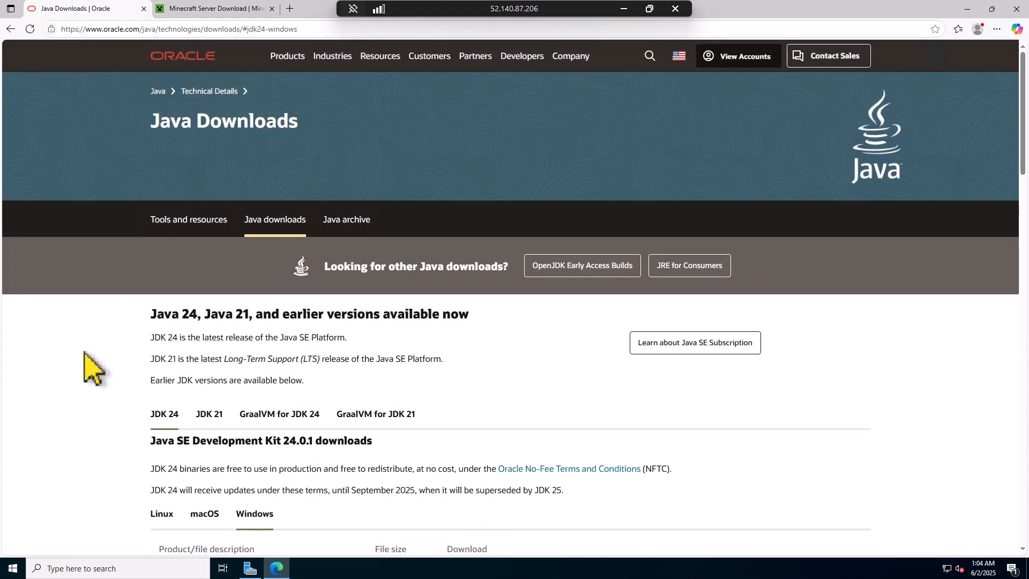
scroll(down, 3)
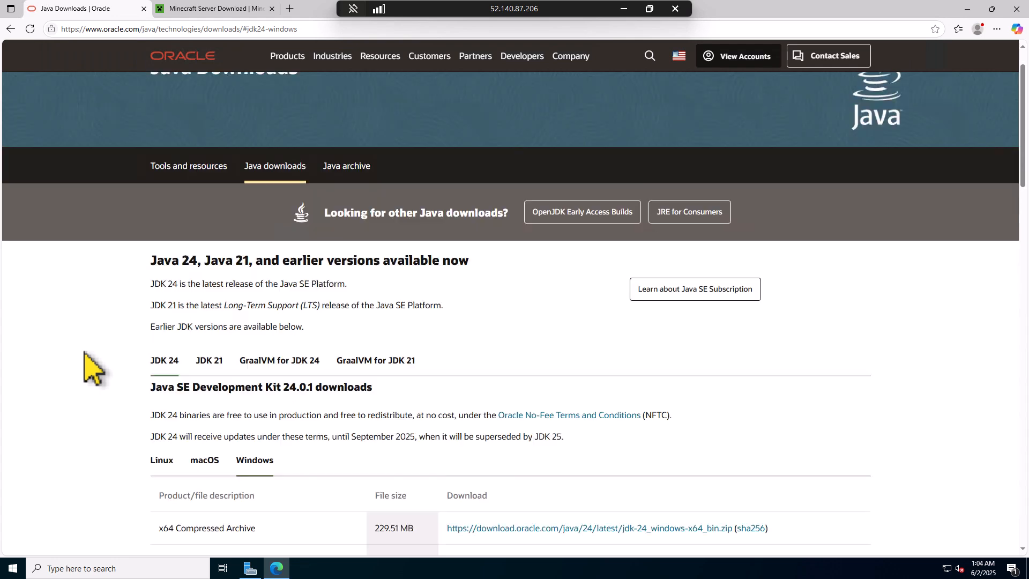
scroll(down, 3)
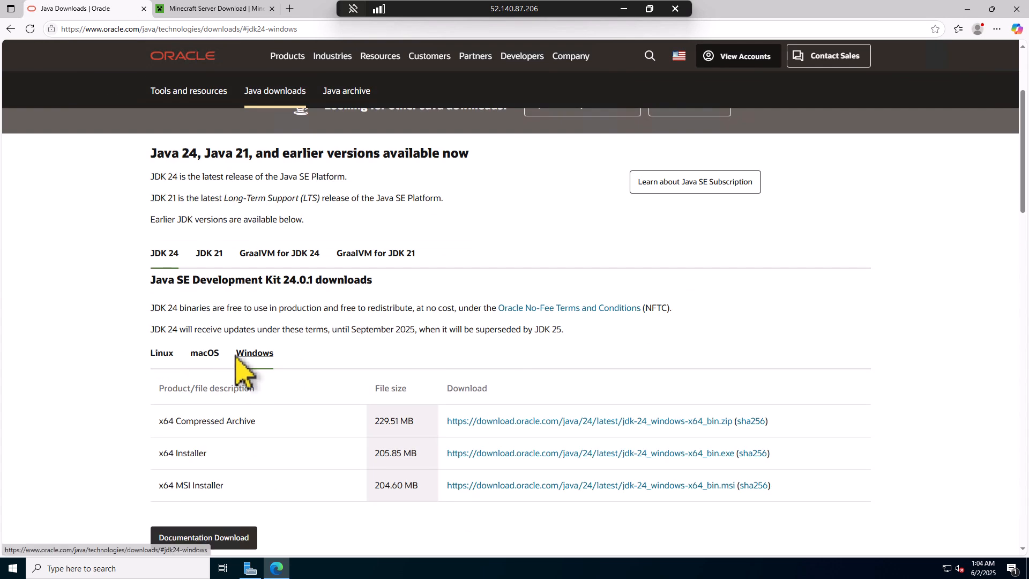
mouse_move(170, 479)
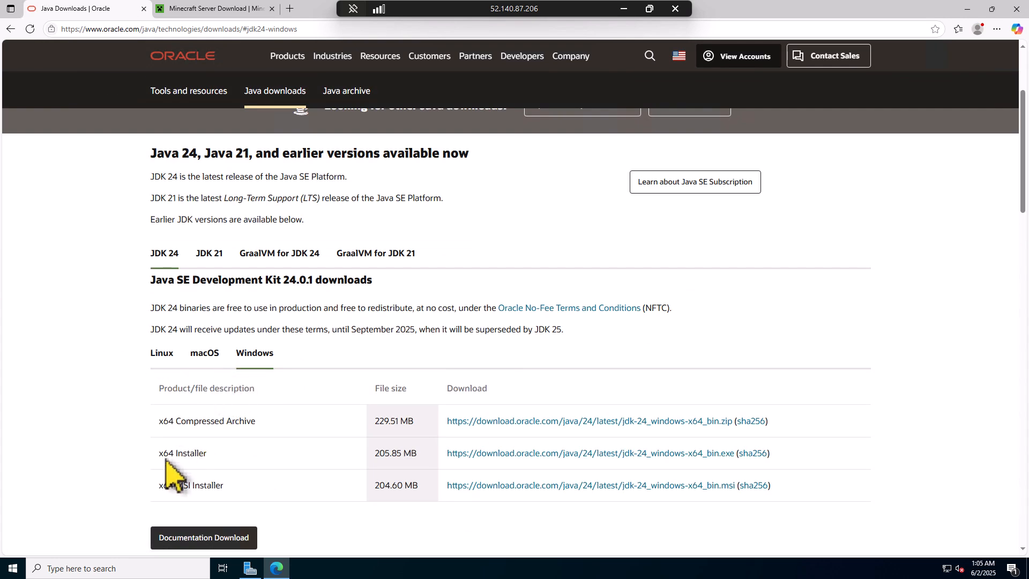
mouse_move(508, 469)
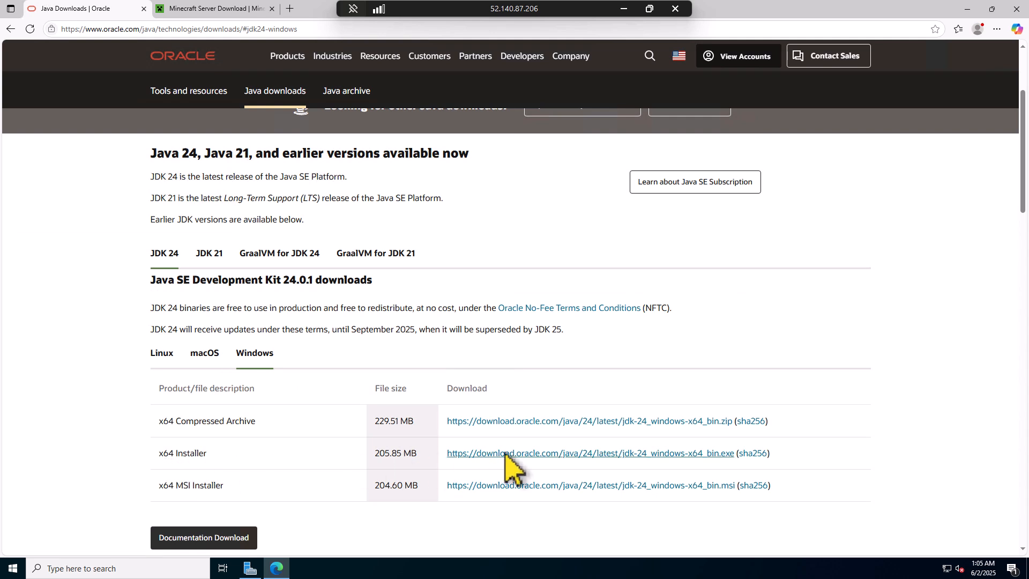
mouse_move(506, 454)
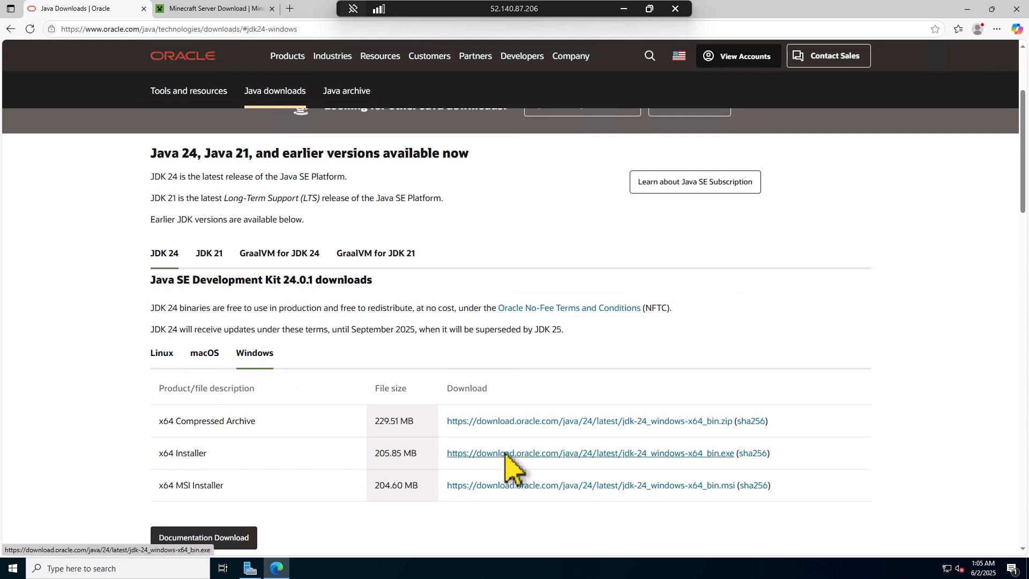
mouse_move(633, 481)
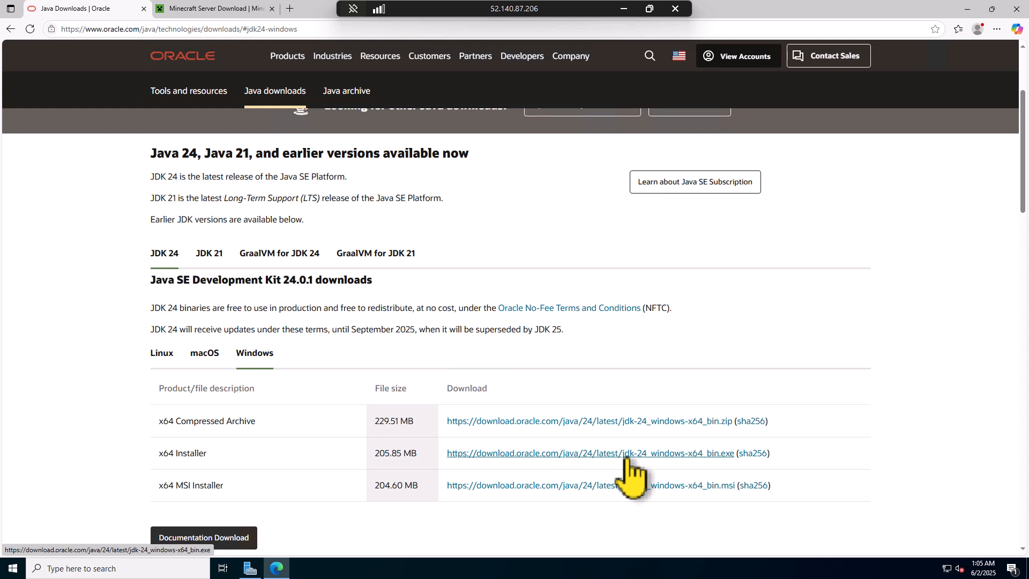
mouse_move(997, 40)
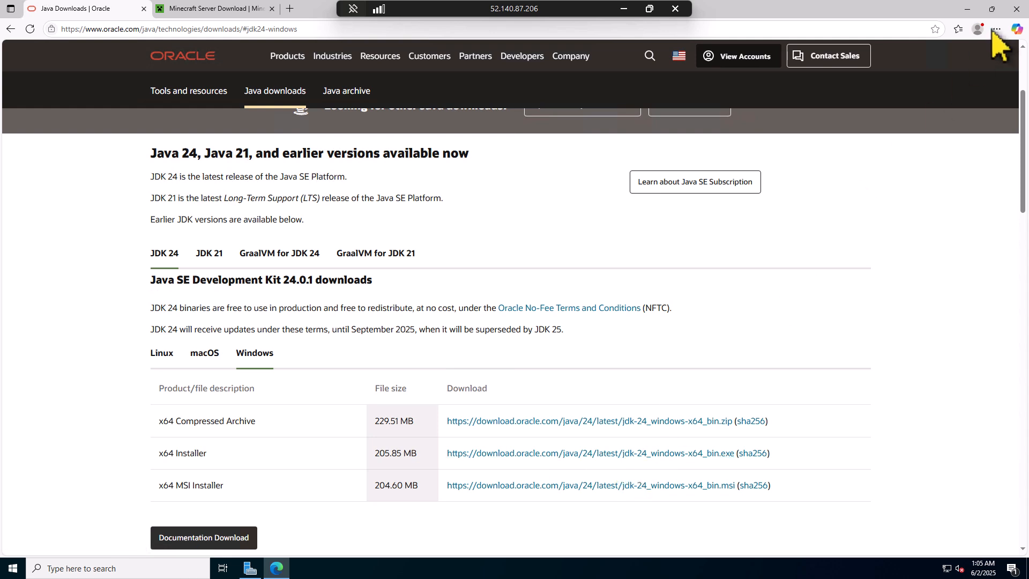
Run jdk-24_windows-x64_bin.exe from Edge downloads and install into C:\Program Files\Java\jdk-24.
click(996, 29)
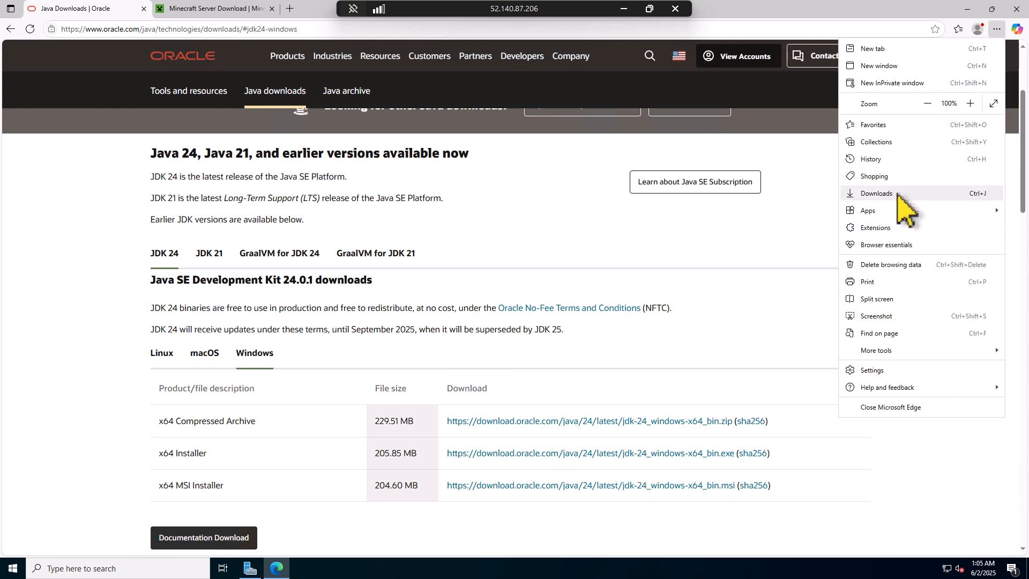
click(876, 193)
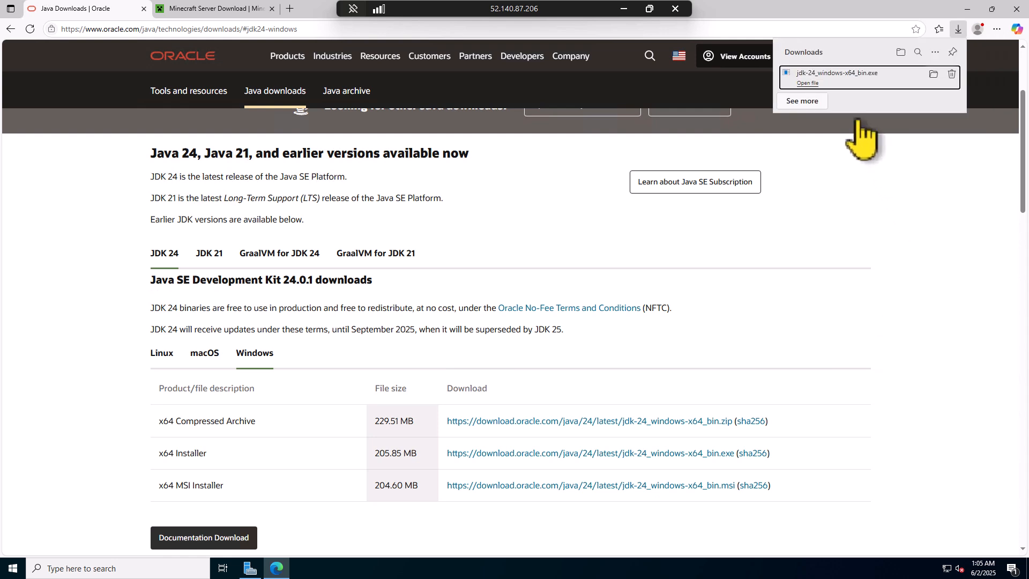
mouse_move(625, 268)
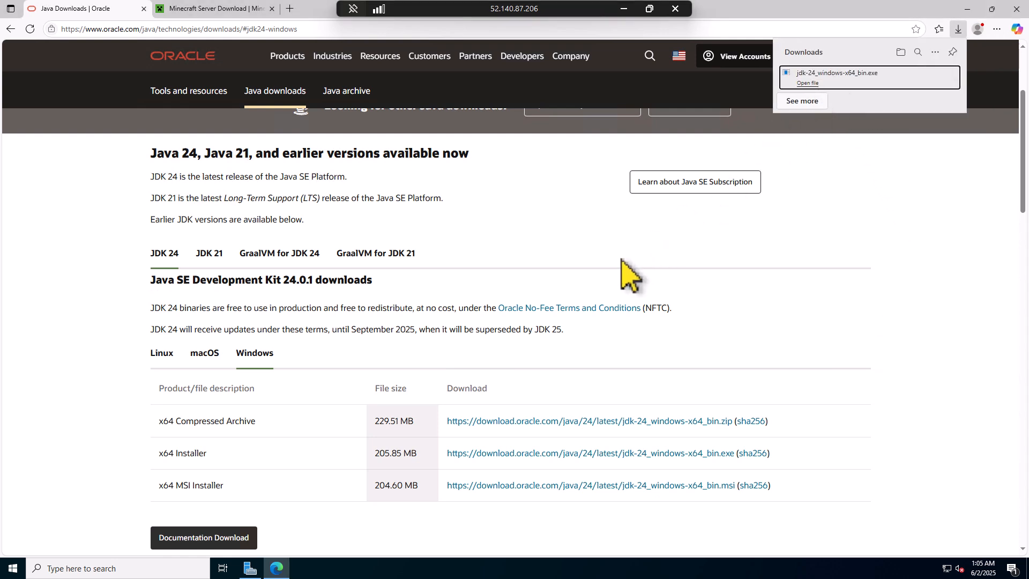
click(807, 83)
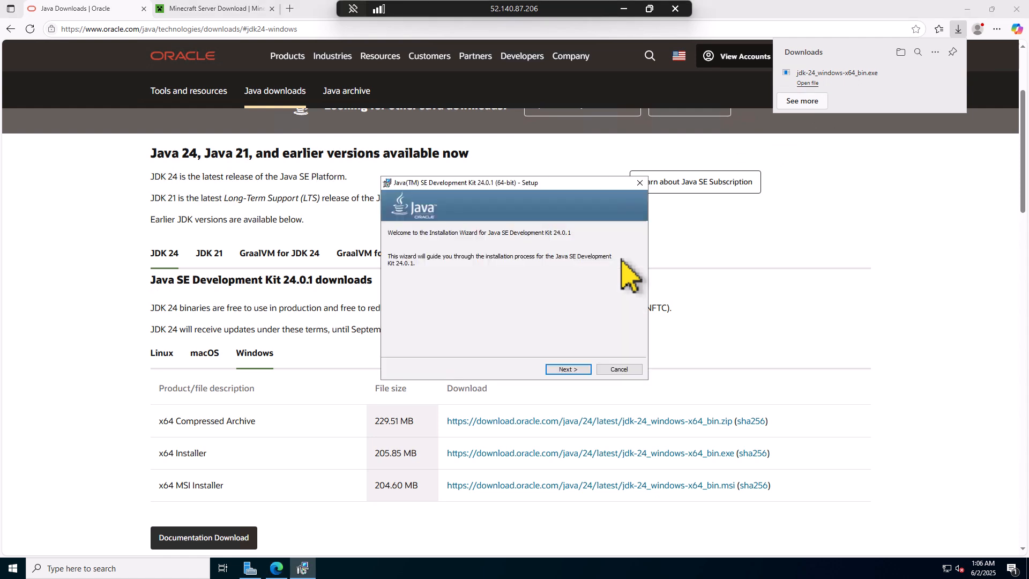
click(568, 370)
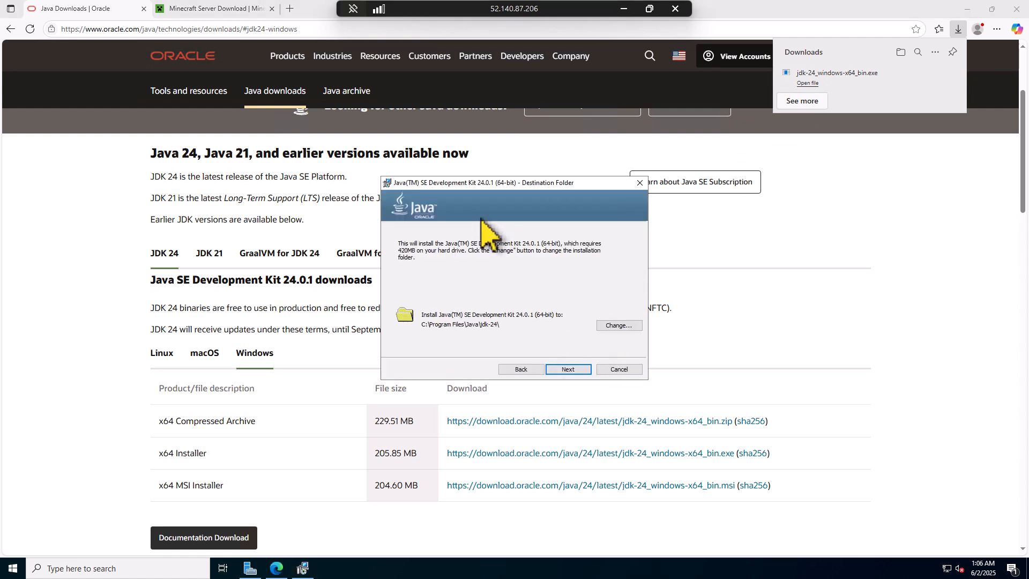
click(568, 369)
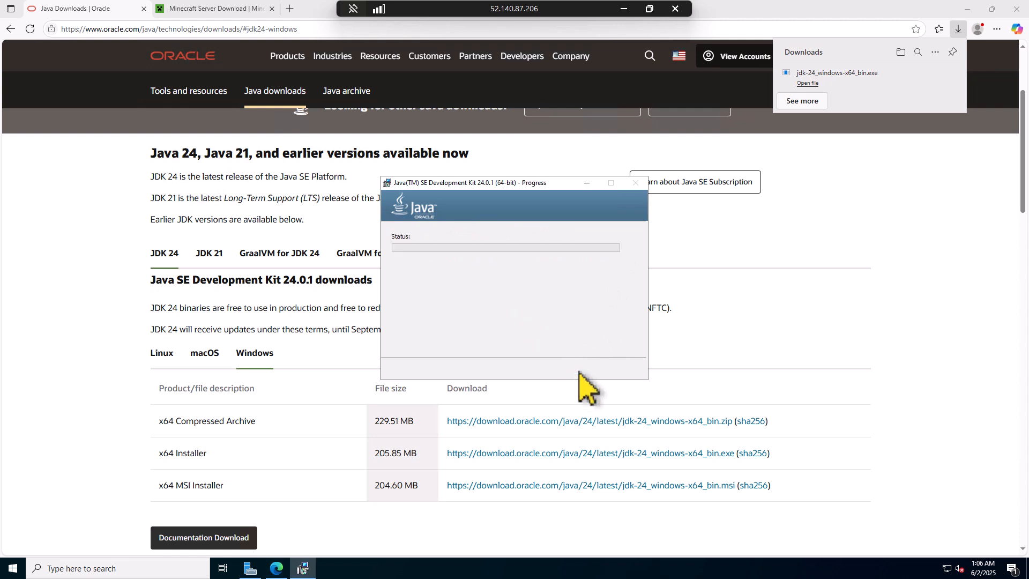
mouse_move(518, 284)
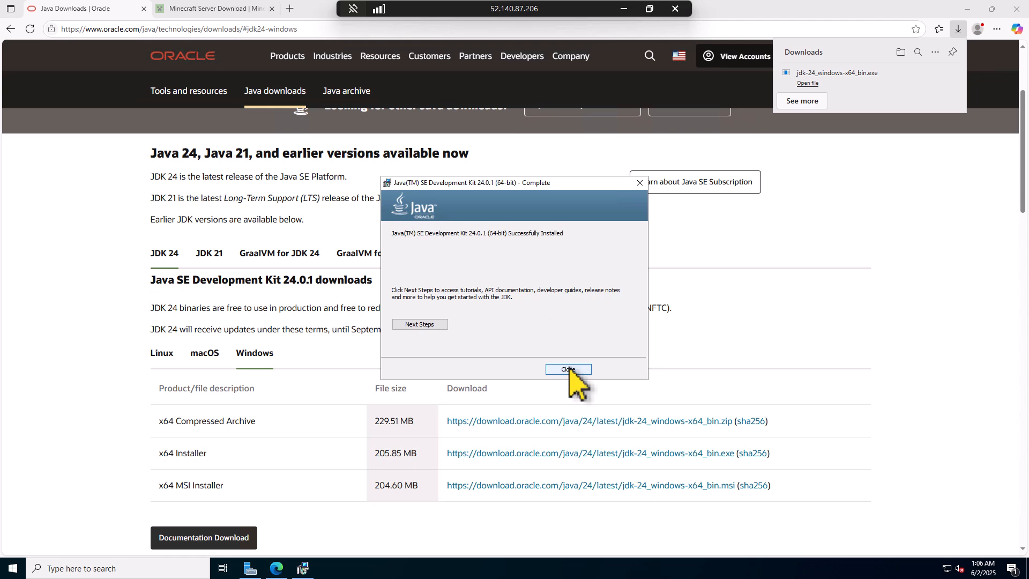
Close the JDK 24.0.1 installer and switch to the Minecraft Server Download tab.
click(569, 369)
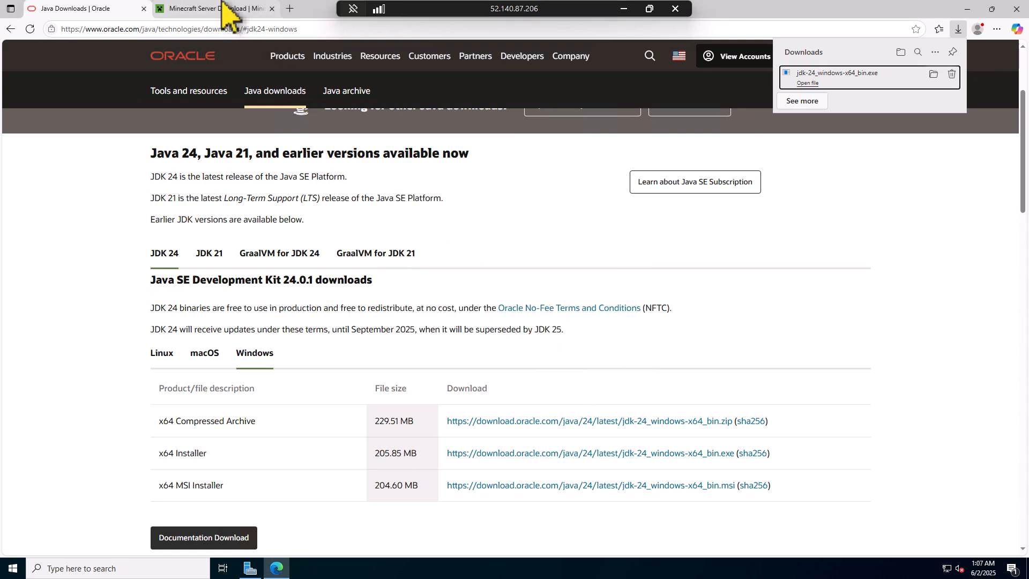
click(213, 9)
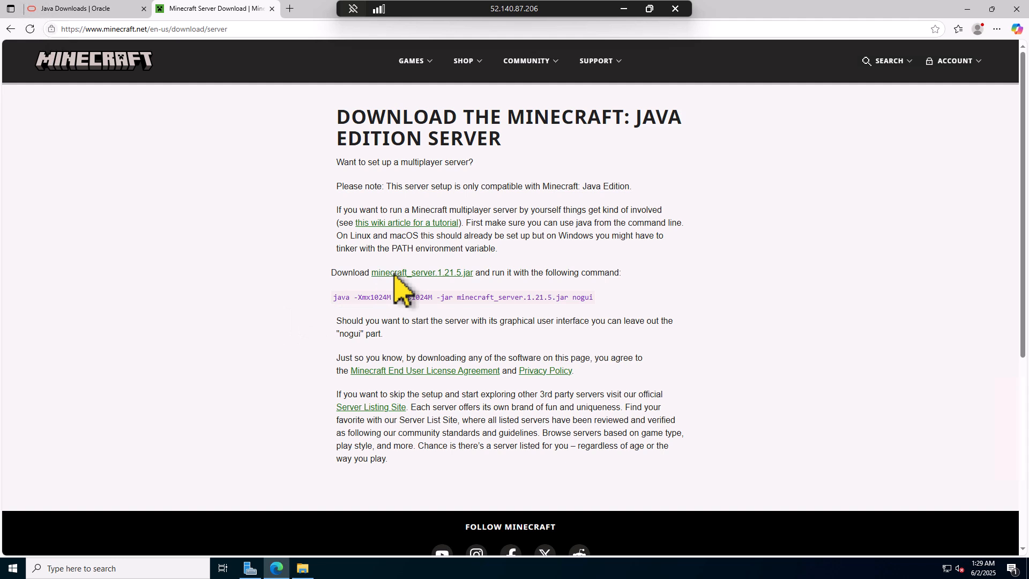
Copy the downloaded server jar from the Downloads folder and return to the C: drive.
click(302, 569)
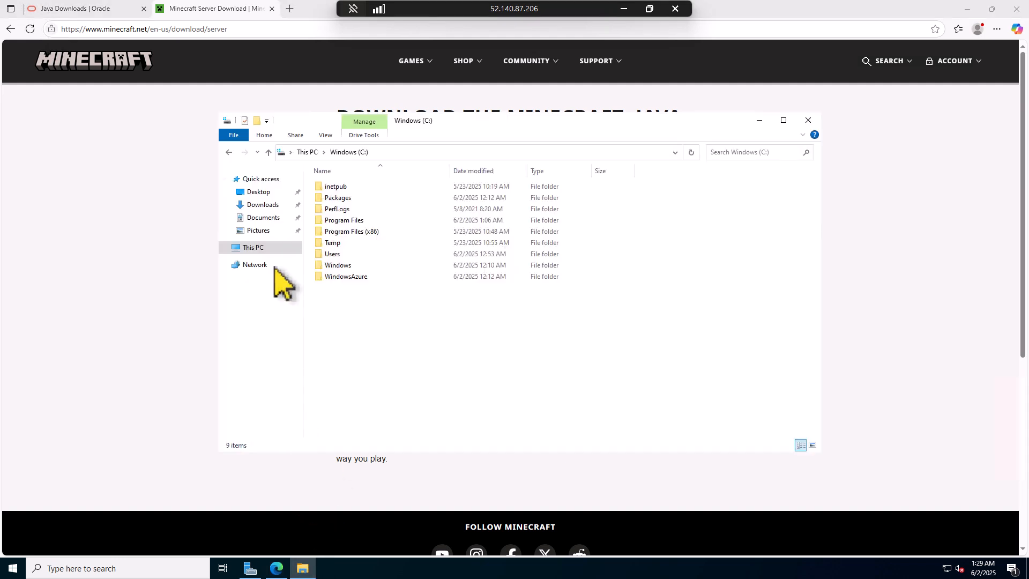
click(263, 205)
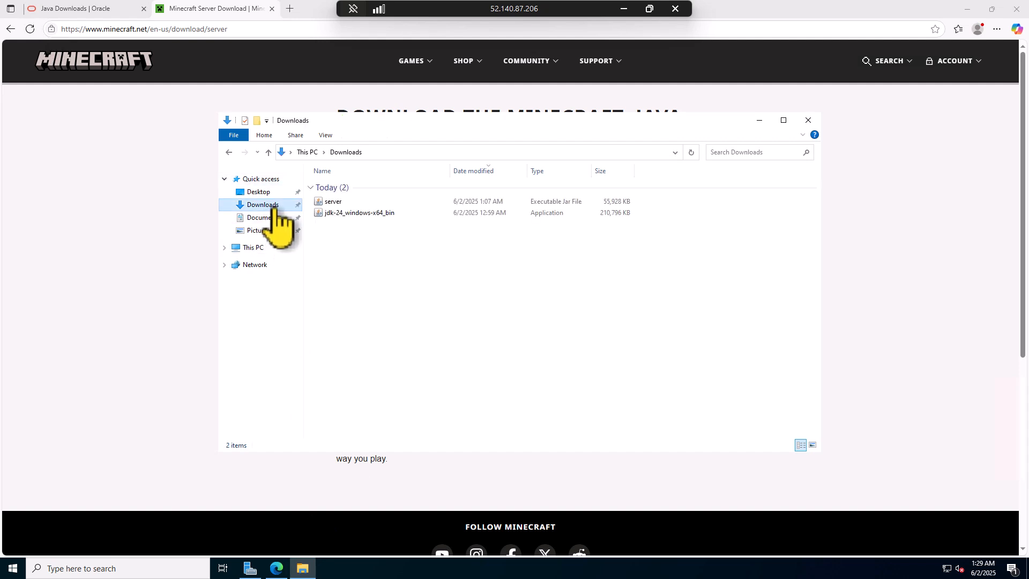
click(333, 201)
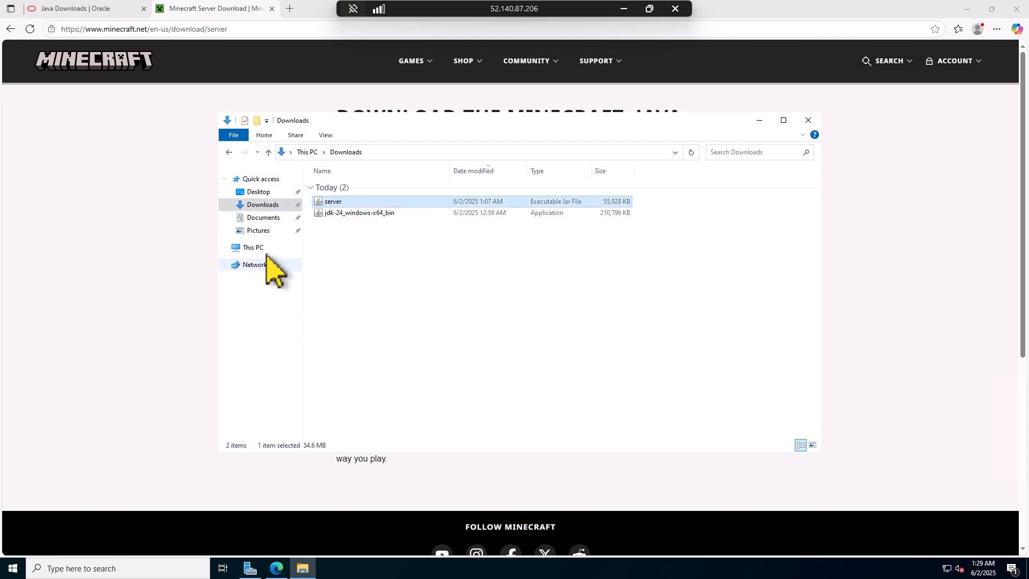
click(253, 247)
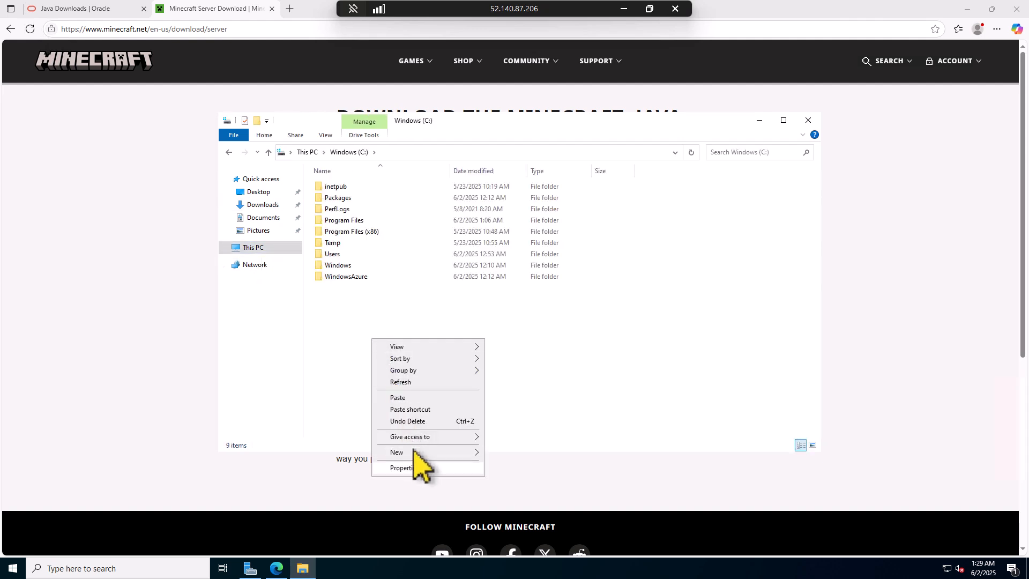
Create a folder named Minecraft on C: and paste the server jar into it.
click(397, 452)
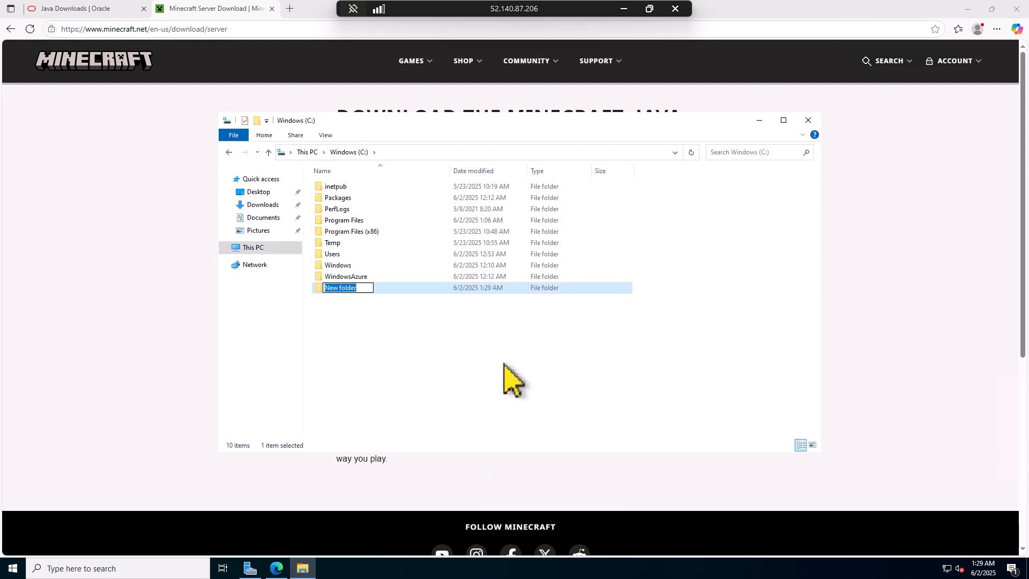
text(M)
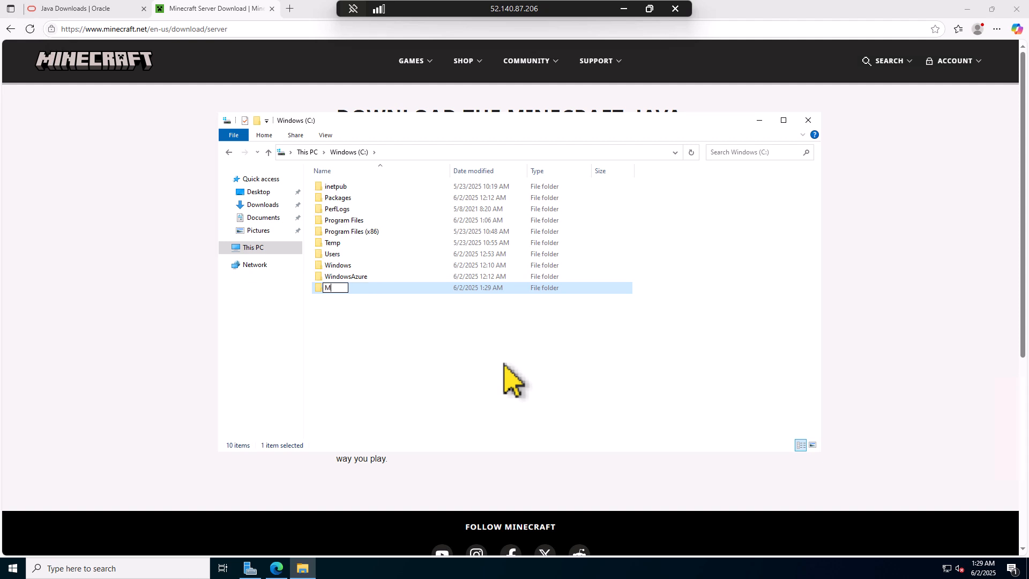
text(inecraft)
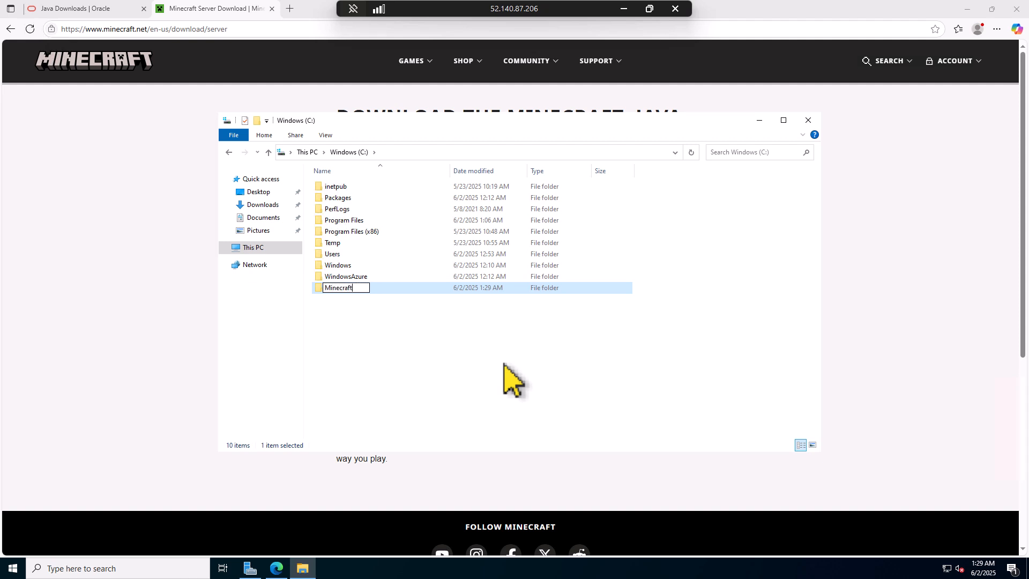
double_click(336, 288)
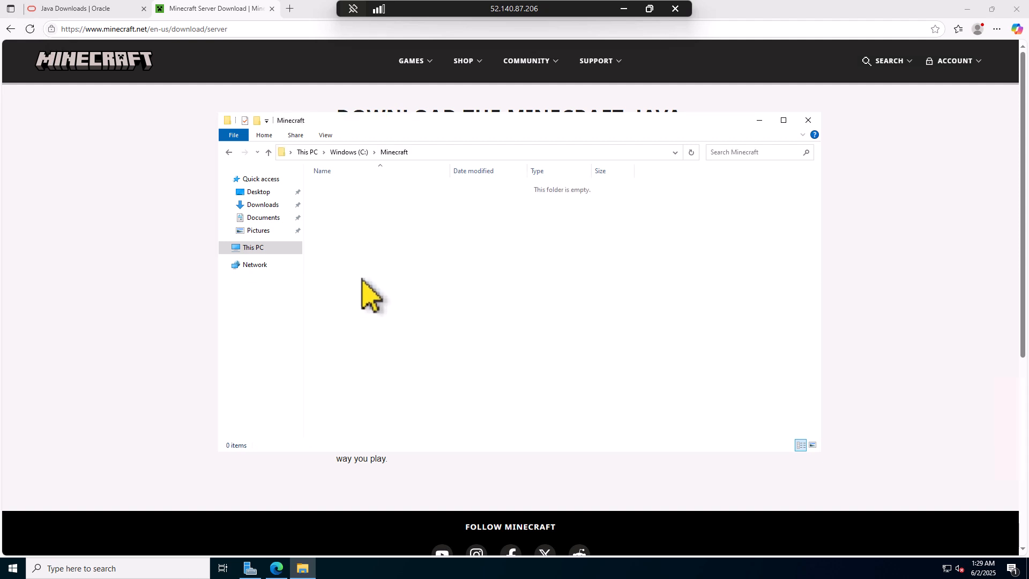
right_click(372, 293)
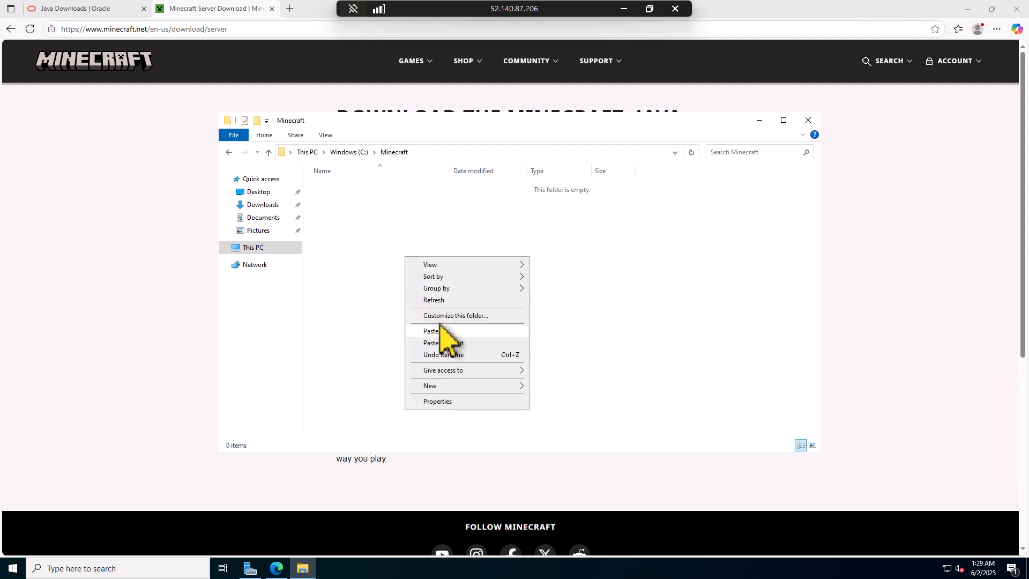
click(431, 331)
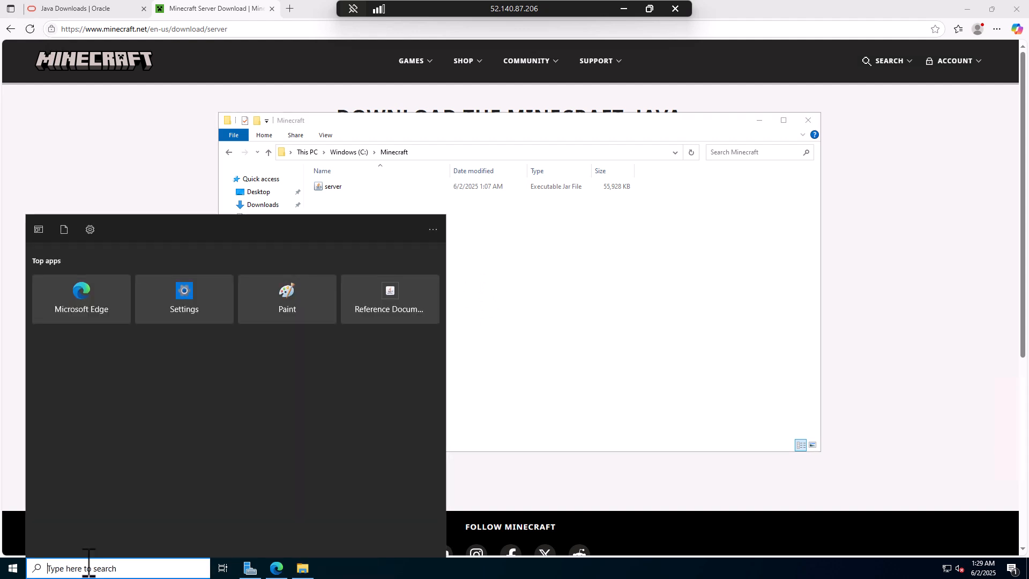
Search cmd, run Command Prompt as administrator, and move its window aside.
text(cmd)
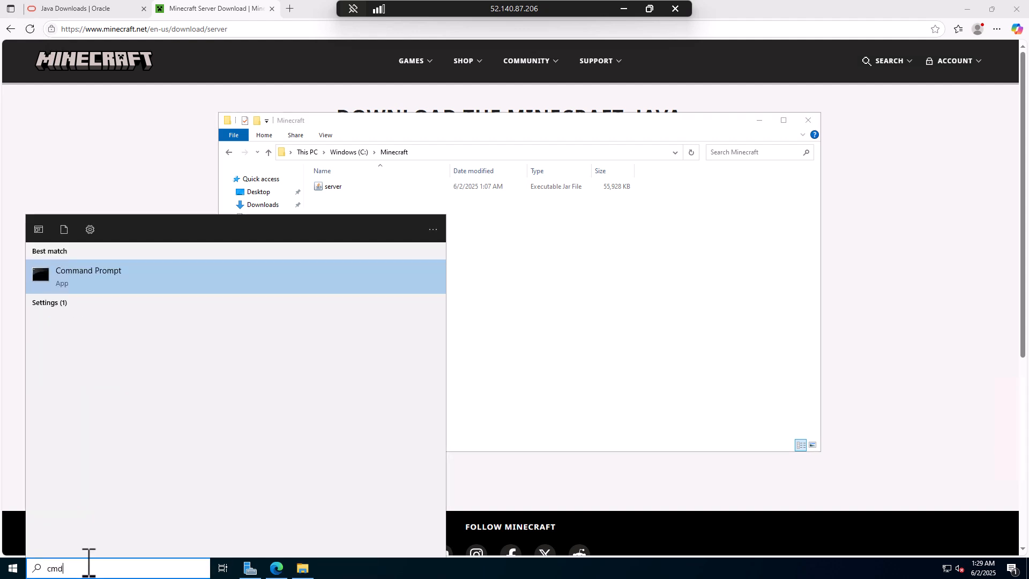
mouse_move(85, 331)
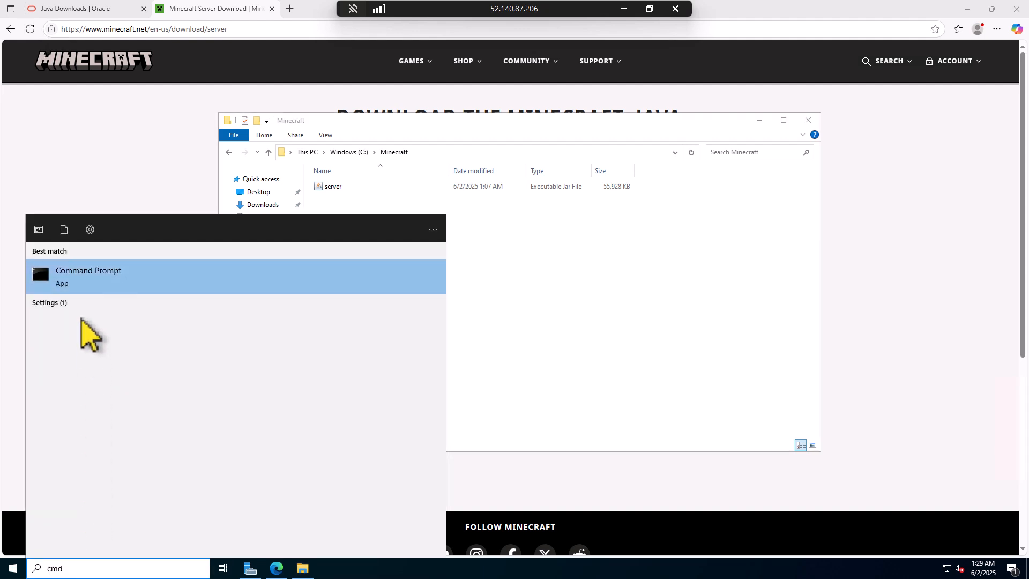
mouse_move(158, 290)
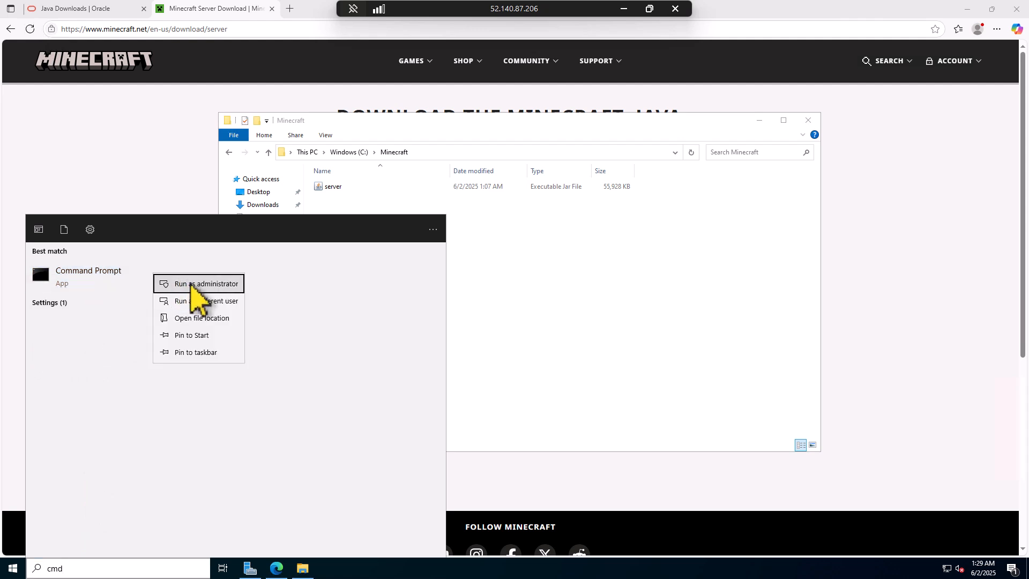
click(206, 283)
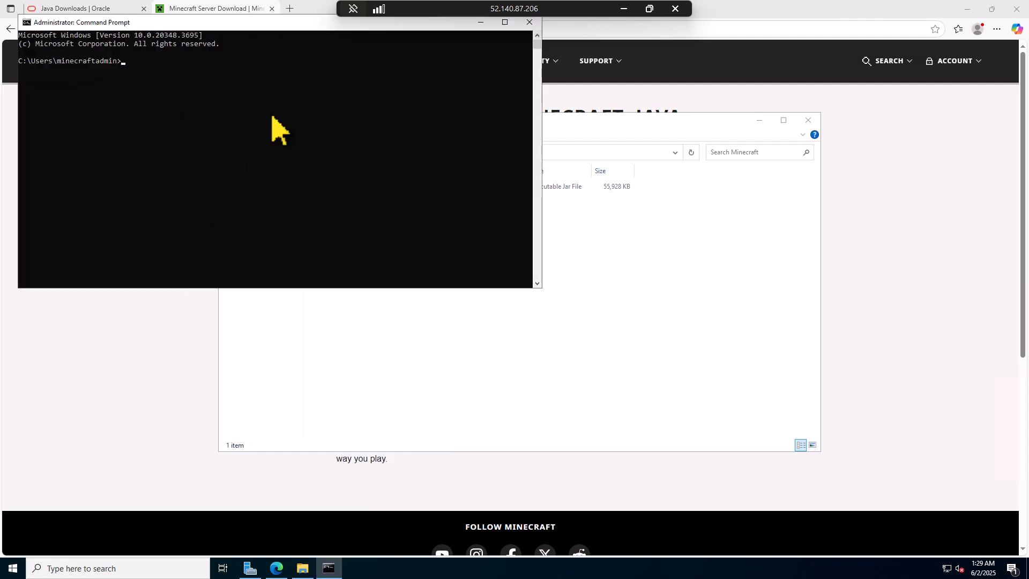
drag(276, 22, 716, 249)
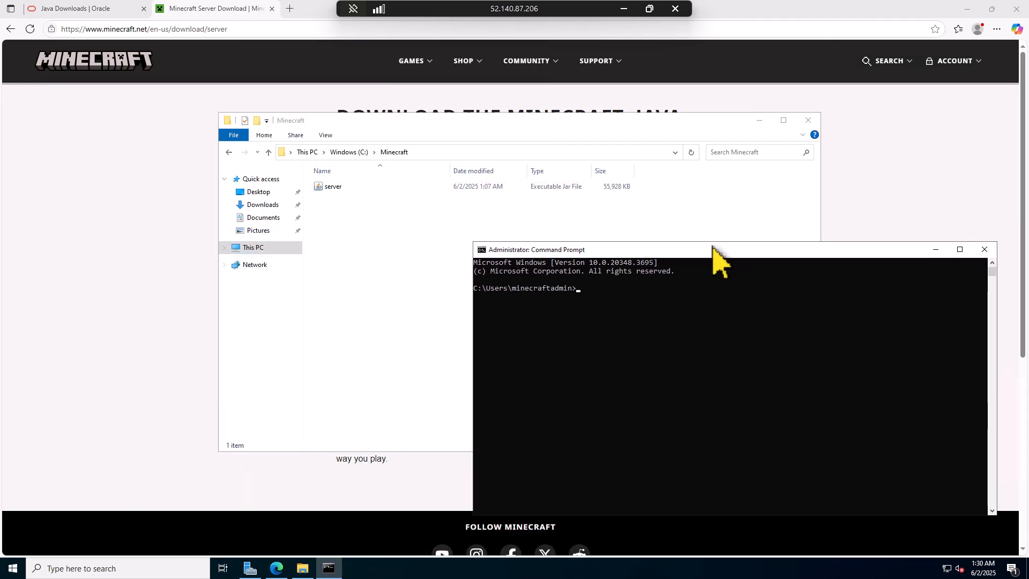
Copy the Minecraft folder path, cd to C:\Minecraft, and run java -jar server.jar --nogui.
click(349, 151)
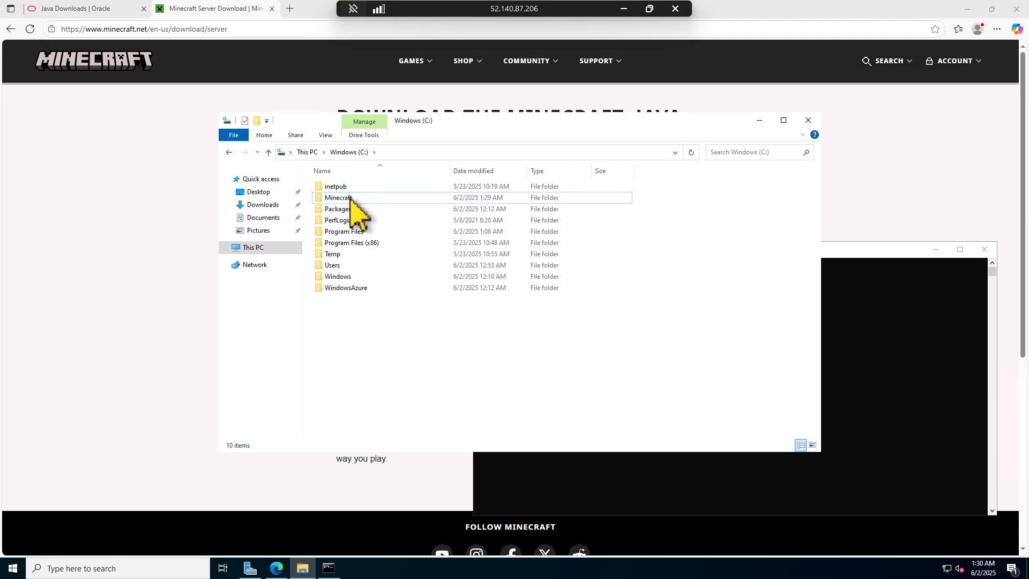
click(338, 198)
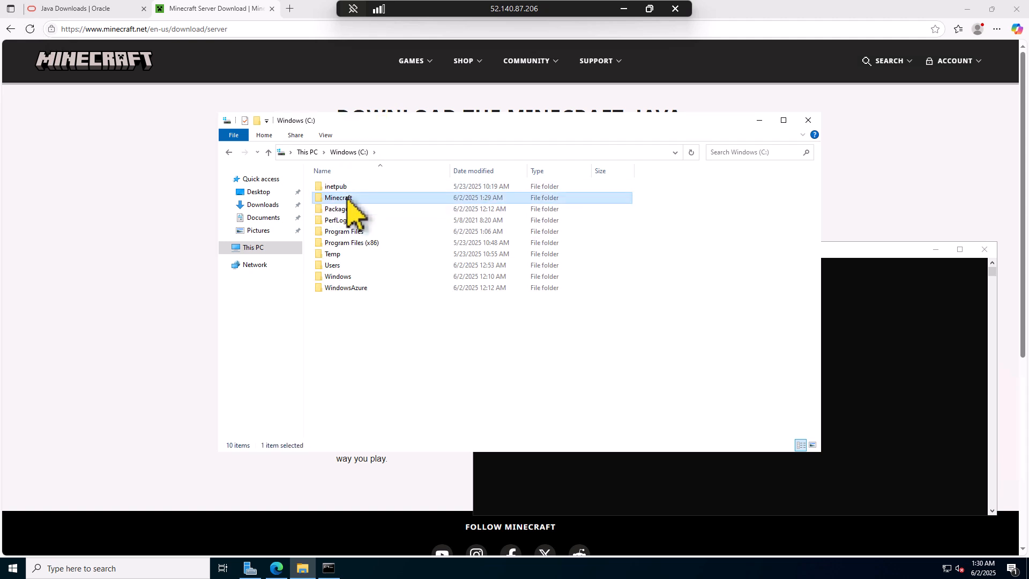
right_click(339, 197)
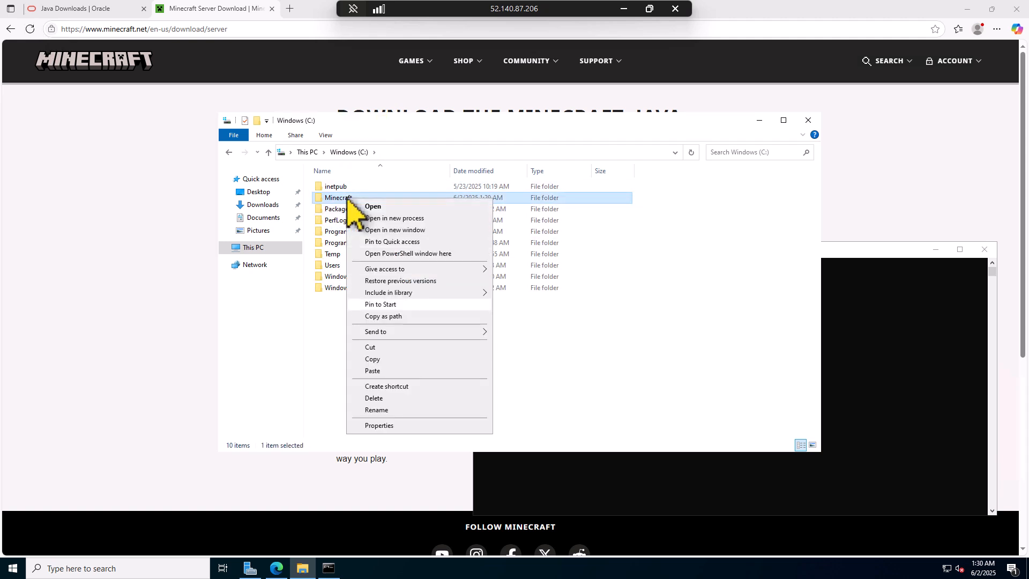
mouse_move(390, 338)
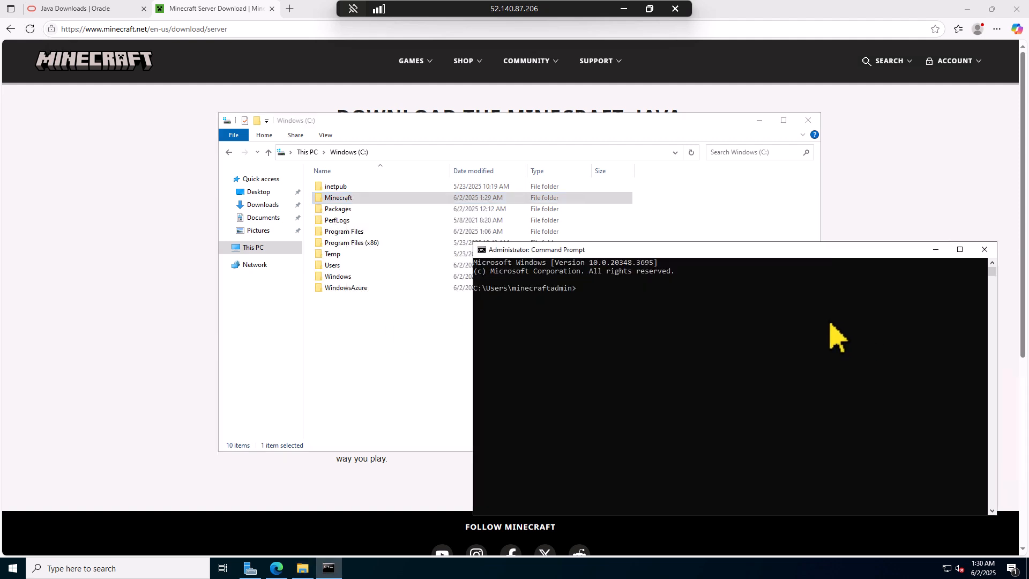
mouse_move(634, 315)
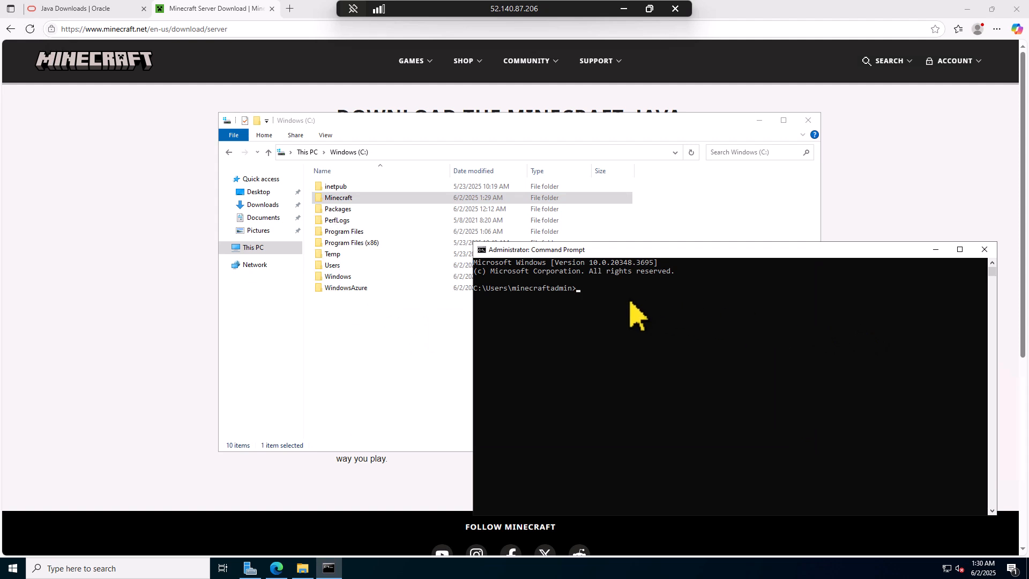
text("C:\Minecraft")
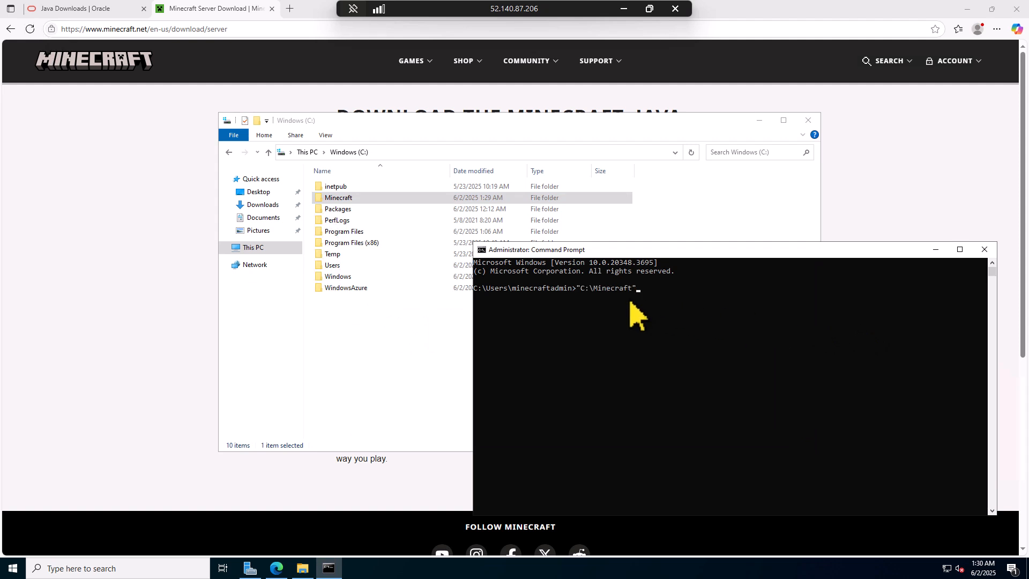
key(Enter)
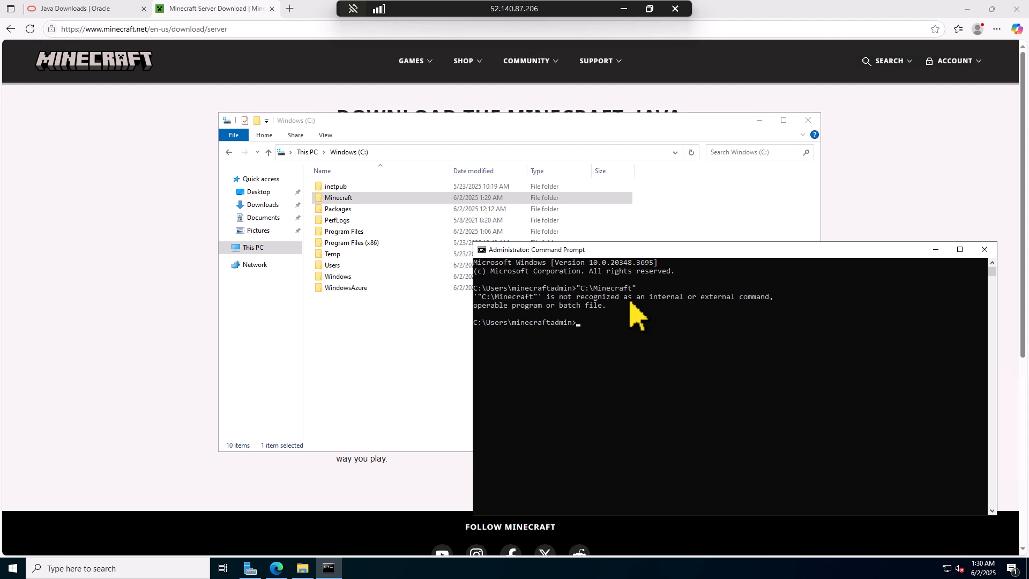
text(cd "C:\Minecraft)
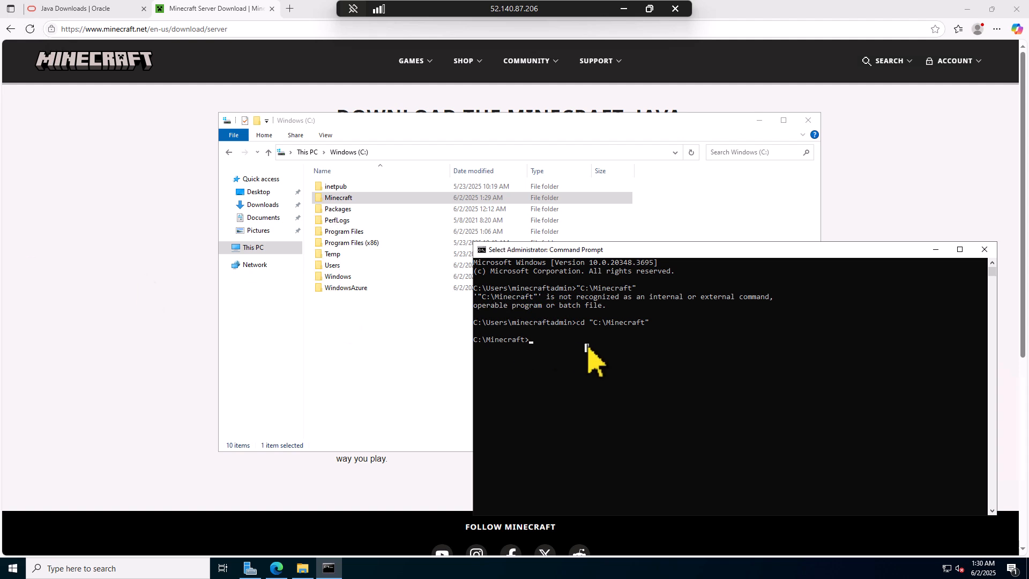
text(java -jar server.jar --nogui)
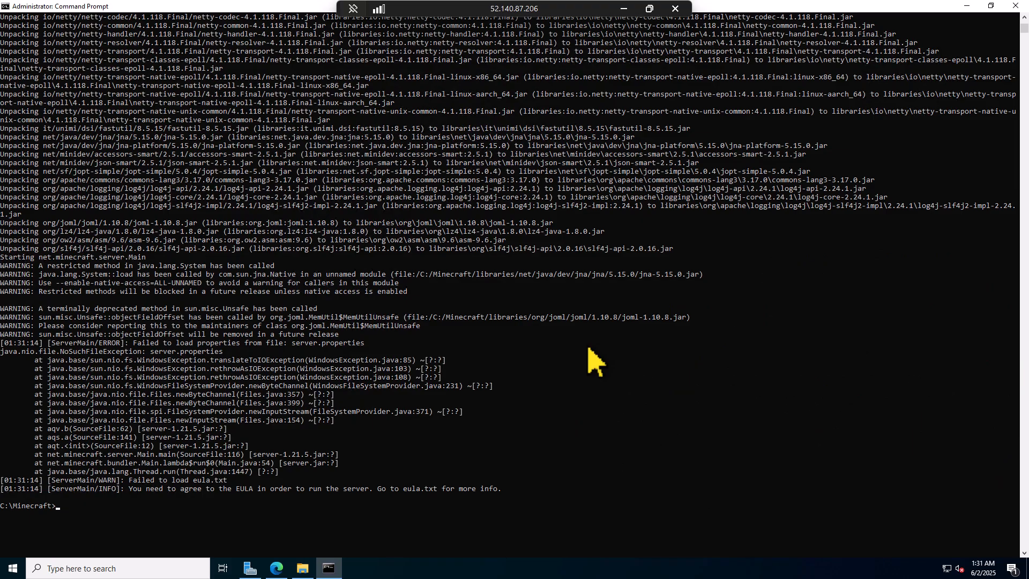
mouse_move(132, 493)
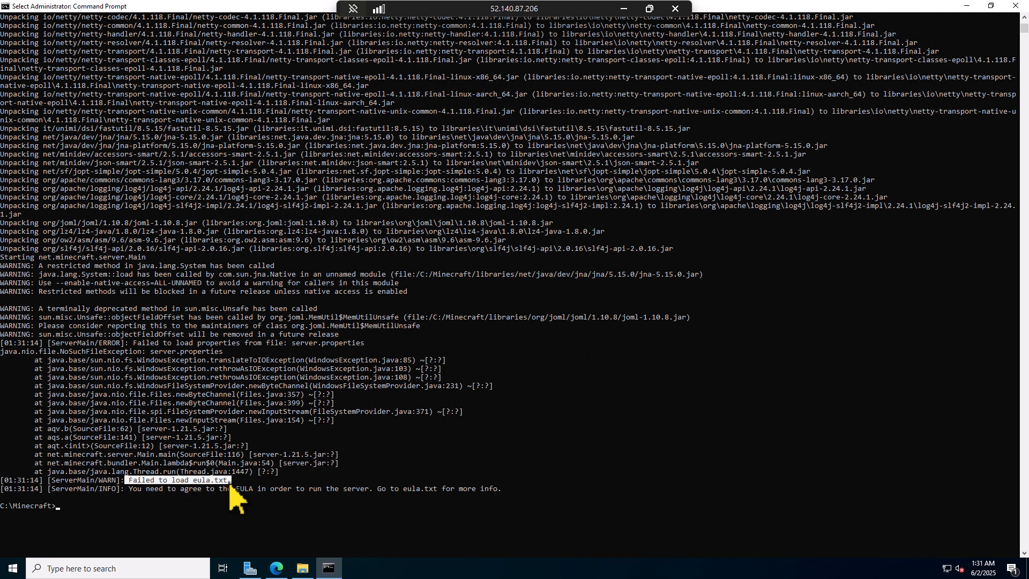
mouse_move(295, 461)
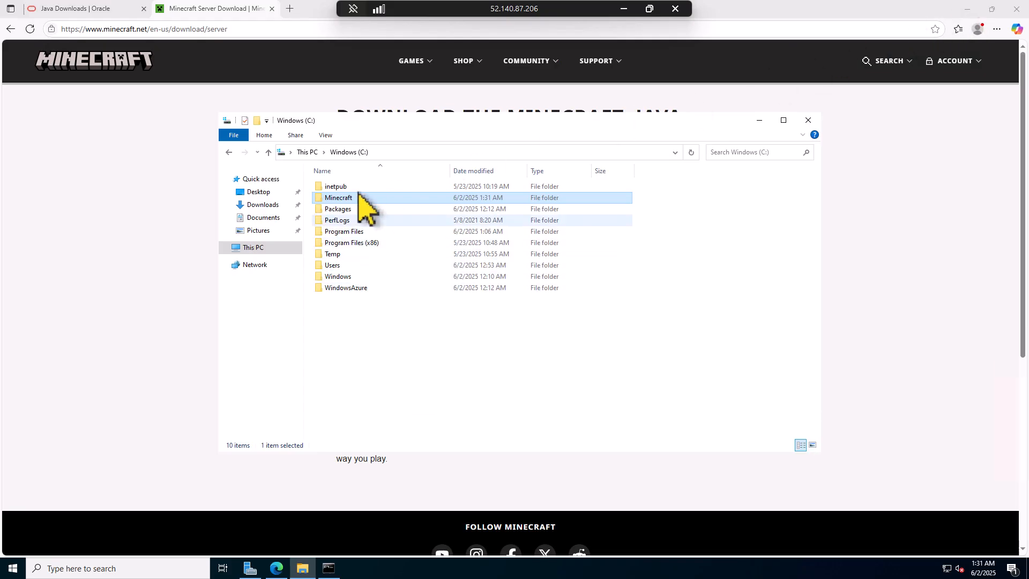
Change eula.txt in C:\Minecraft to eula=true, save it, and close Notepad and Explorer.
double_click(338, 197)
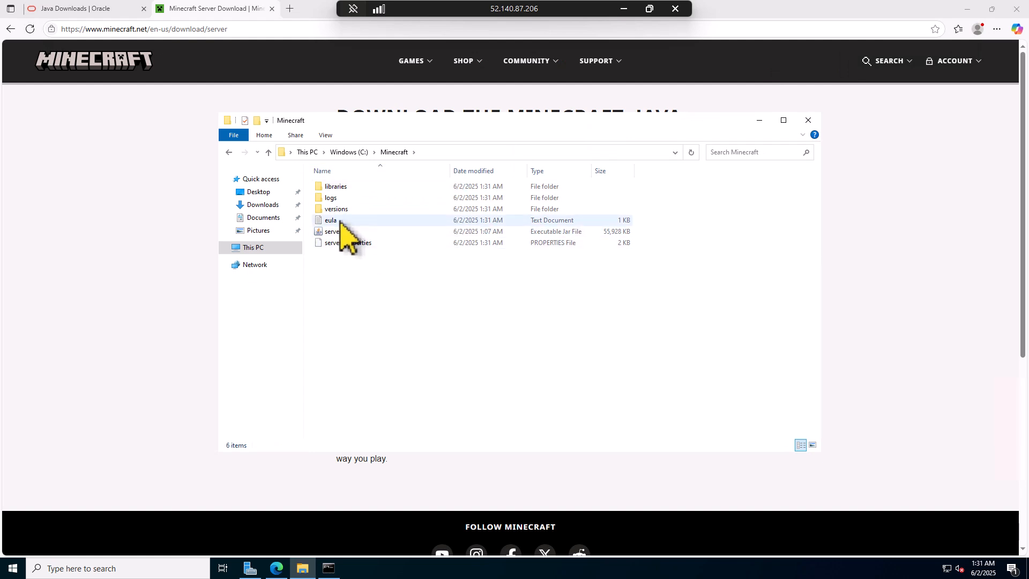
double_click(331, 220)
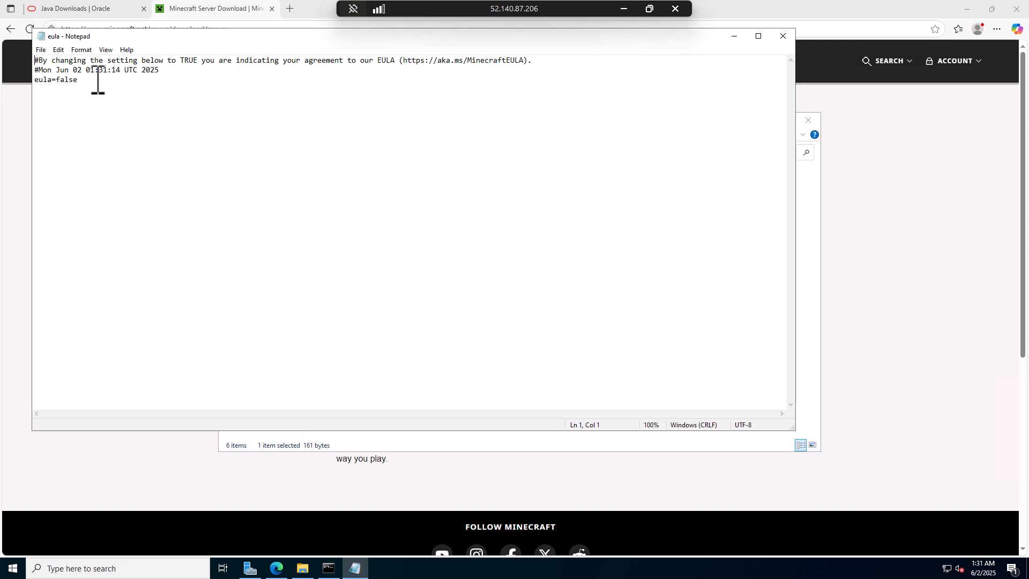
key(Backspace)
text(tr)
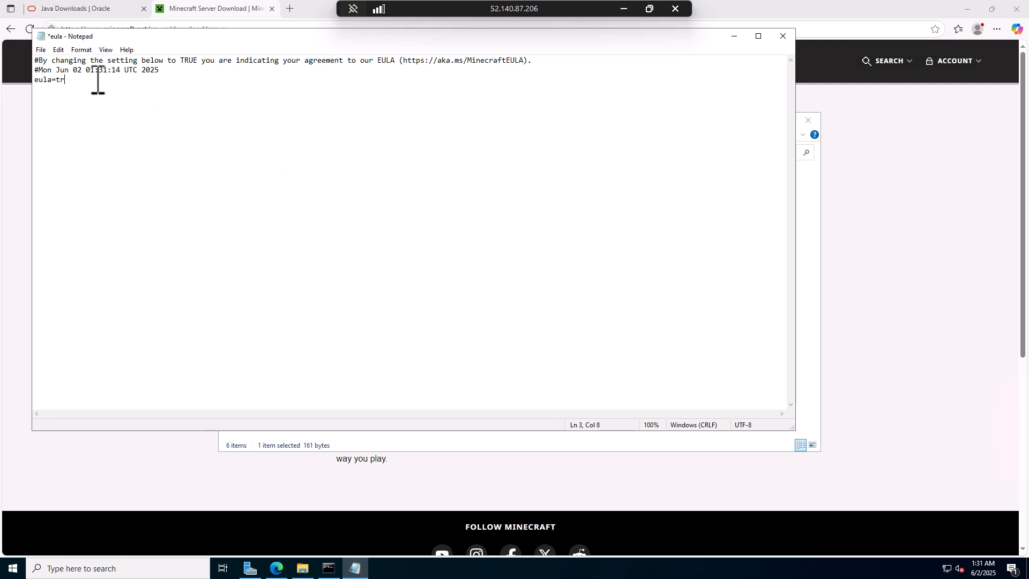
text(ue)
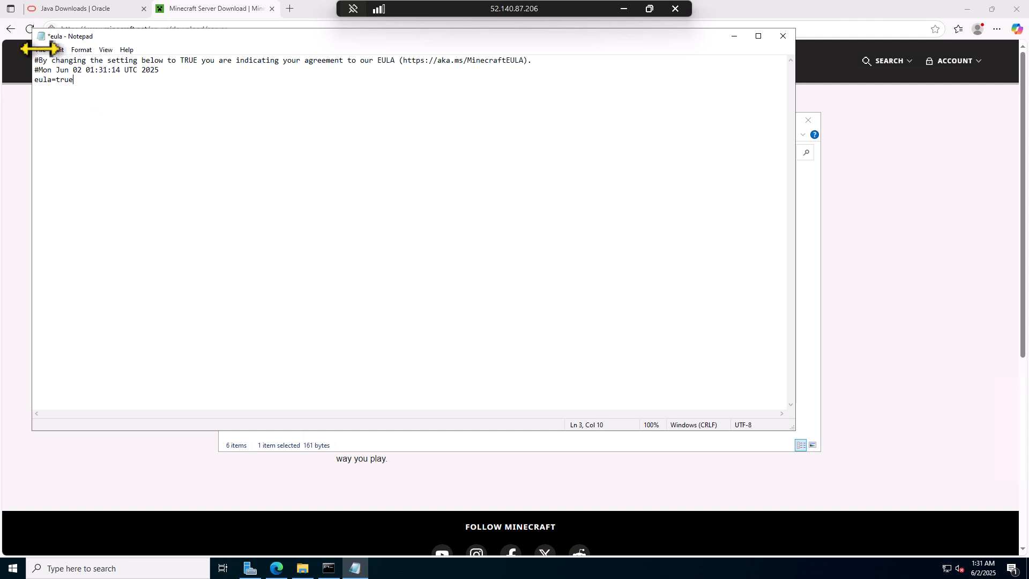
click(42, 50)
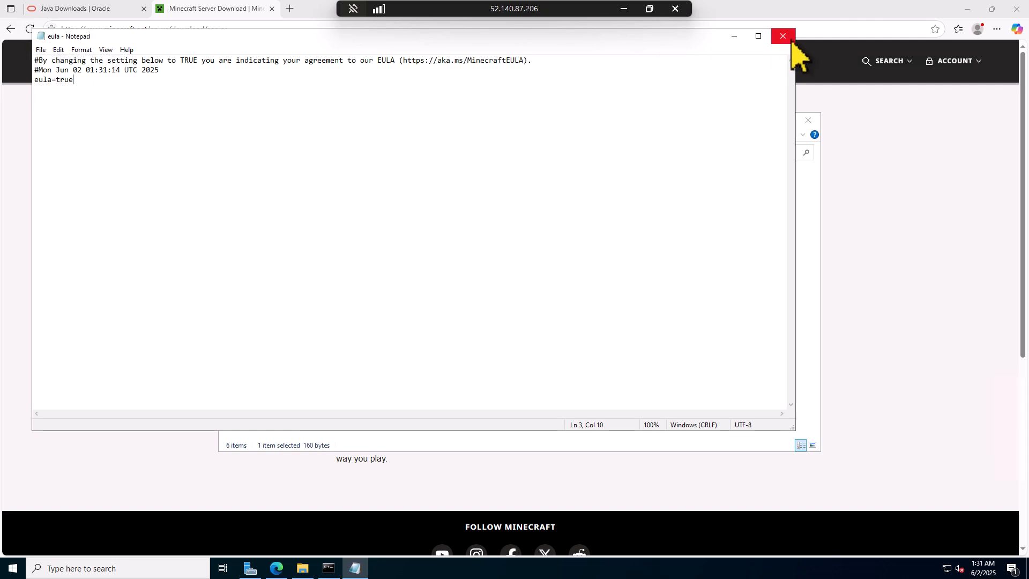
click(783, 36)
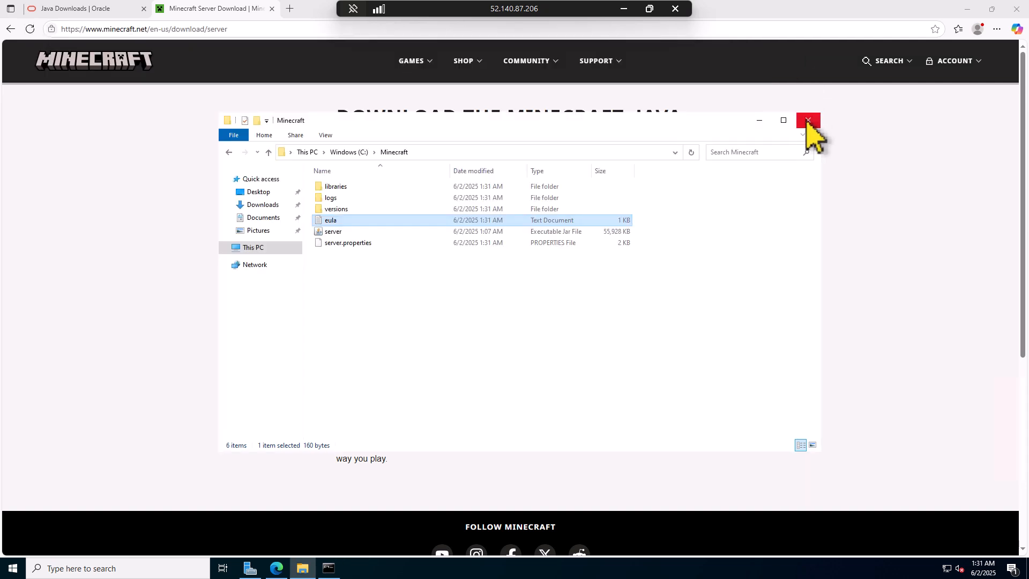
click(808, 119)
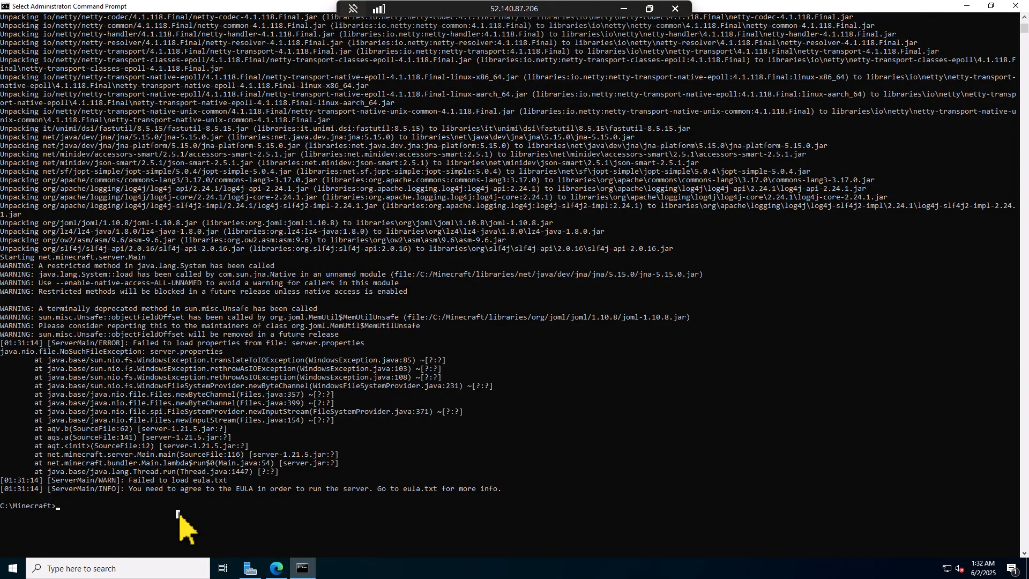
Retype the launch command and strip the --nogui flag, leaving java -jar server.jar.
text(java -jar server.jar --nogui)
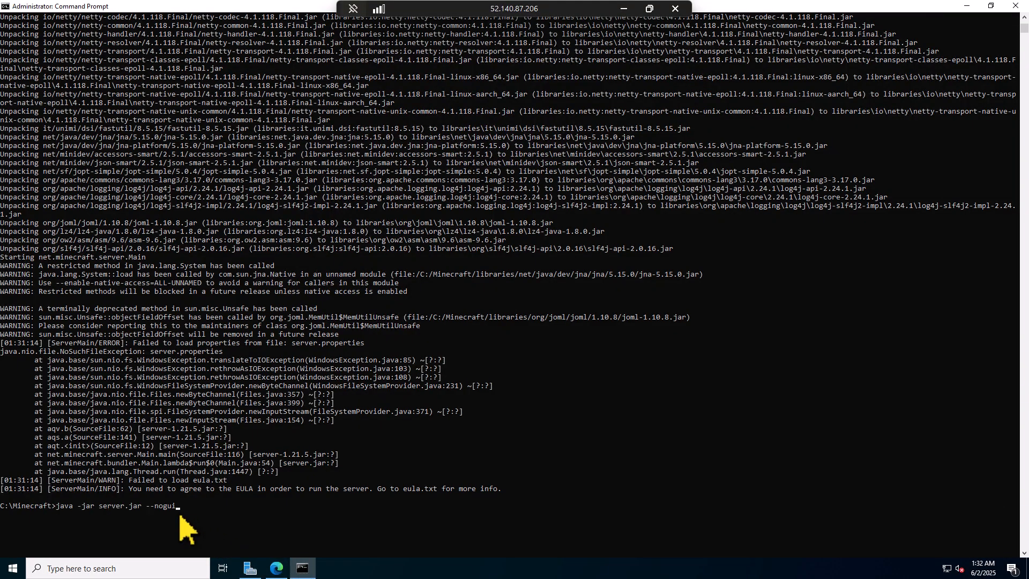
key(Backspace)
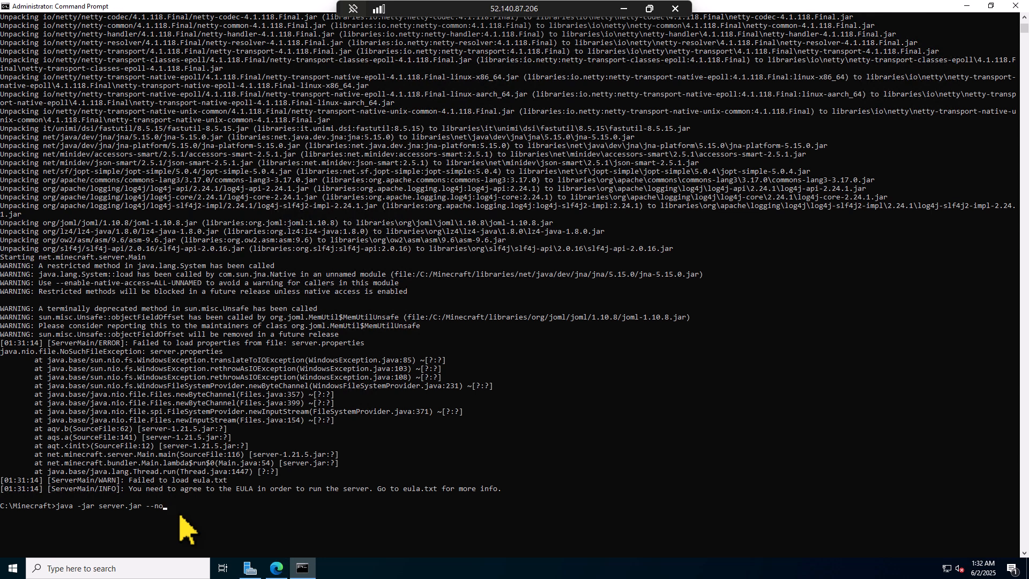
key(Backspace)
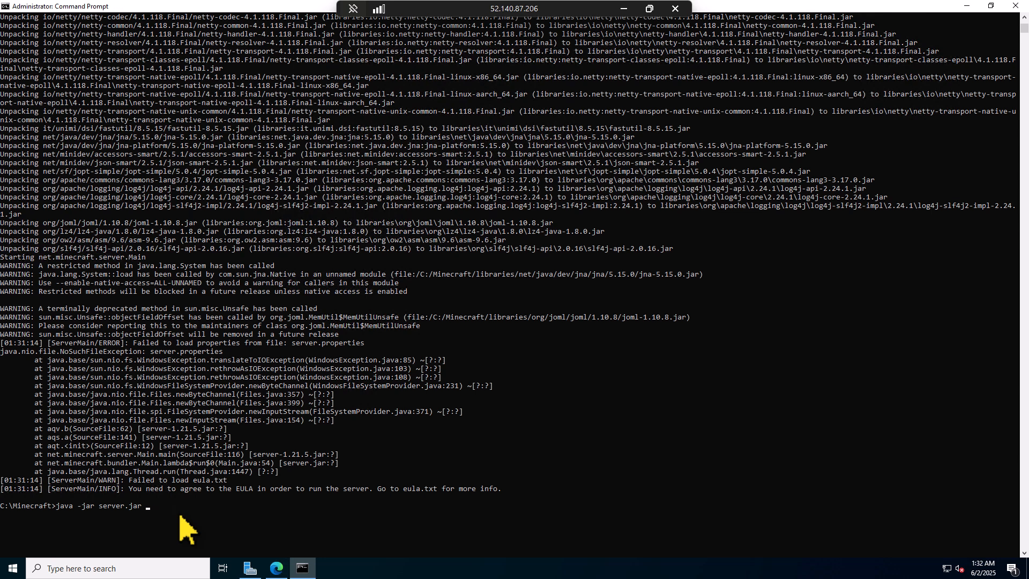